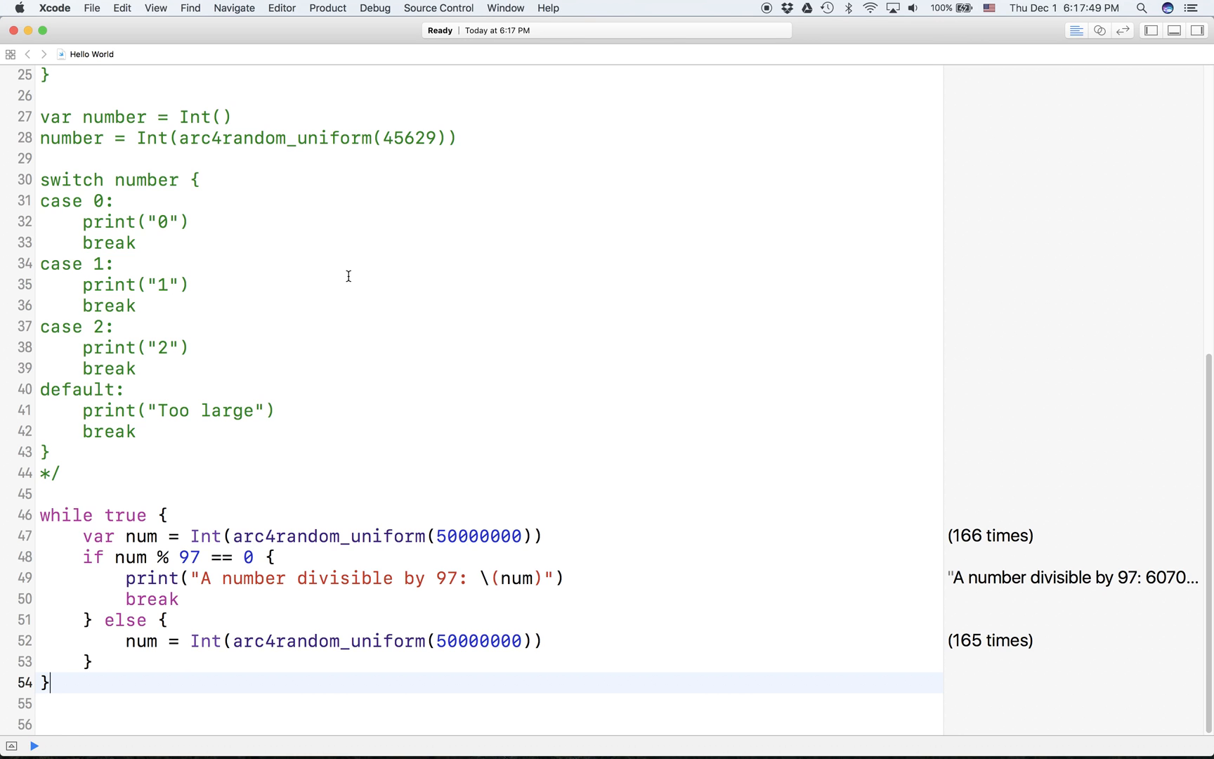
mouse_move(264, 513)
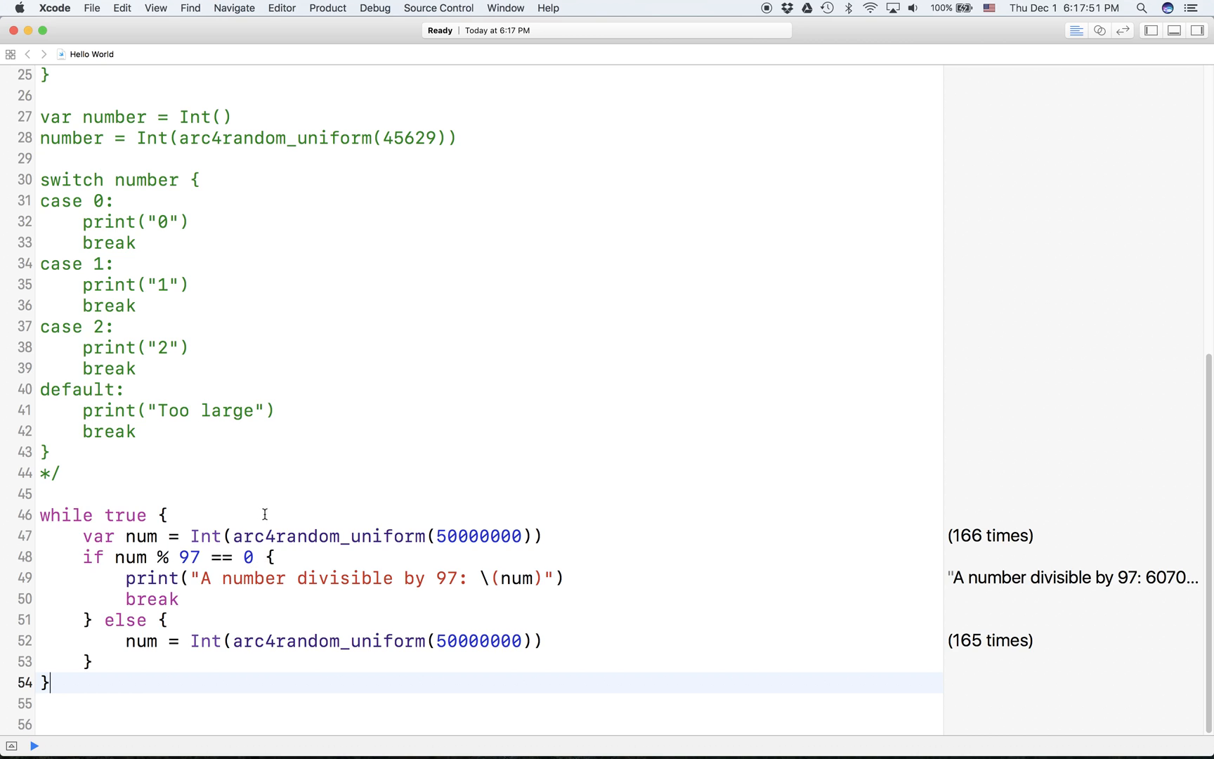
mouse_move(244, 539)
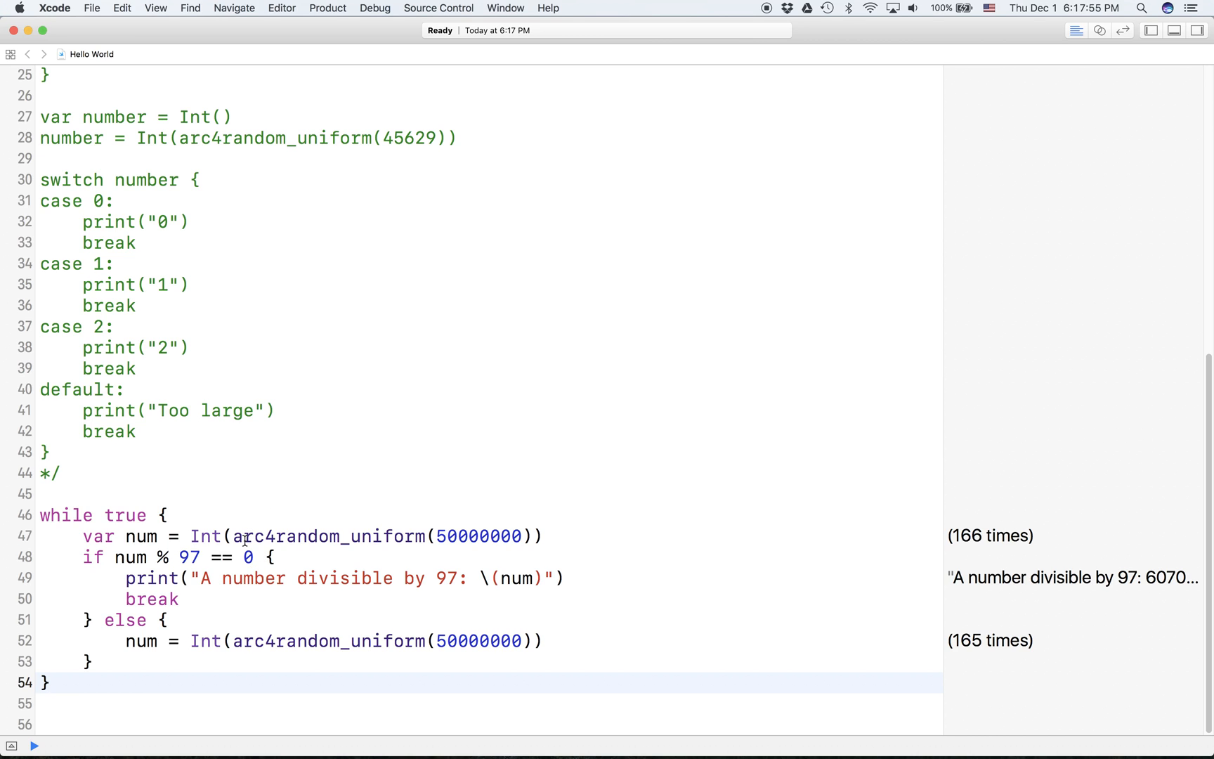
Declare an empty HelloWorld class below the while loop, letting Xcode add the closing brace.
left_click(54, 682)
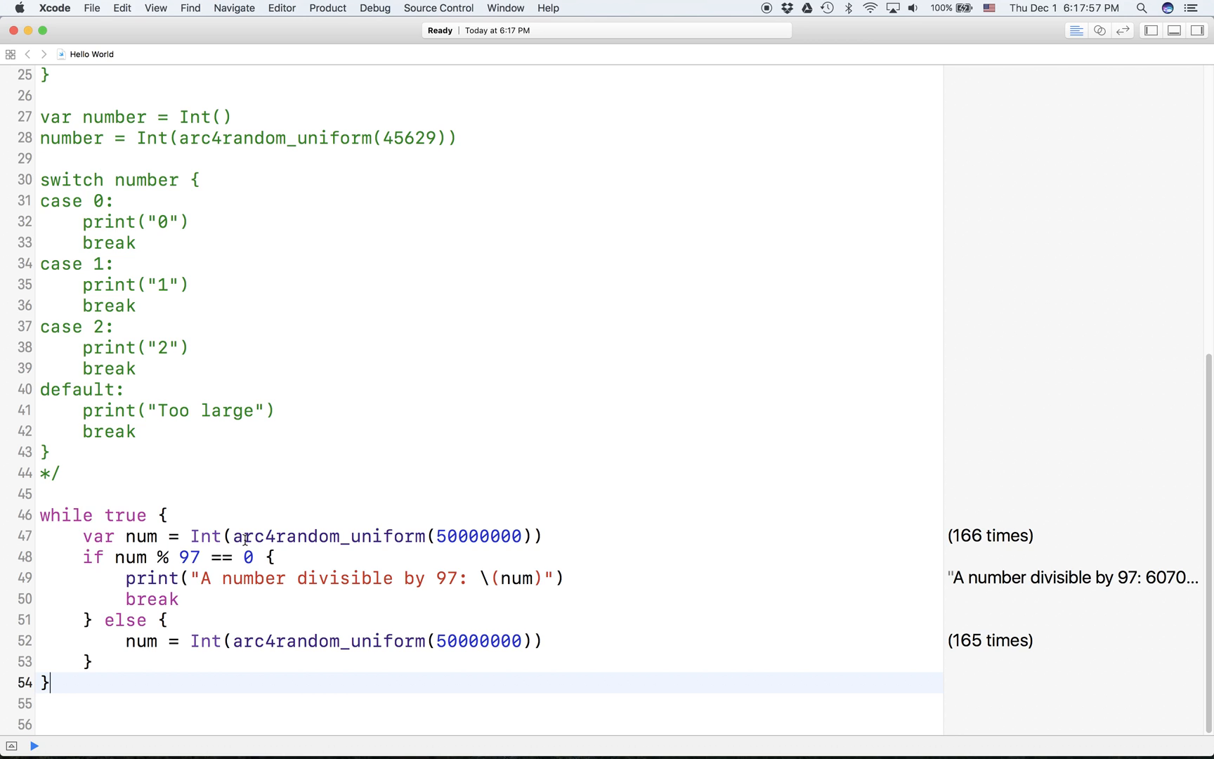
mouse_move(348, 268)
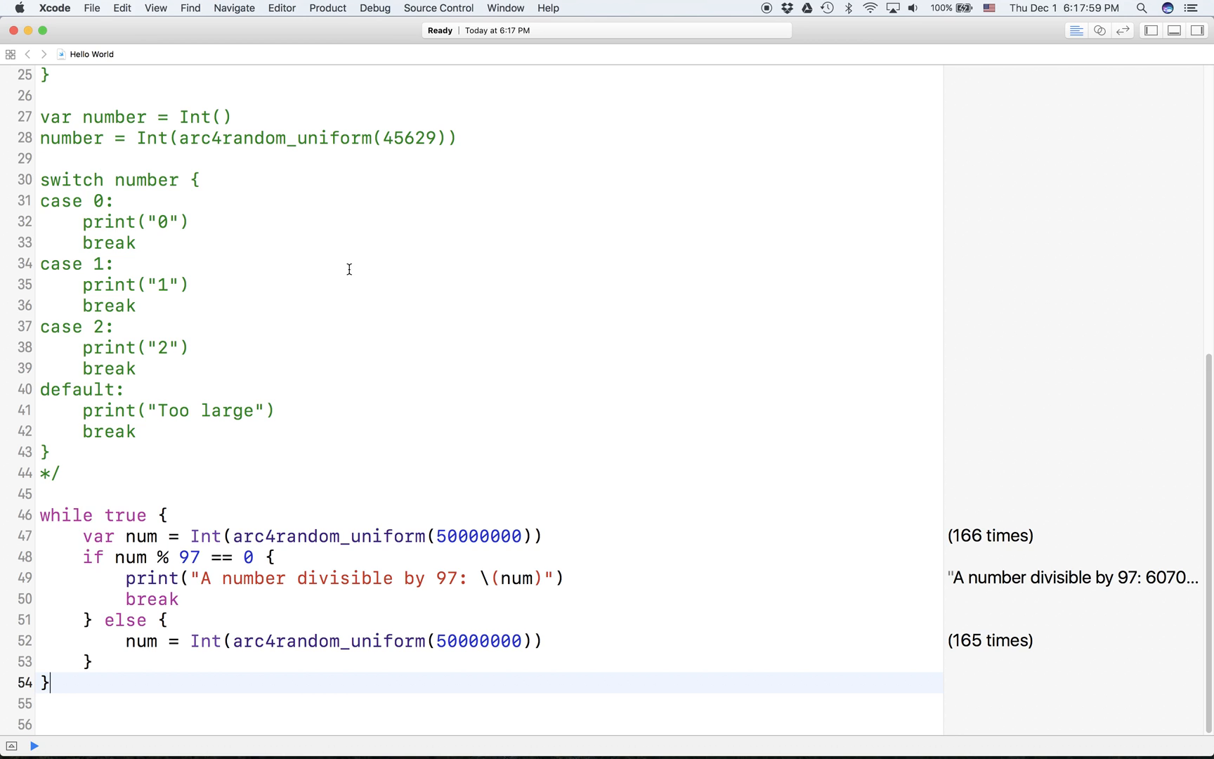
scroll("down", 3)
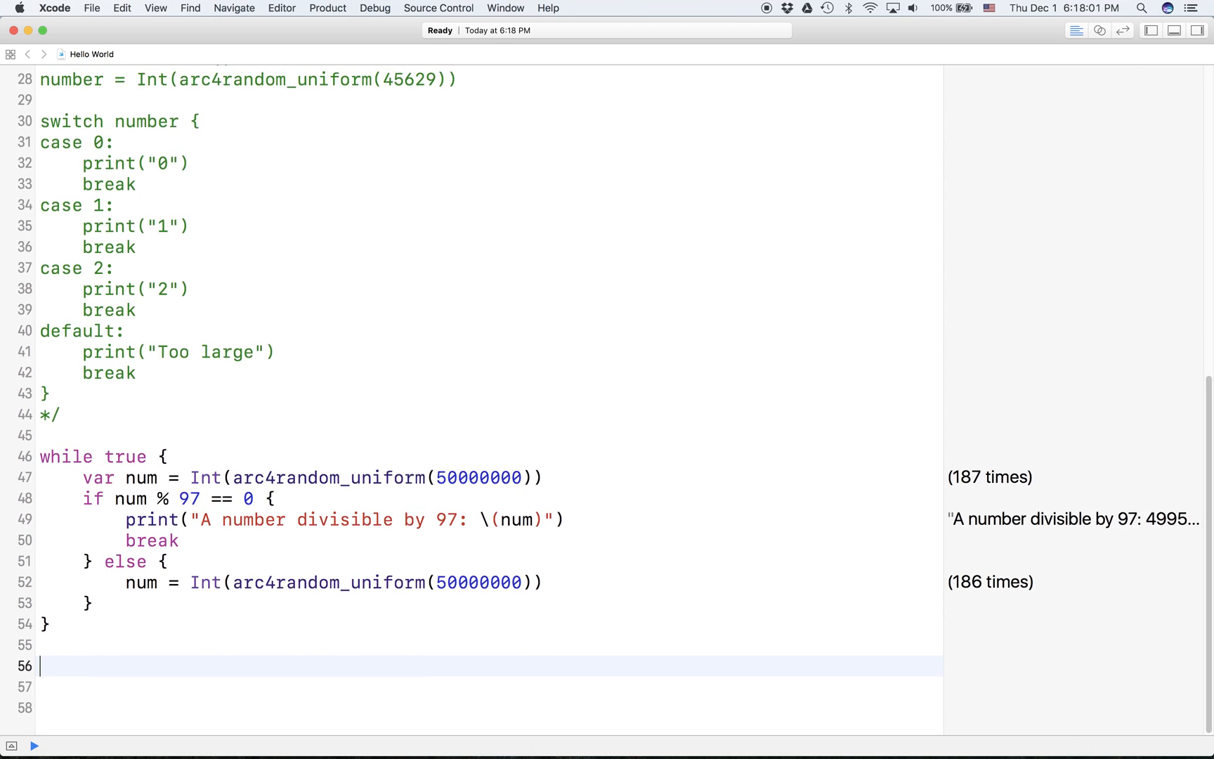
type("cal")
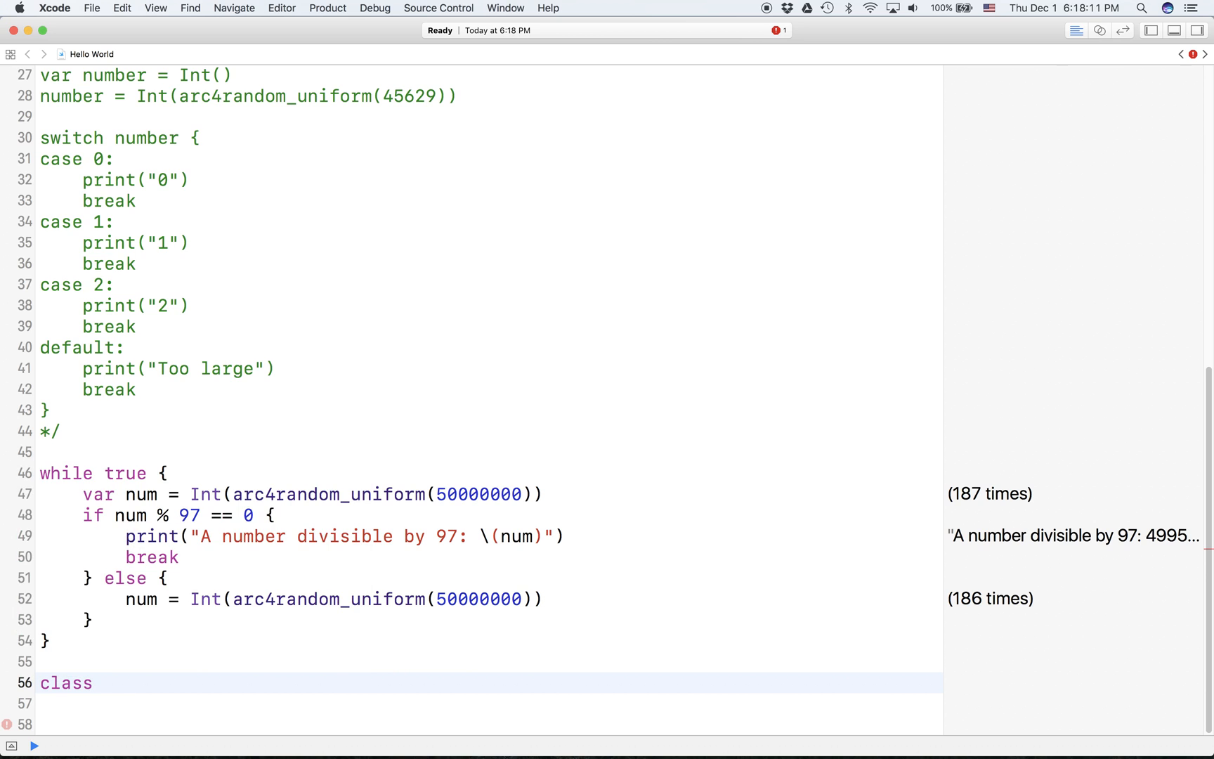
type("HelloW")
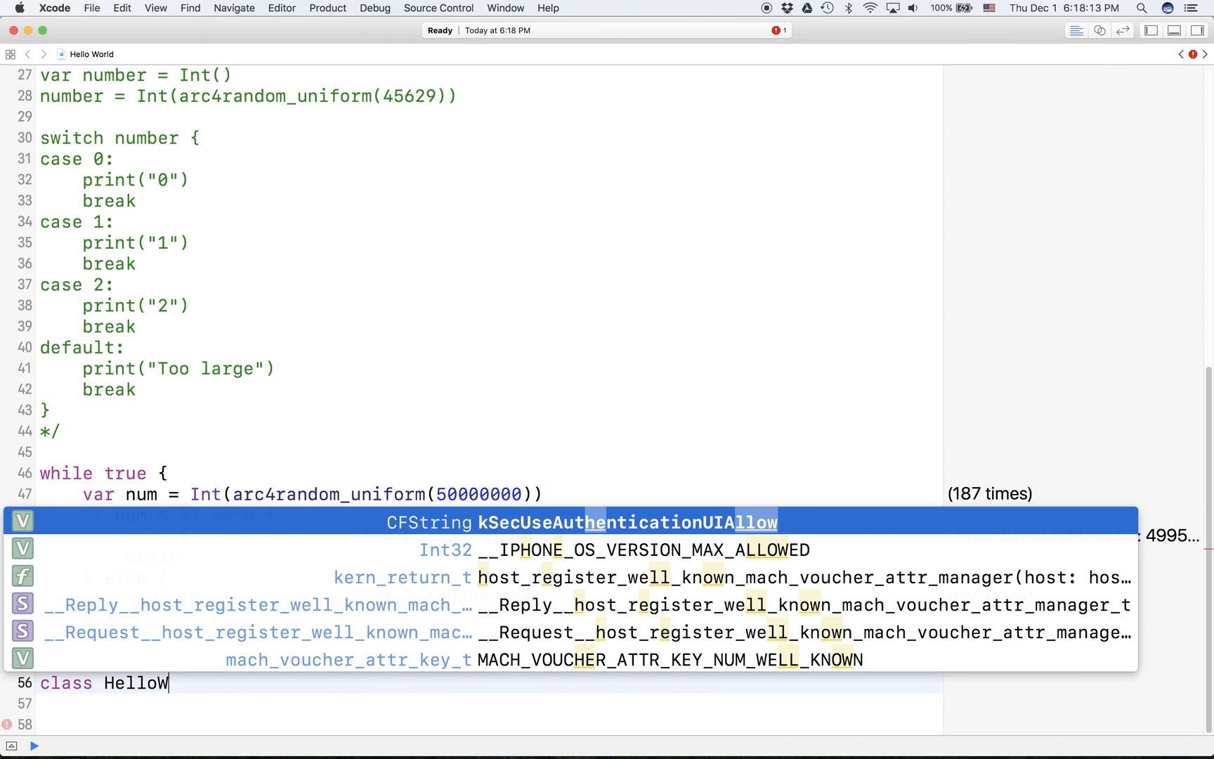
type("orld")
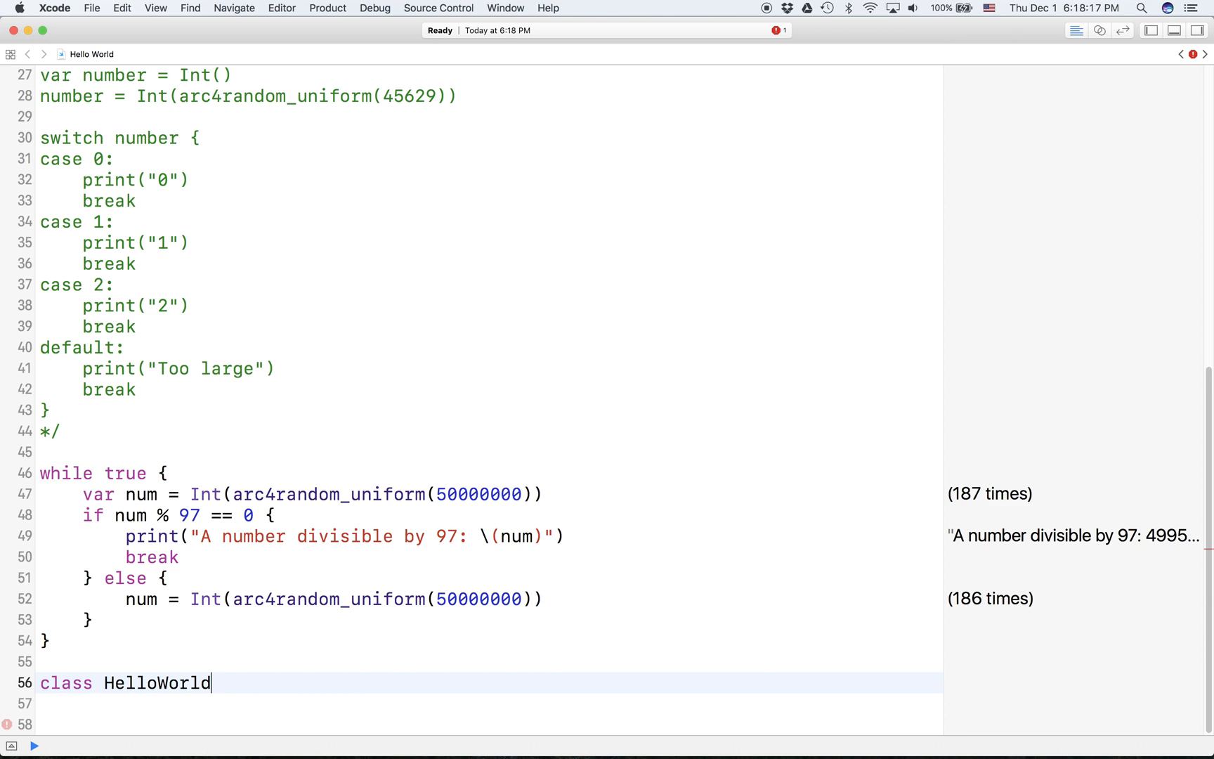
type(":")
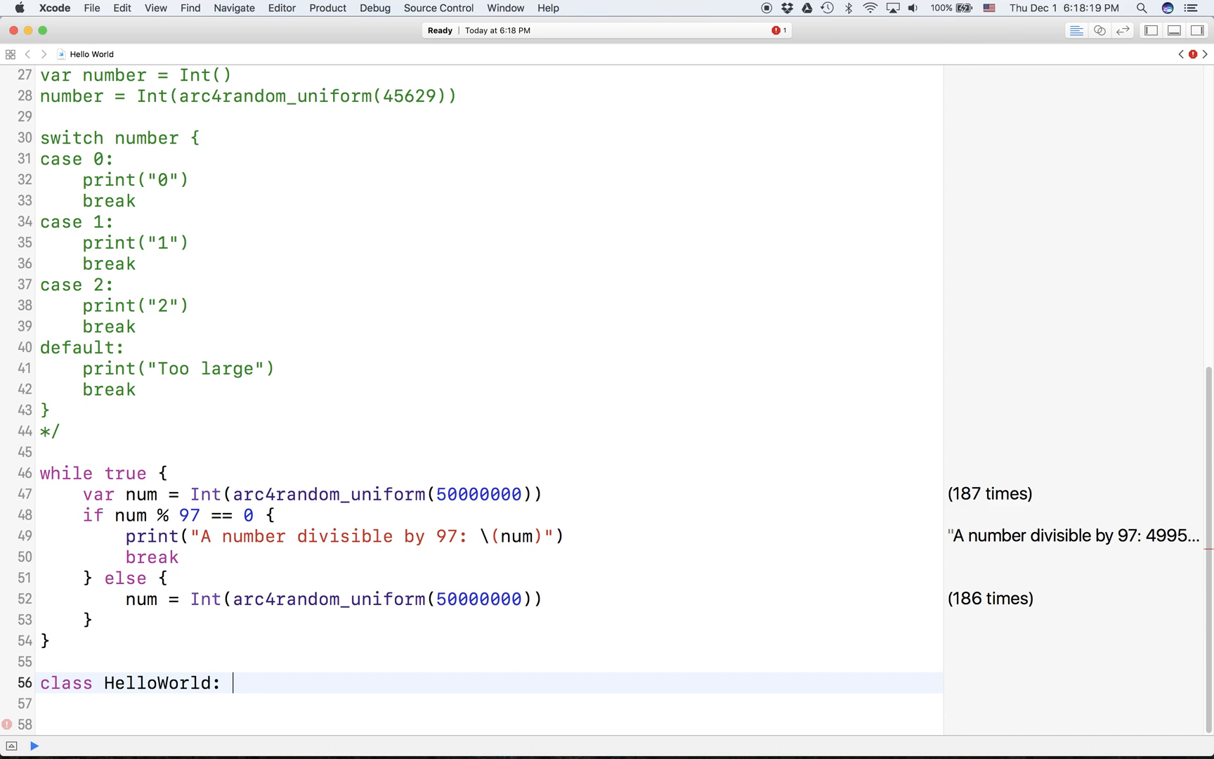
type("UIViewController")
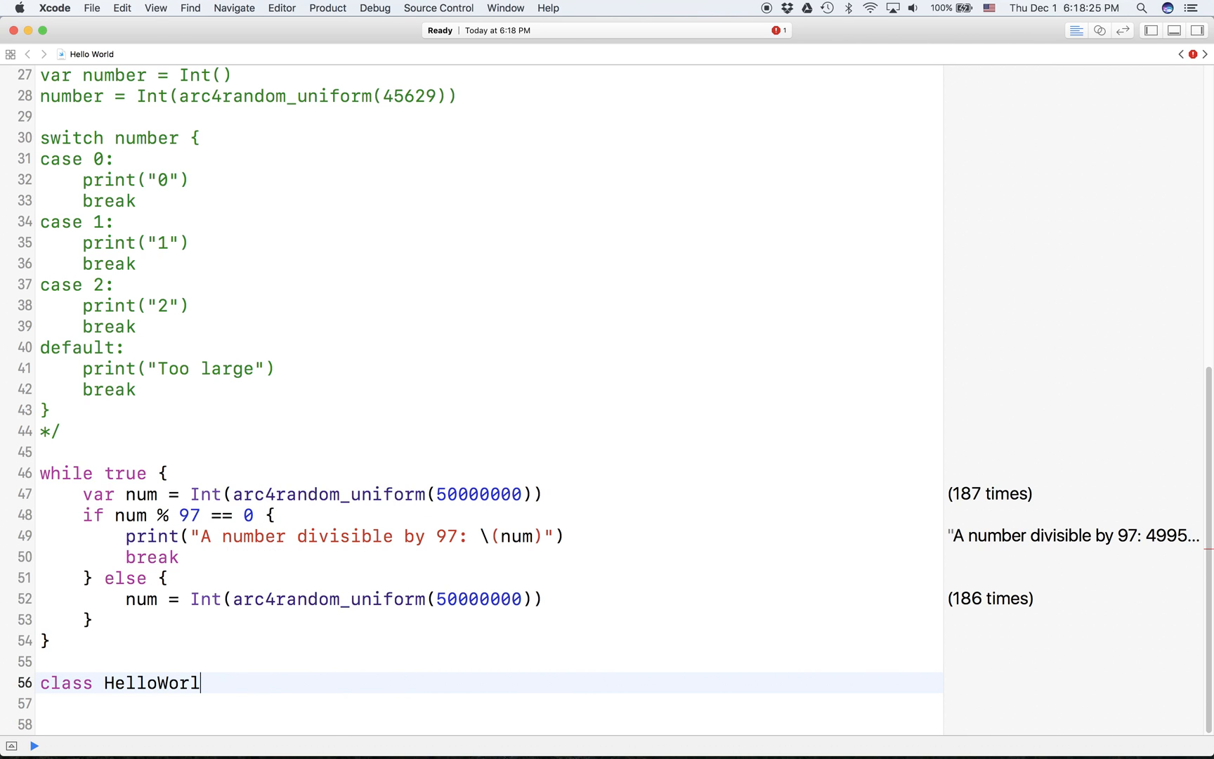
type("d {")
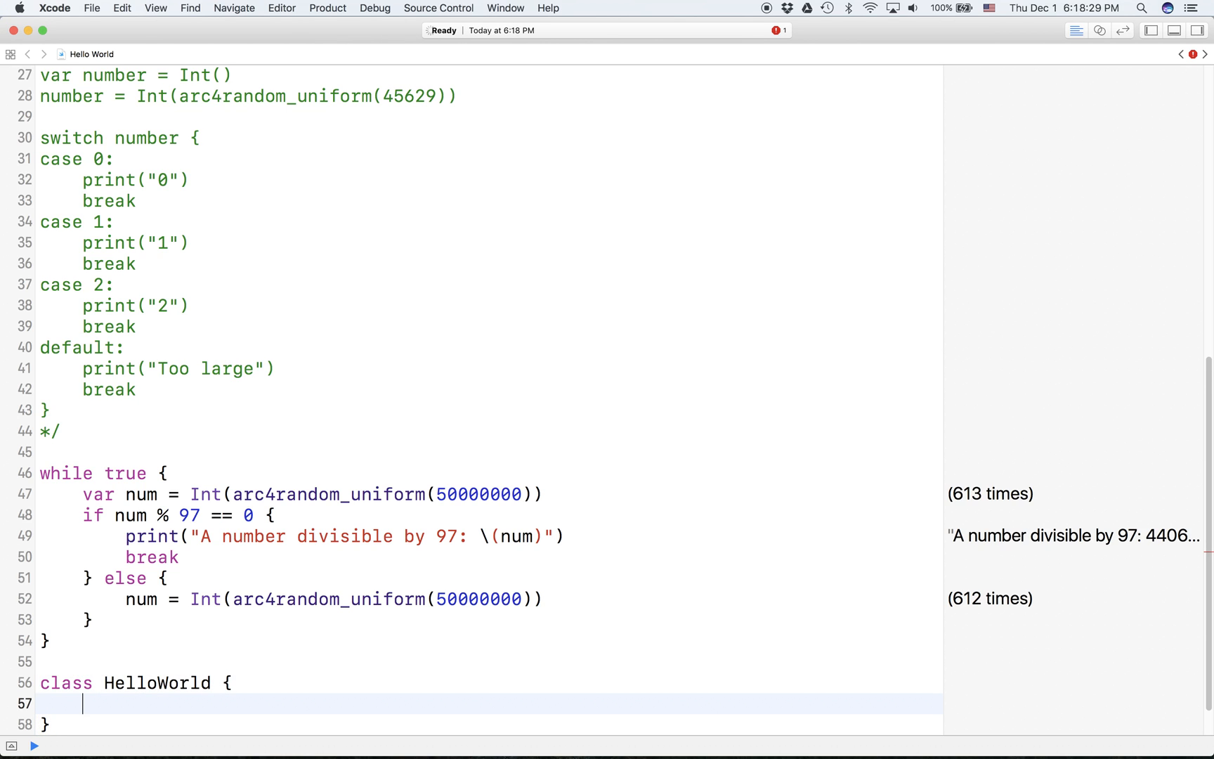
scroll("down", 3)
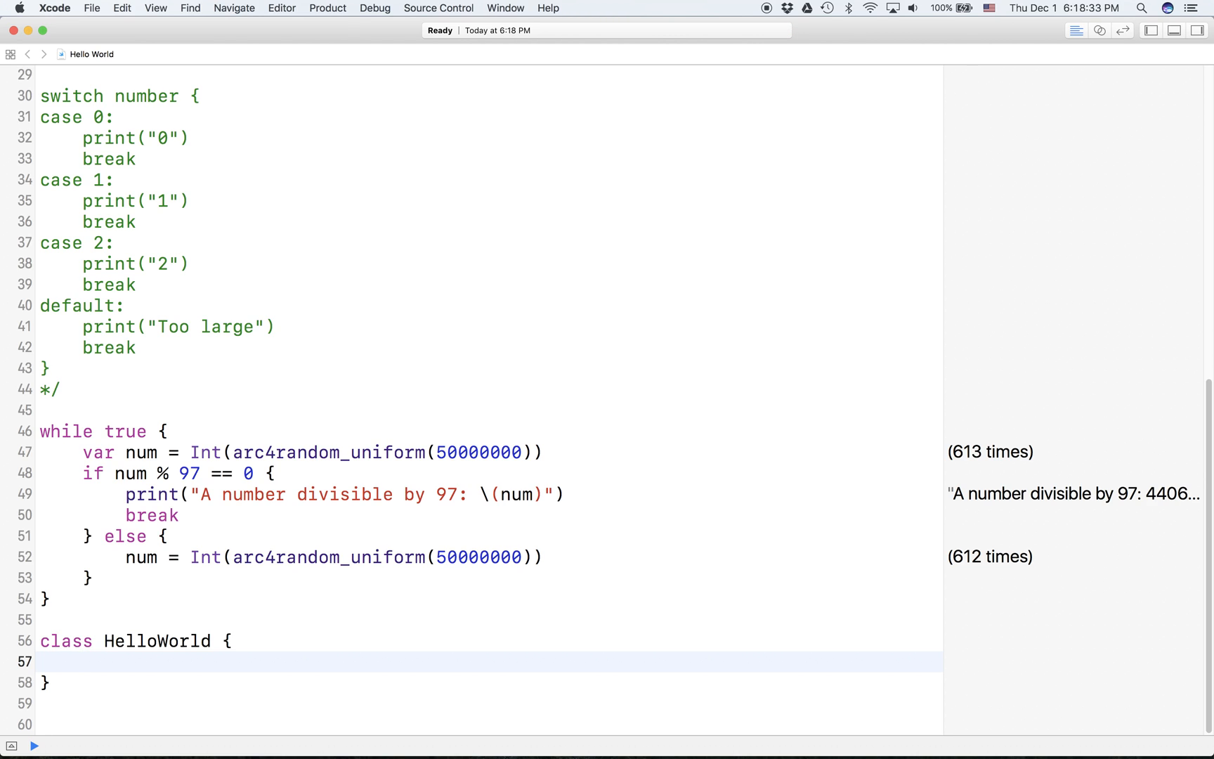
Add var hi = 1 inside HelloWorld, start a func line, and dismiss the save warning.
type("v ar")
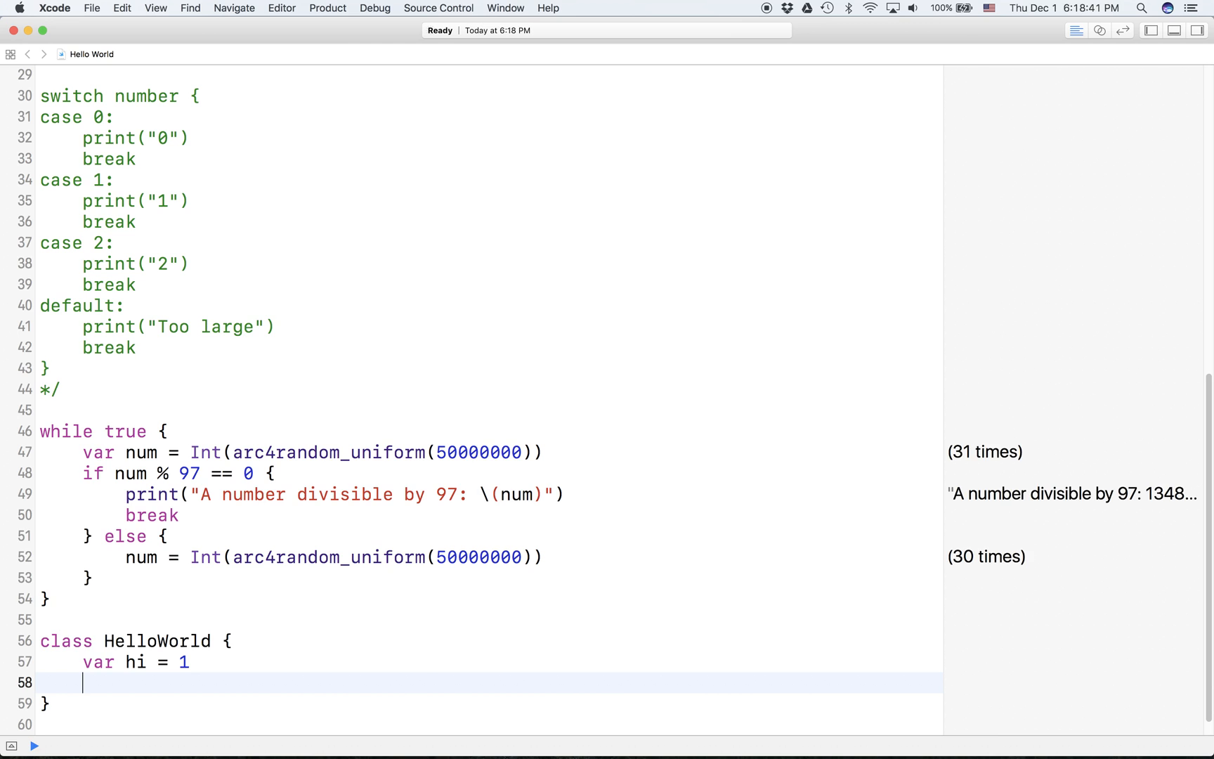
type("func")
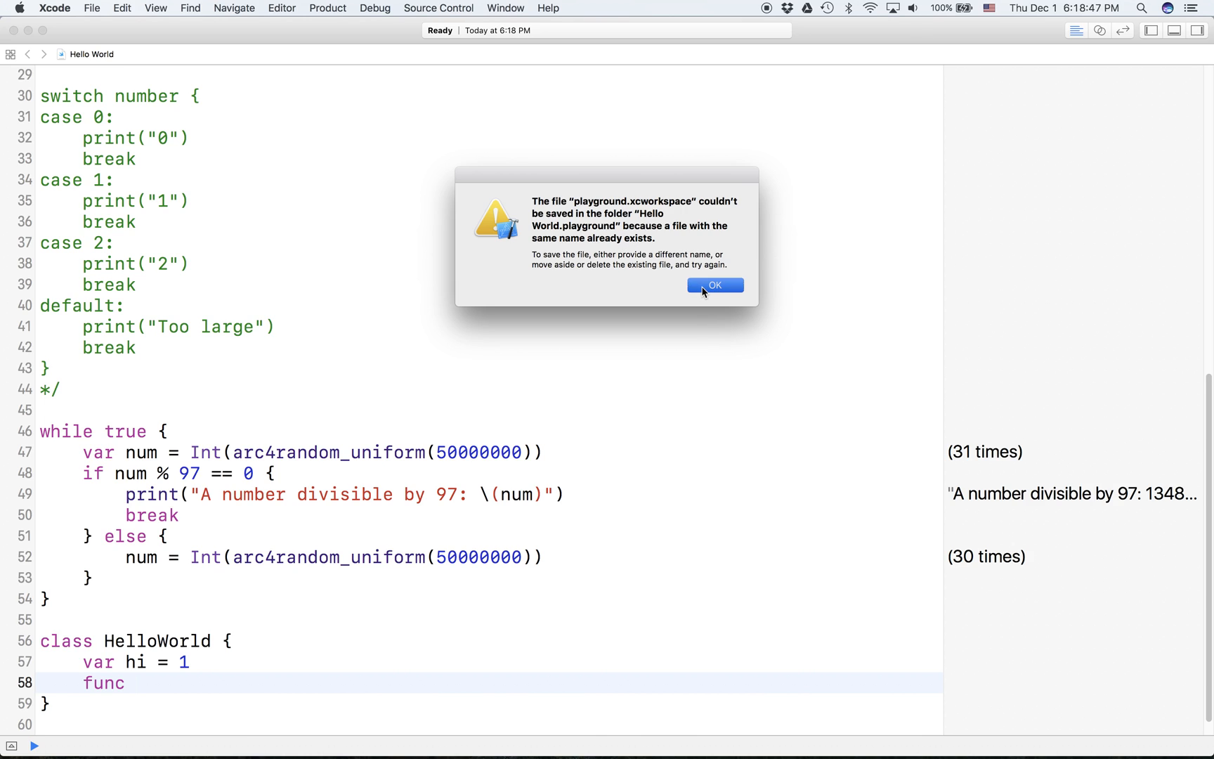
left_click(713, 285)
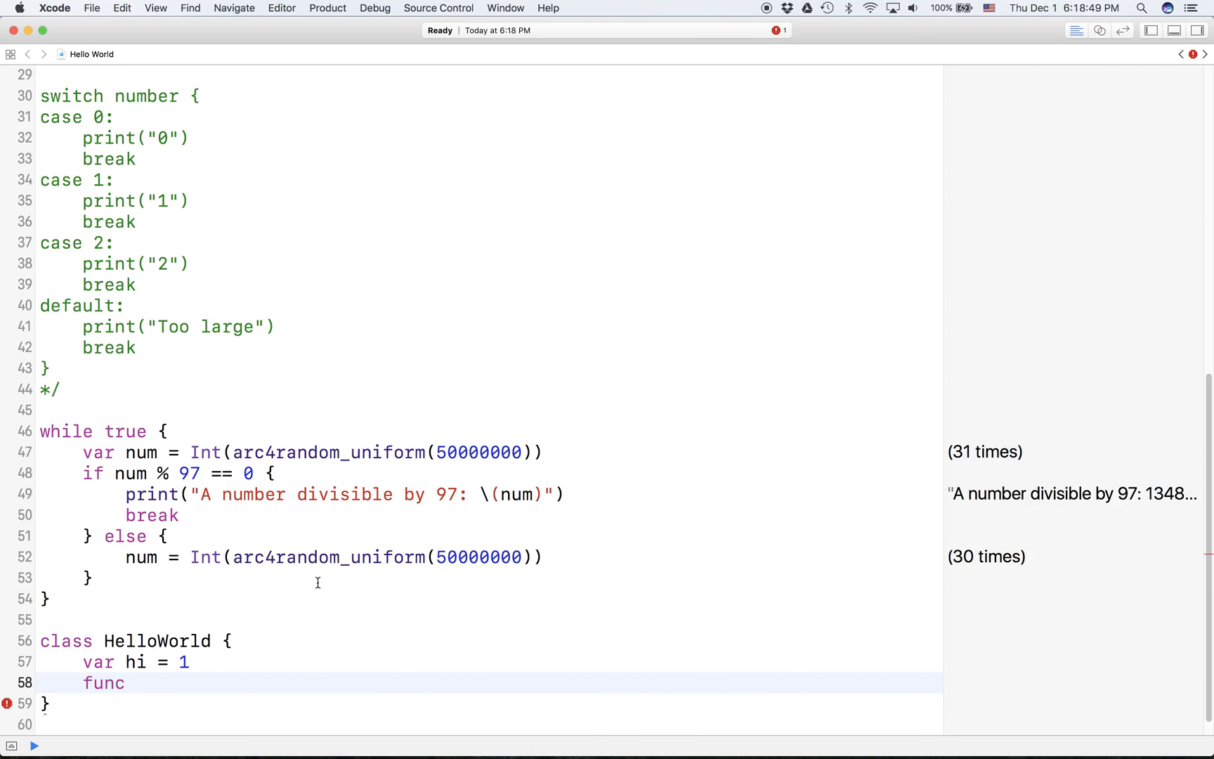
mouse_move(309, 545)
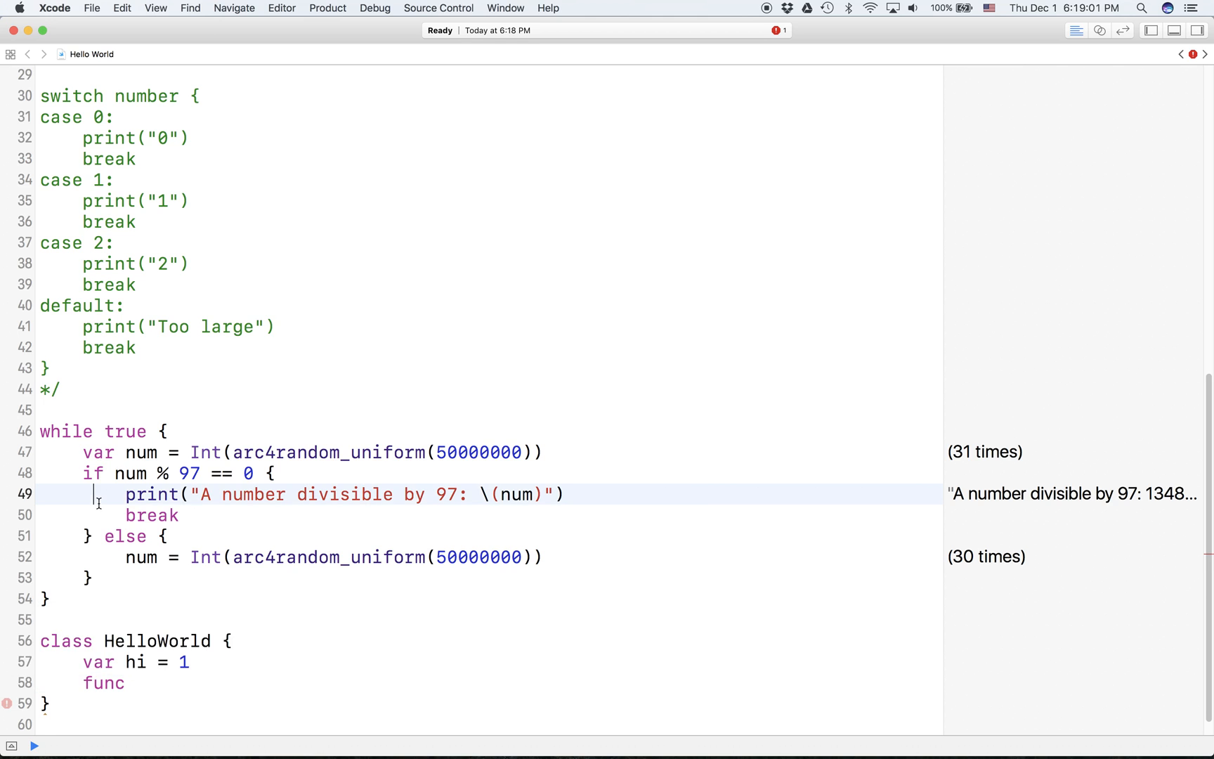
Rename the function sayHi() with an opening brace, removing a stray underscore.
left_click_drag(83, 473, 123, 556)
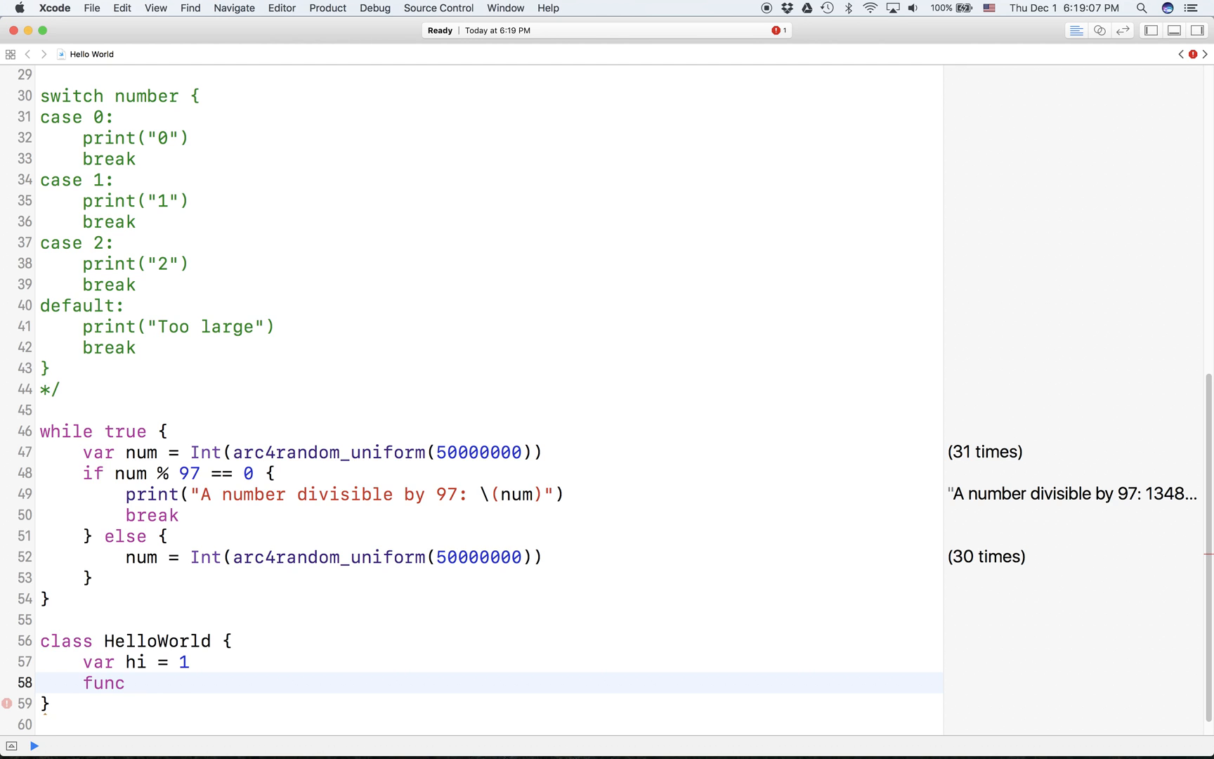
type("sayH")
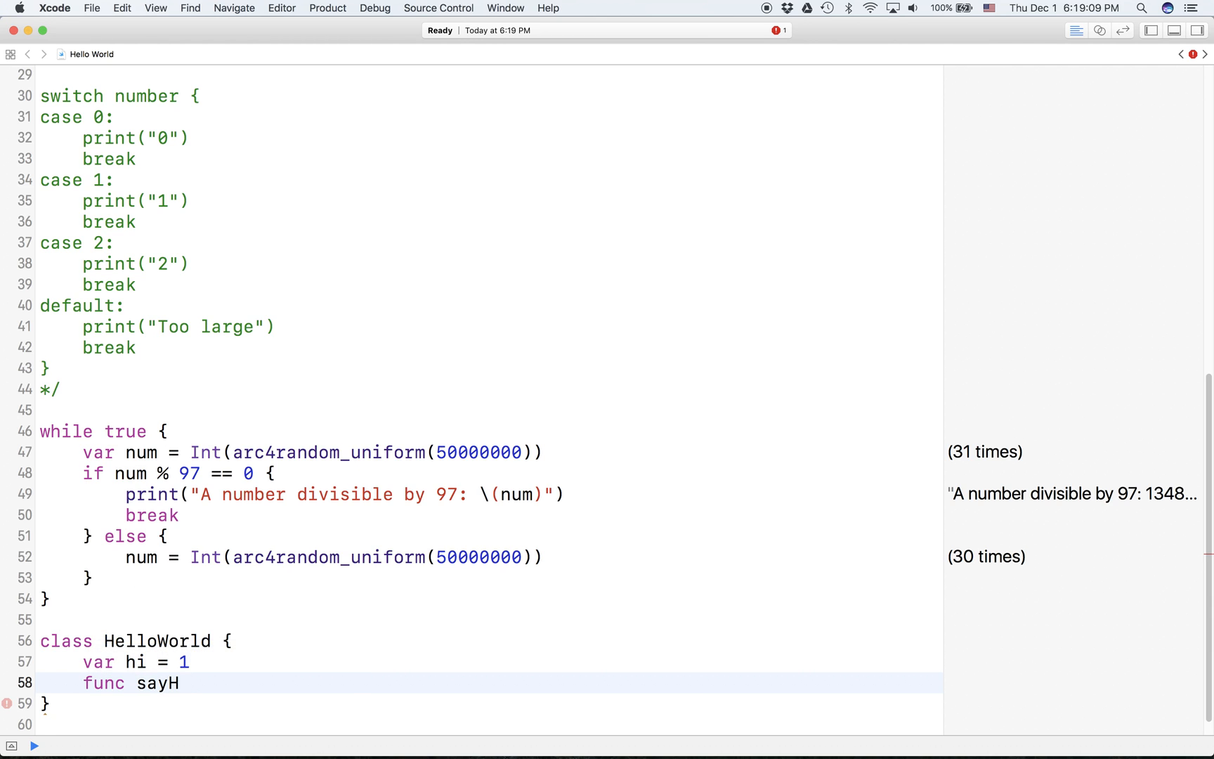
type("i()")
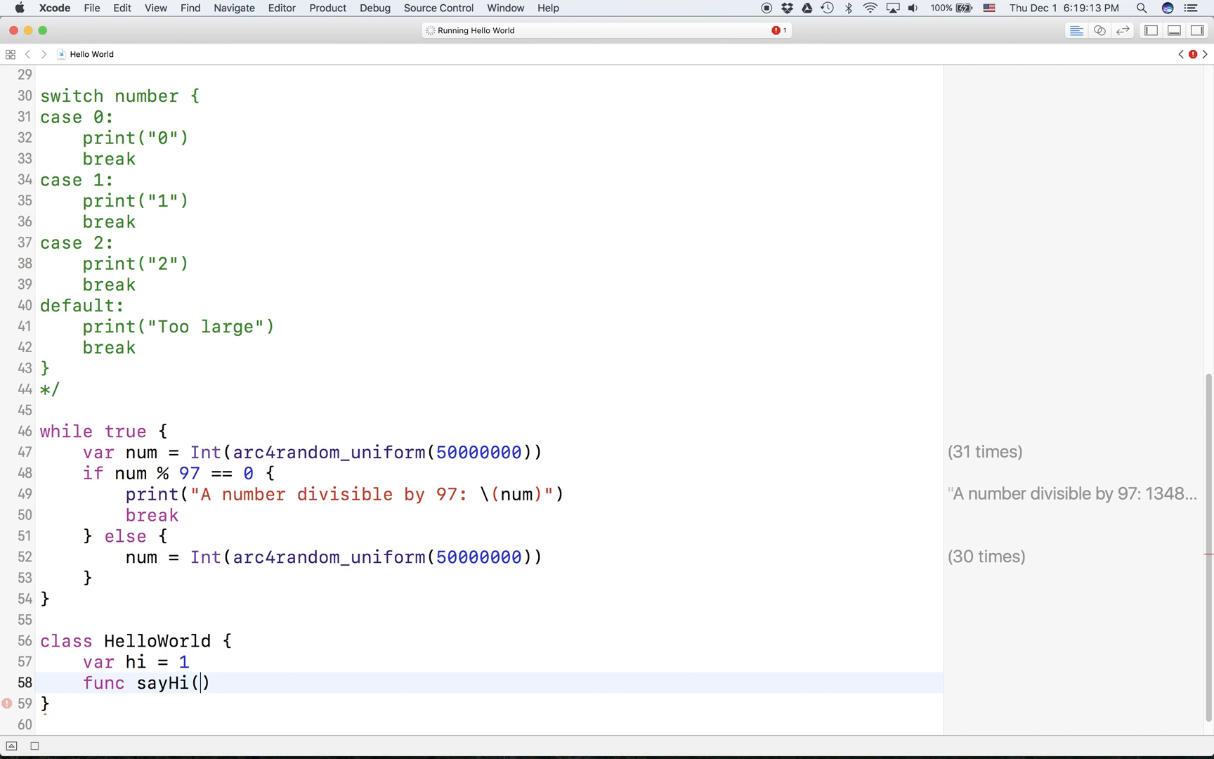
type("_")
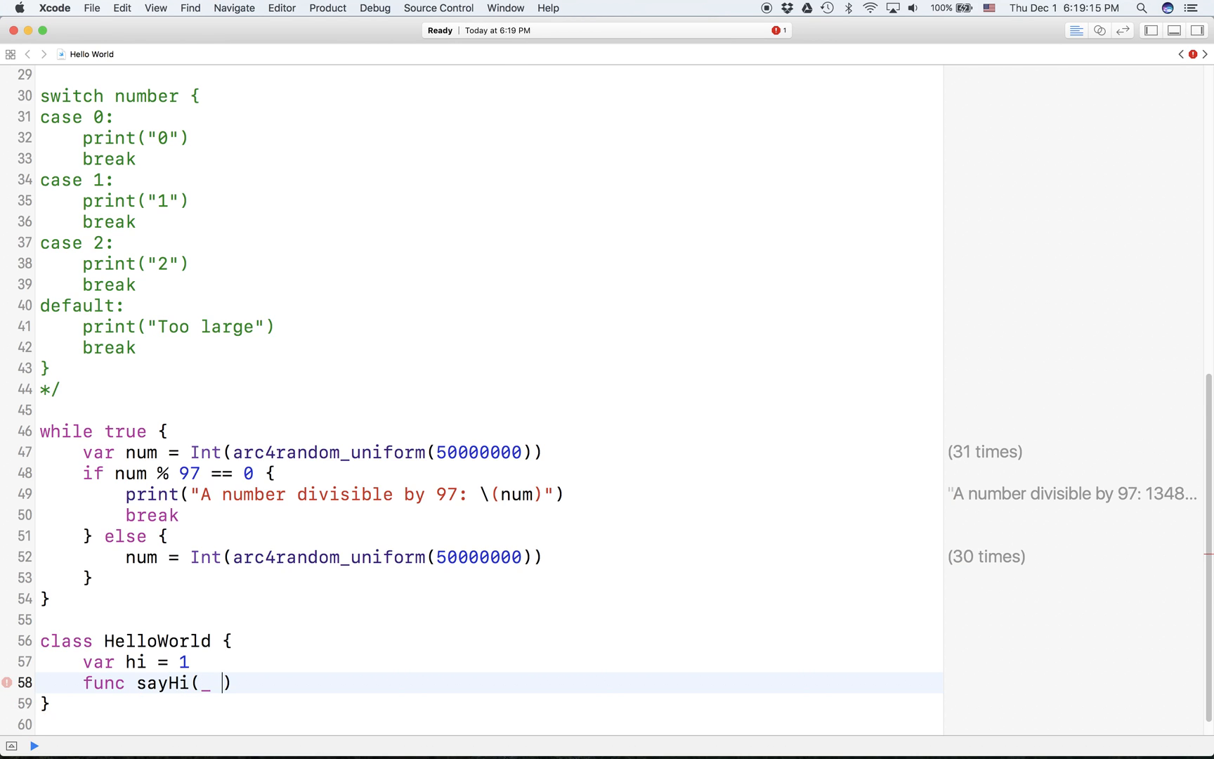
key("Backspace")
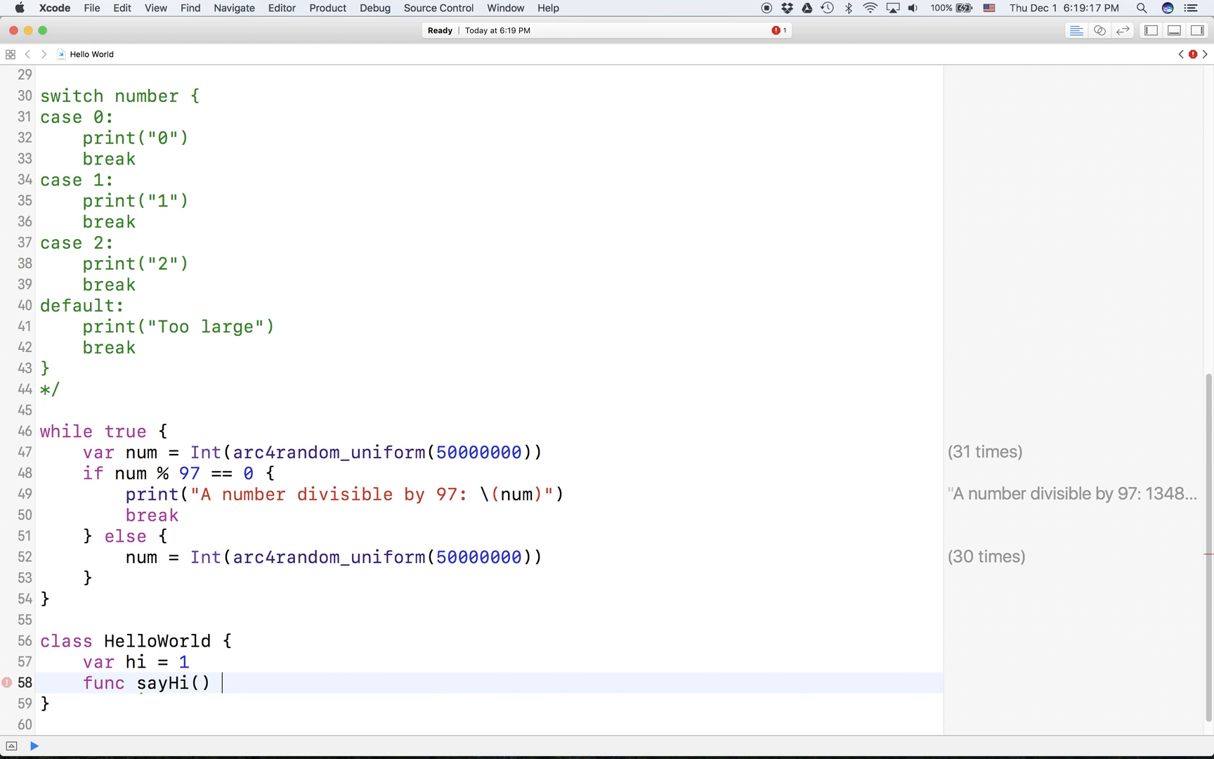
type("{")
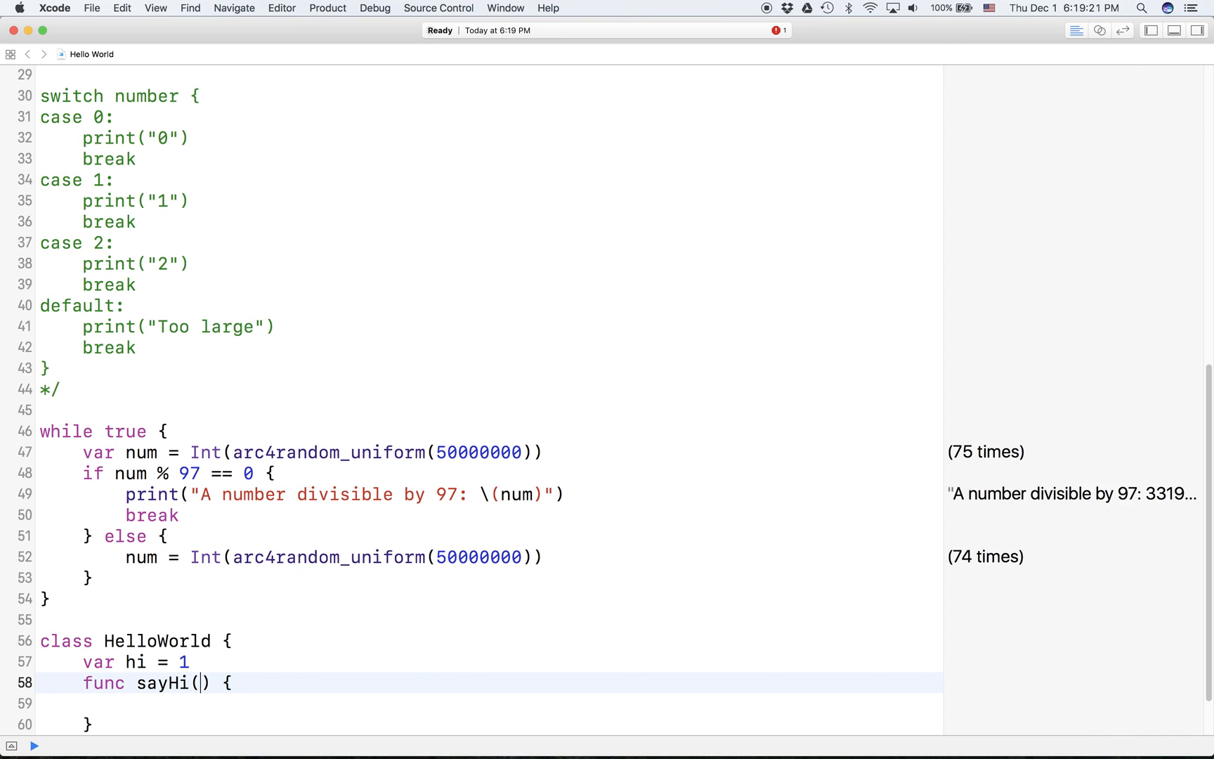
Declare sayHi's parameters as _ firstname: String and lastname: String.
type("_")
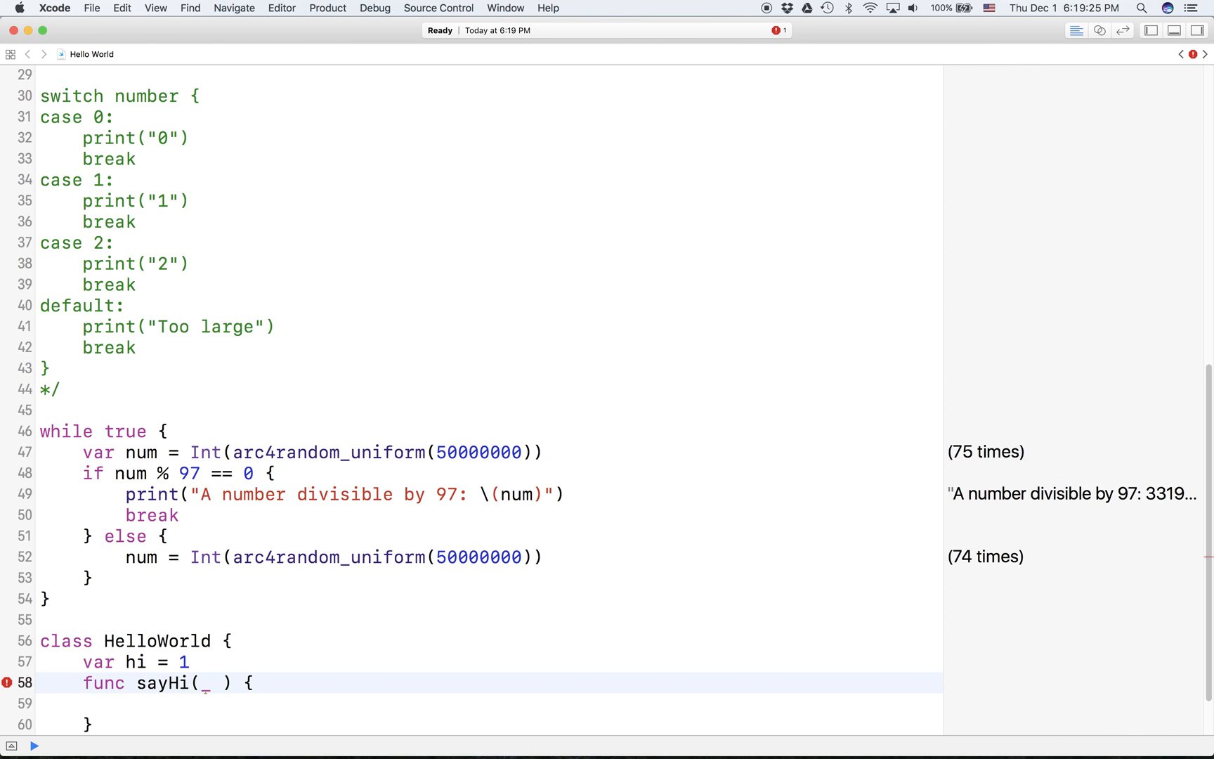
type("name:")
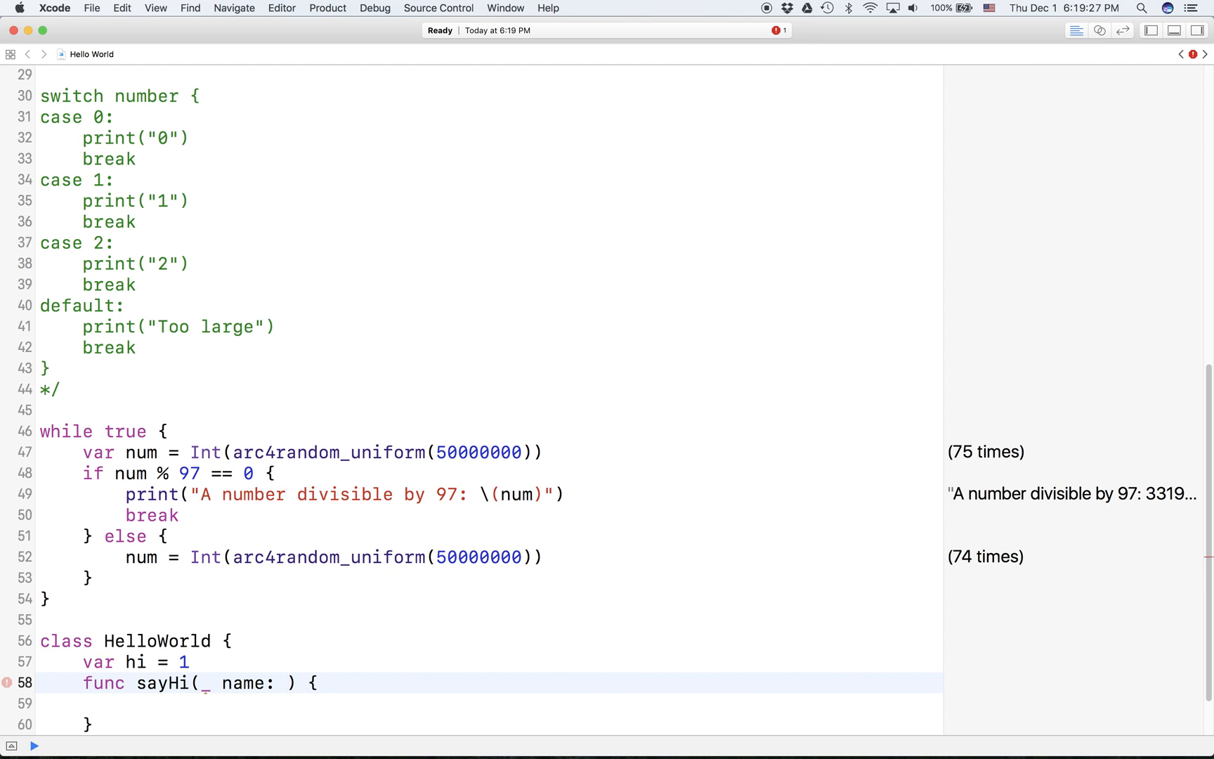
type("String,")
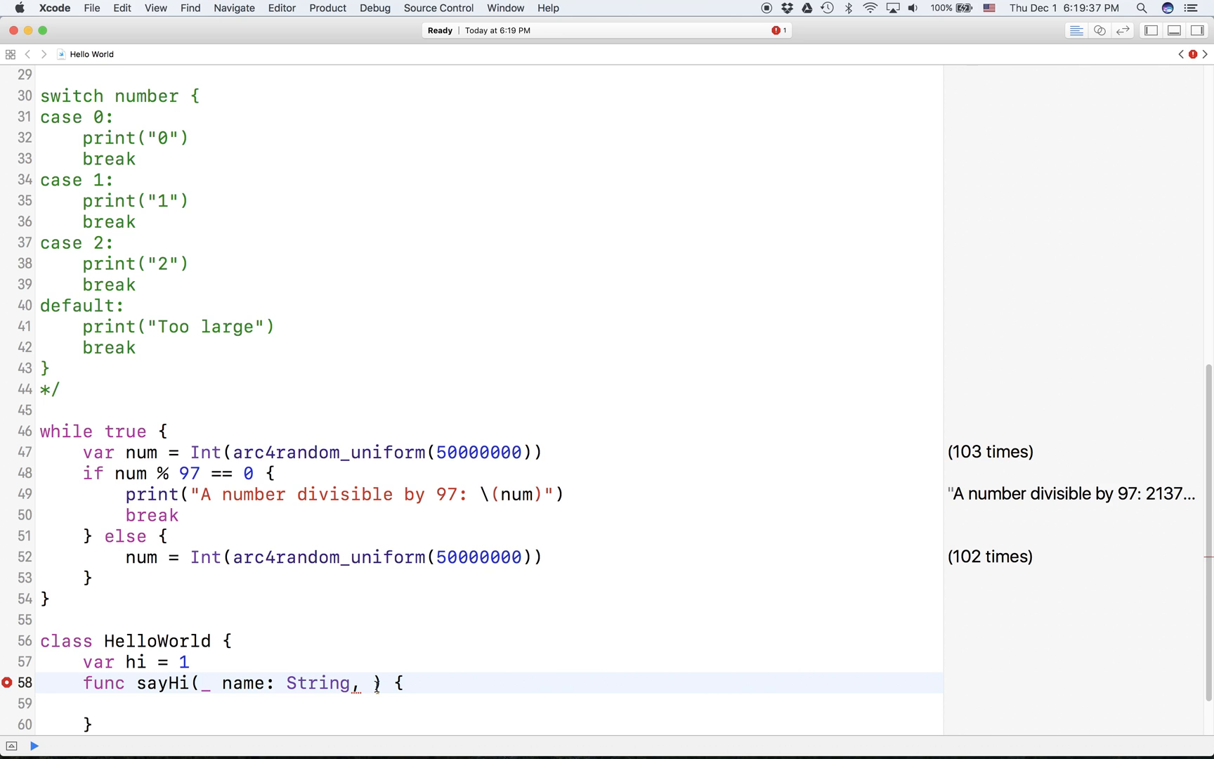
type("fa")
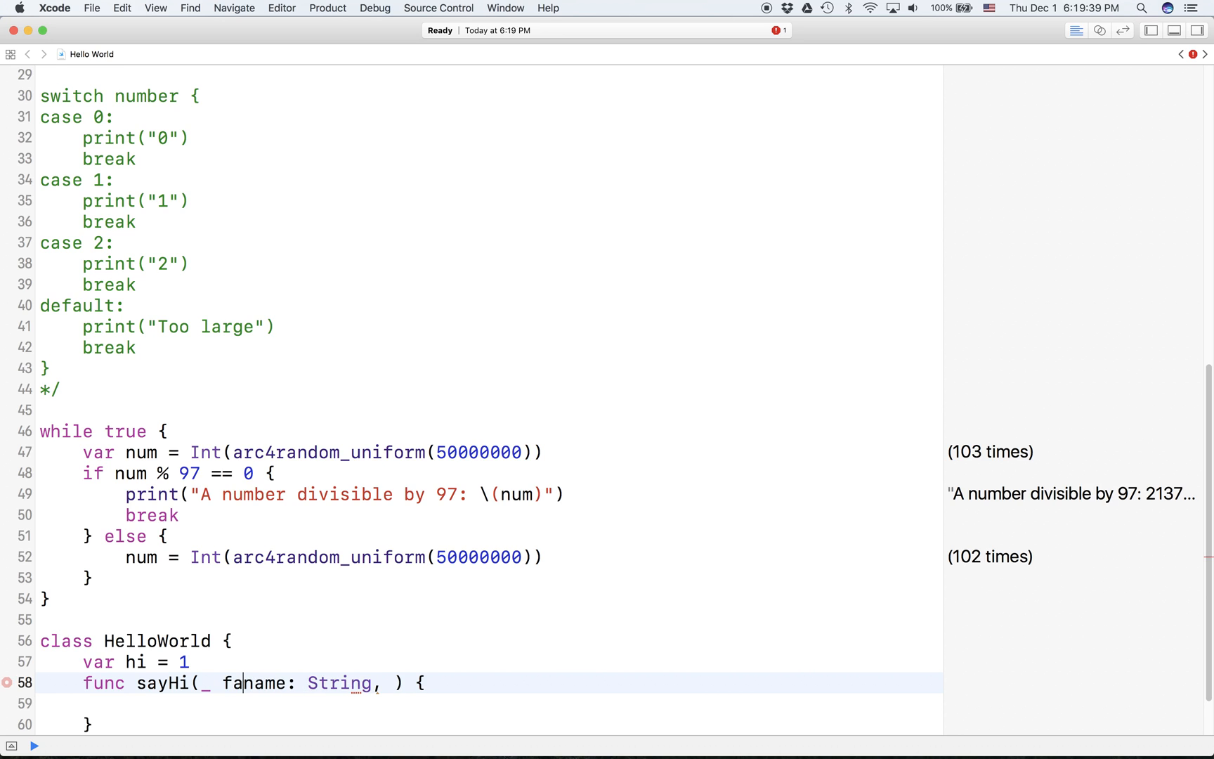
type("it")
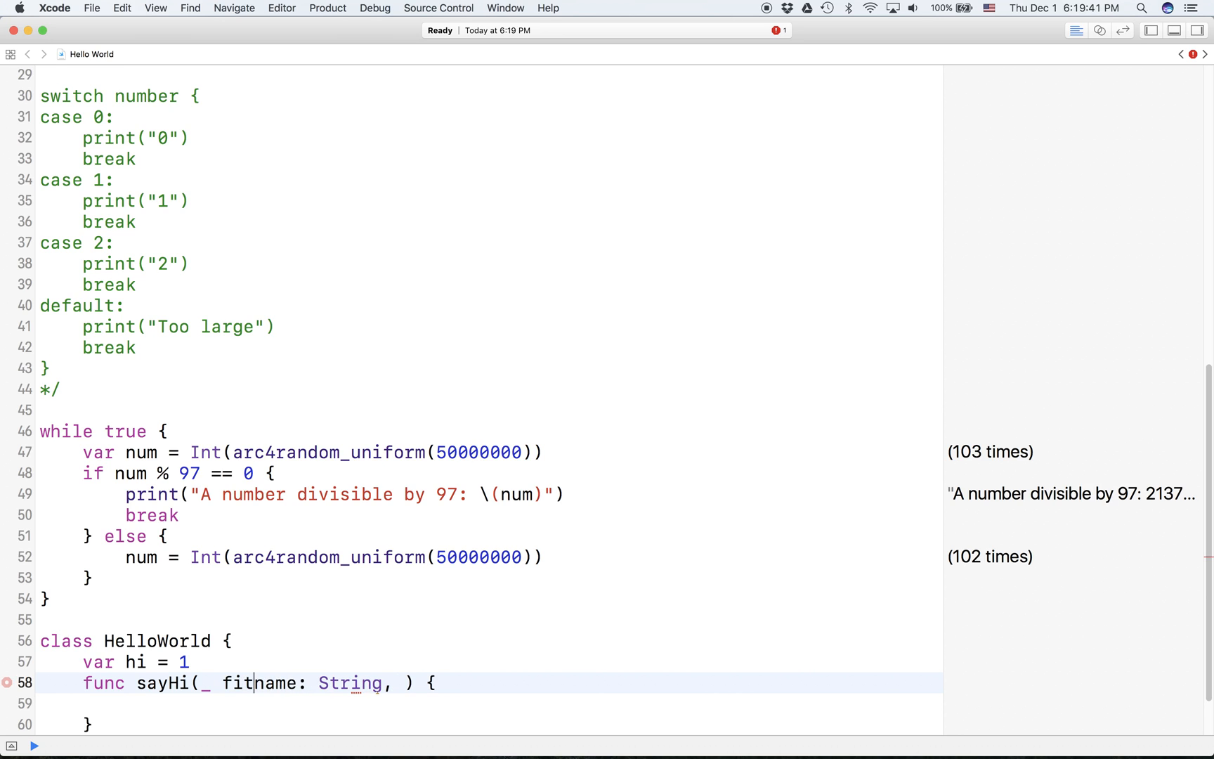
type("rst")
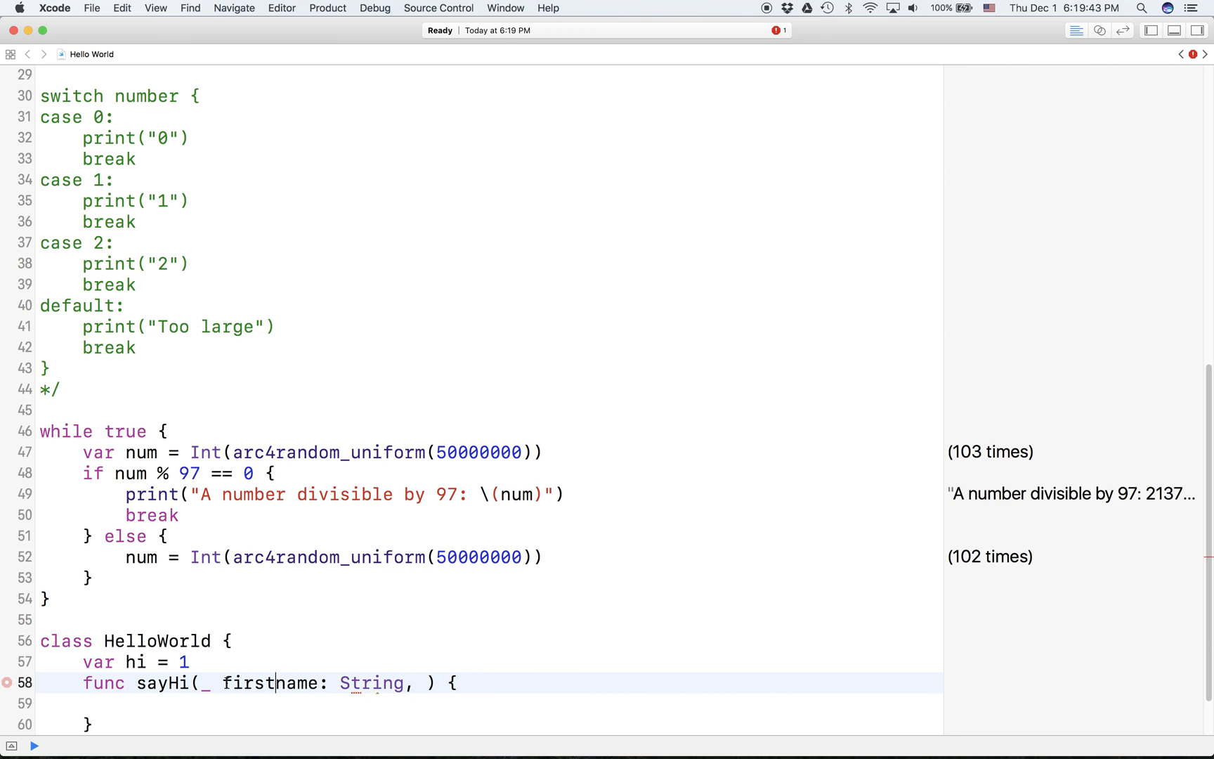
type("la")
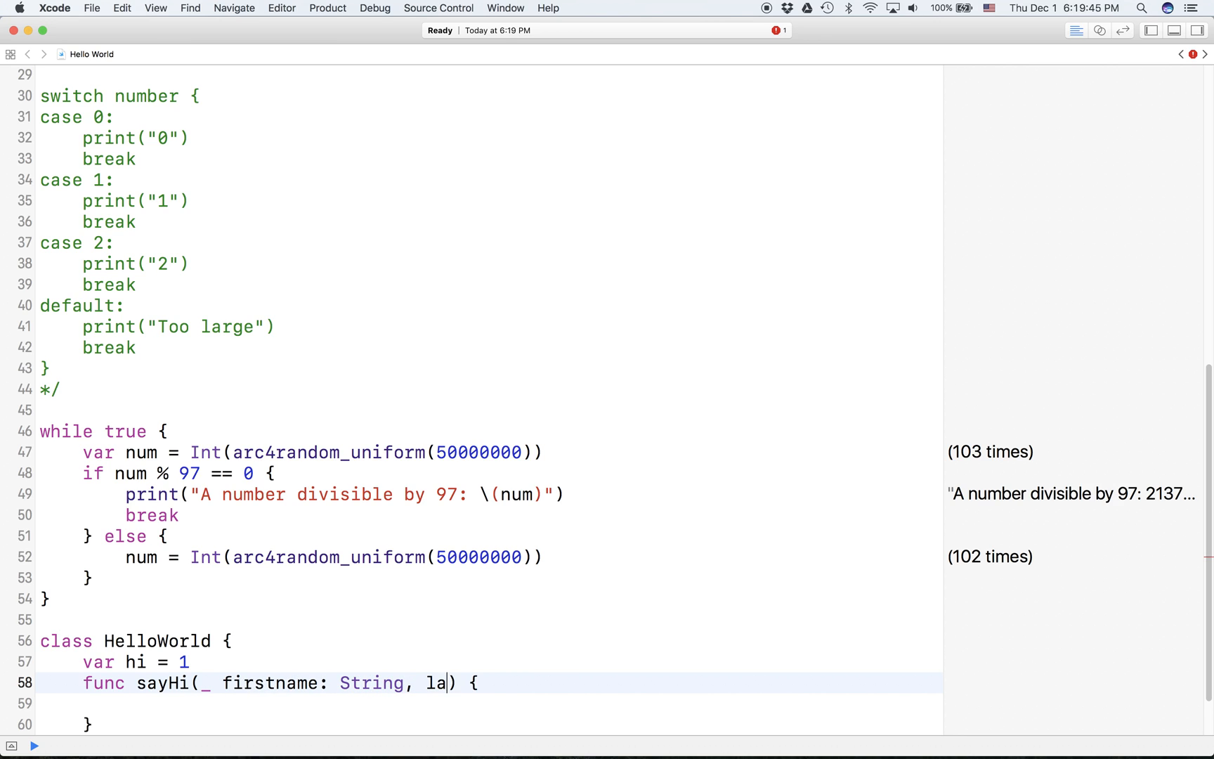
type("stname: String")
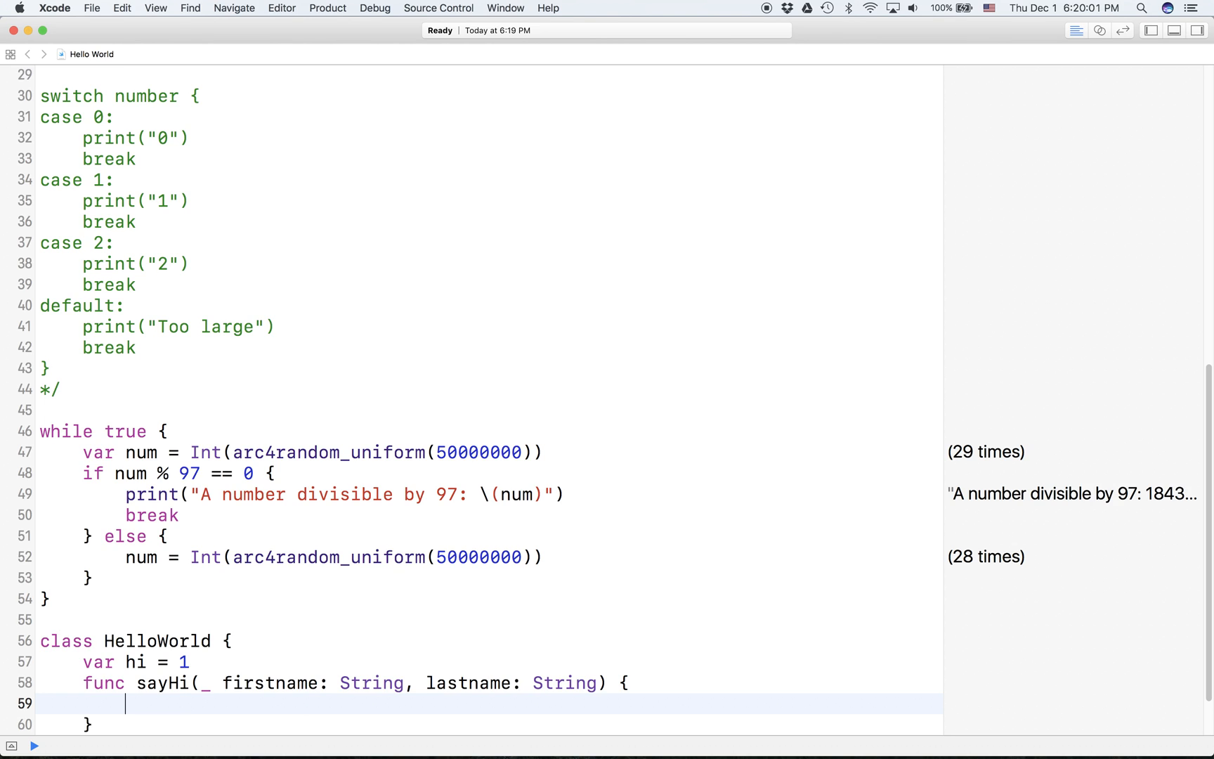
Write print("Hello World, \(firstname) \(lastname)") as the body of sayHi.
type("print(")
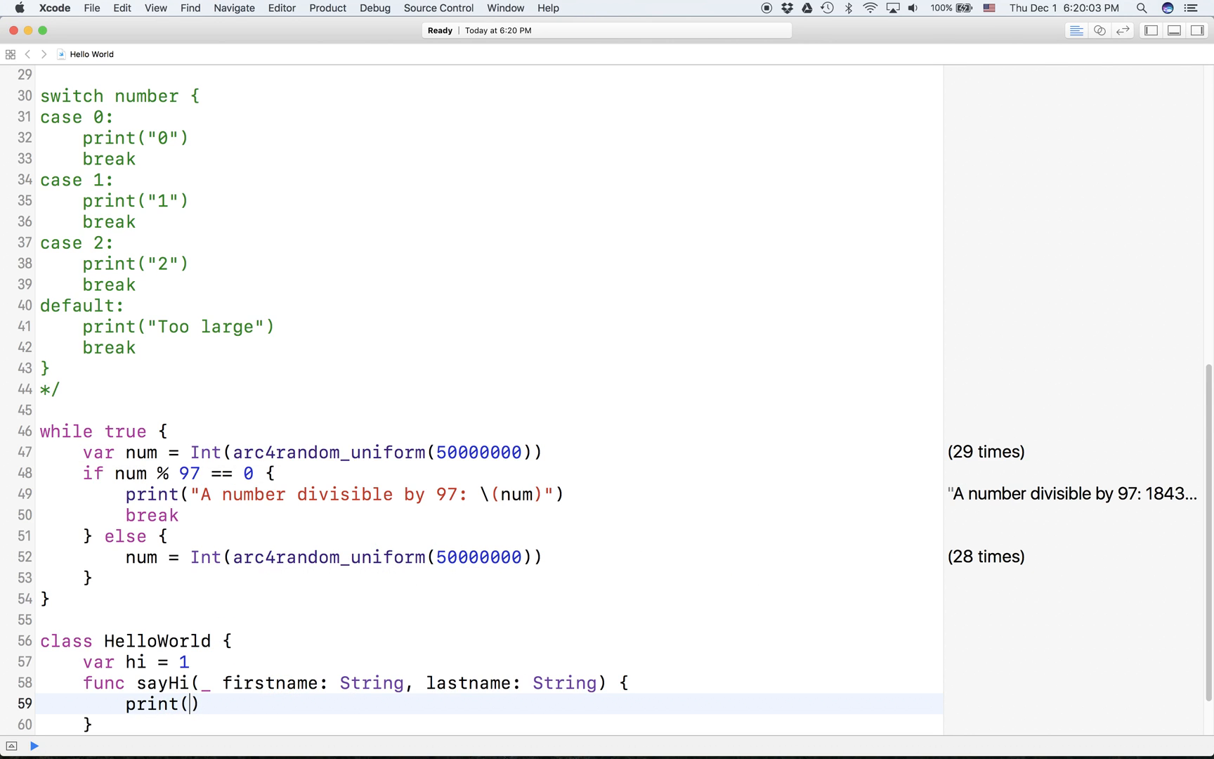
type("\"Hello\"")
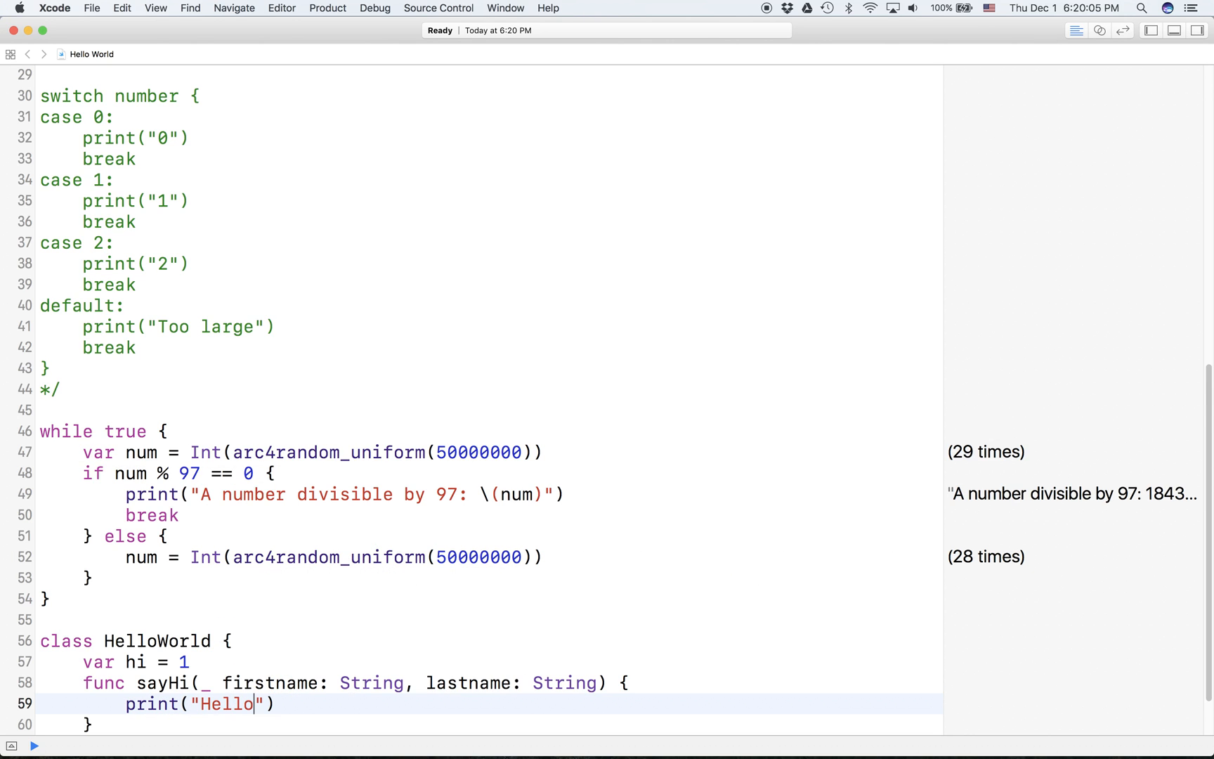
type("World, \\(")
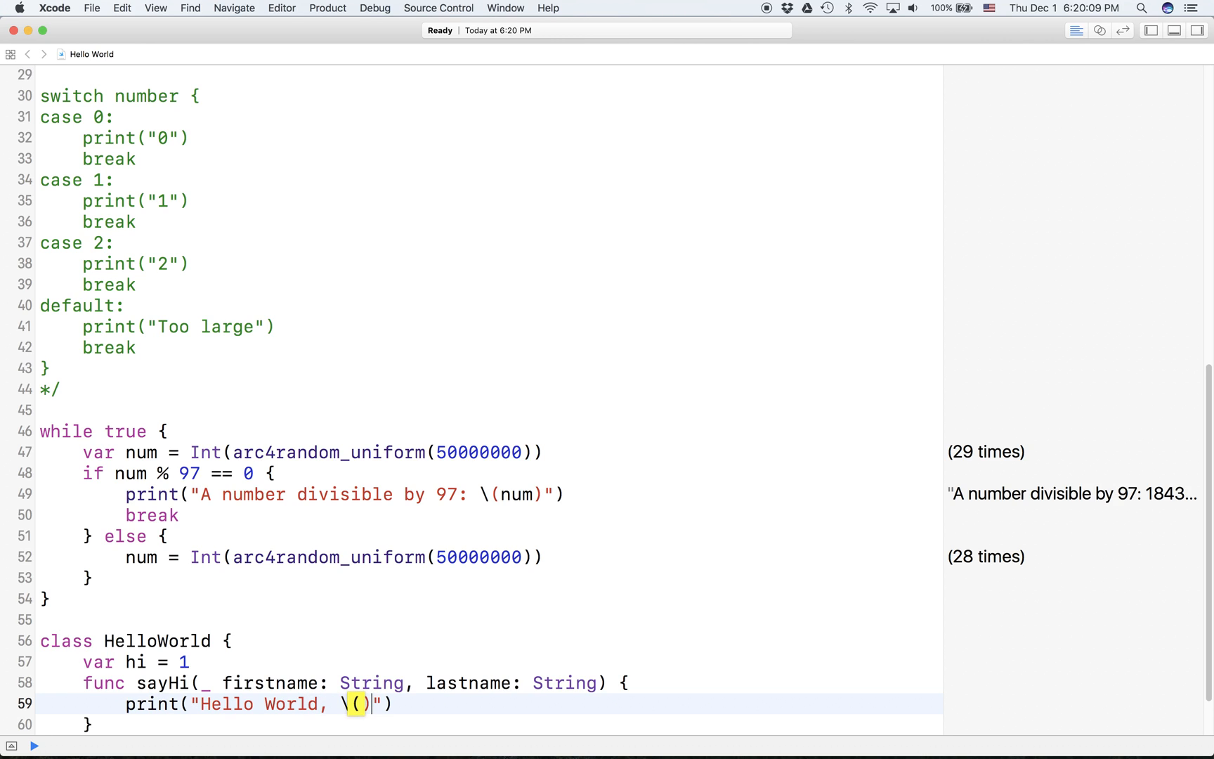
type("Fir")
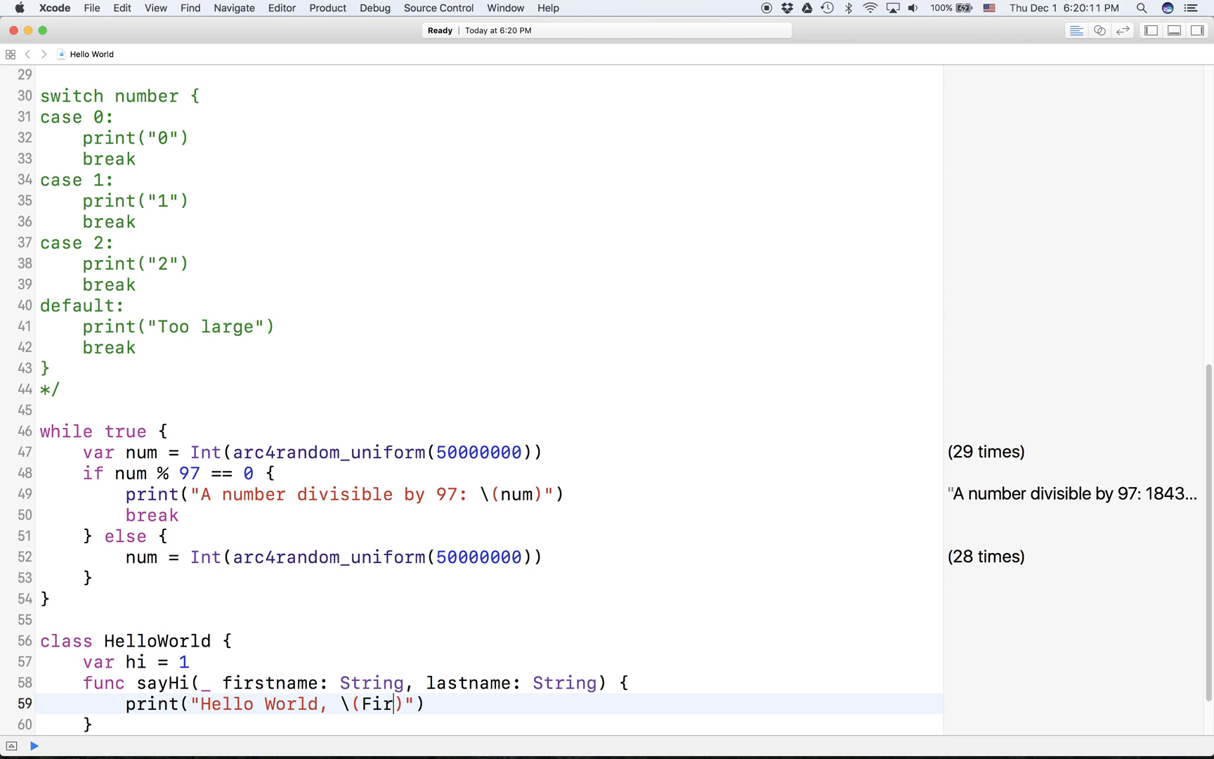
type("firstname")
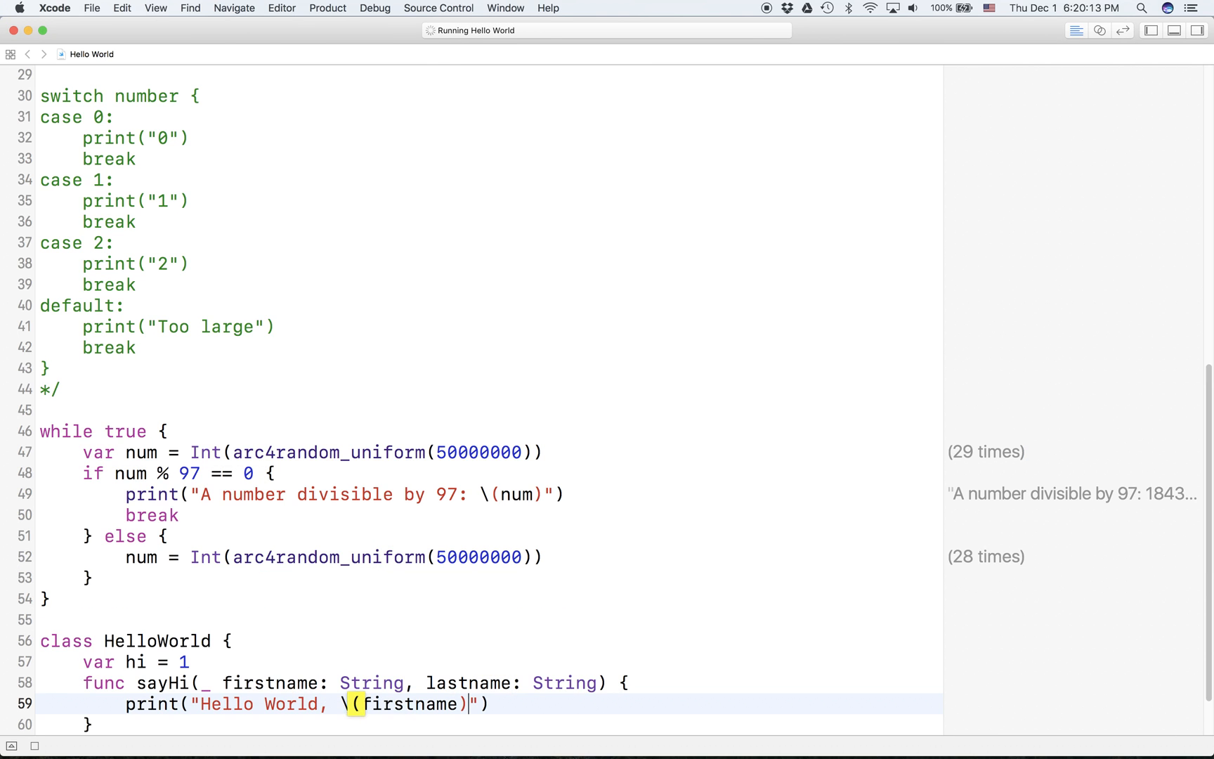
type("\\(")
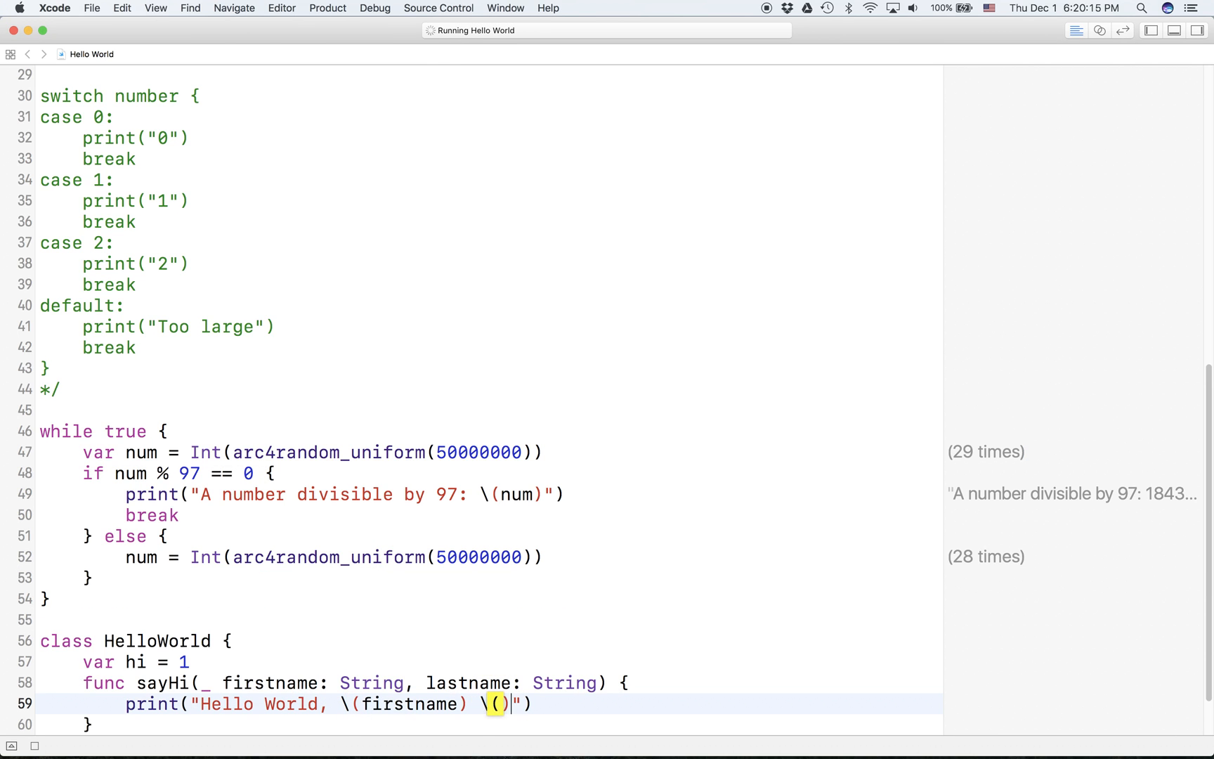
type("last")
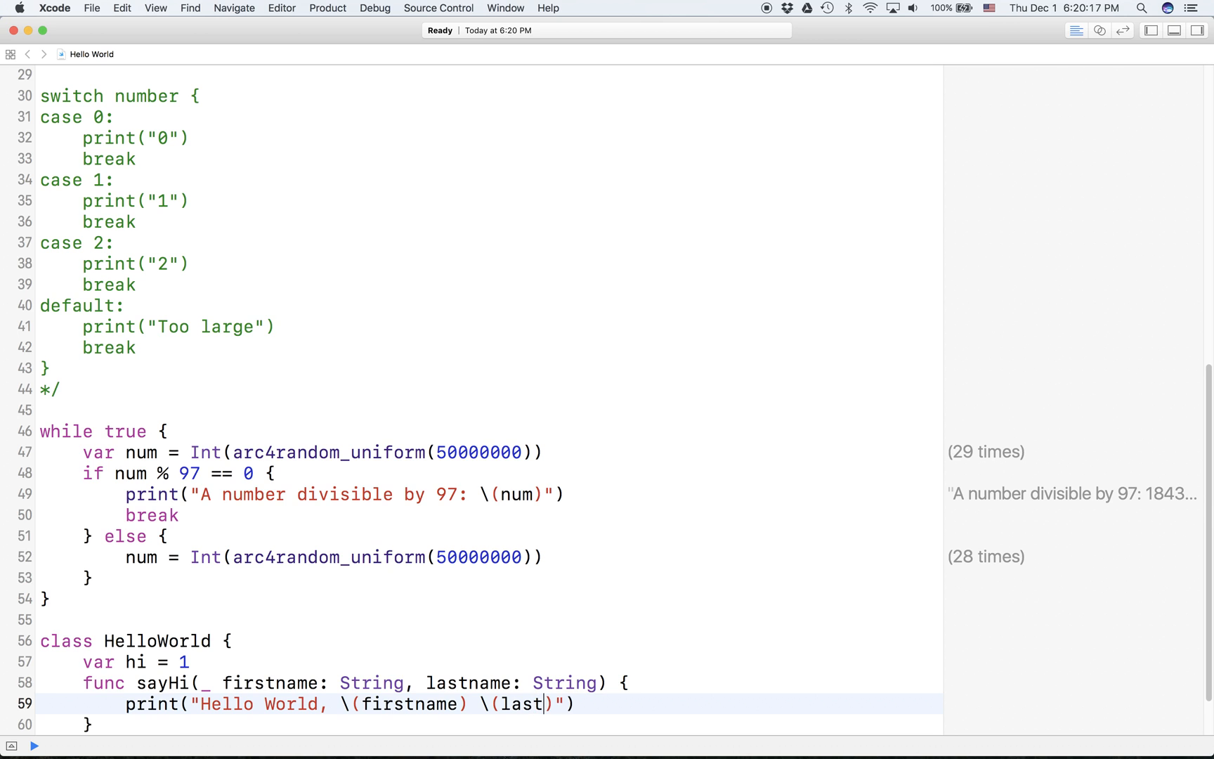
type("name")
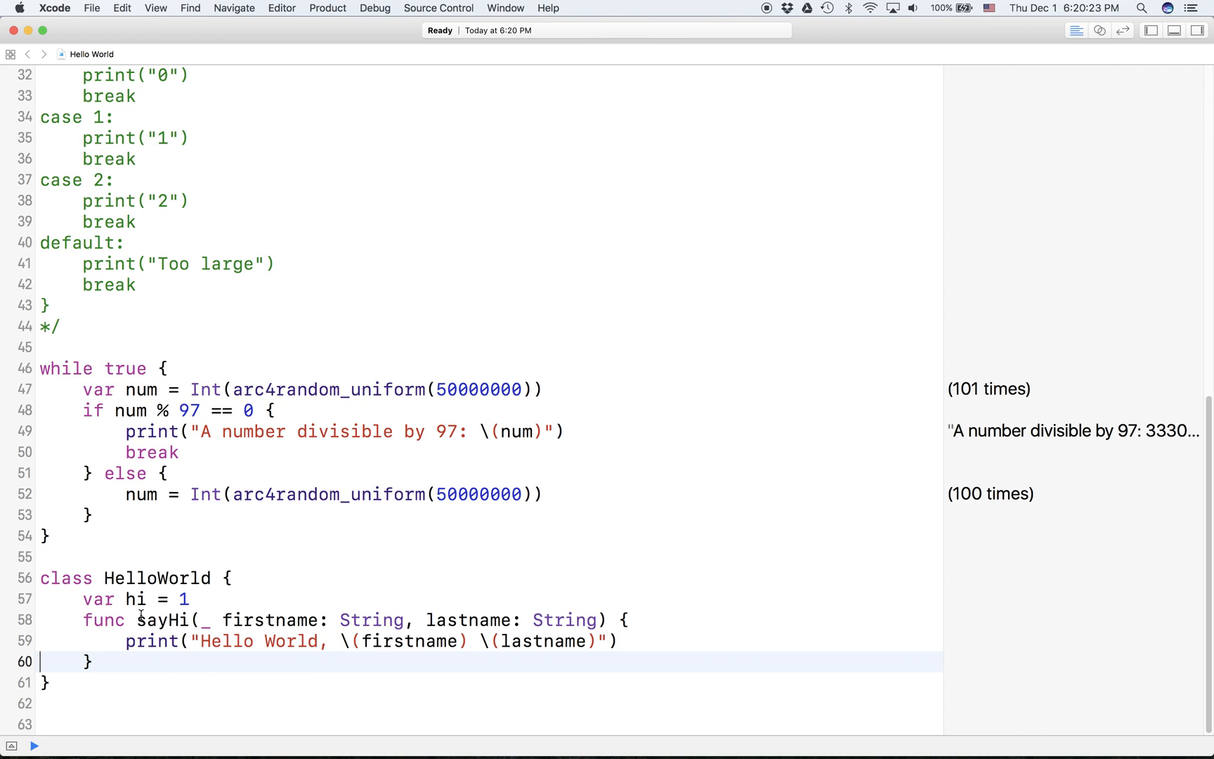
left_click(136, 599)
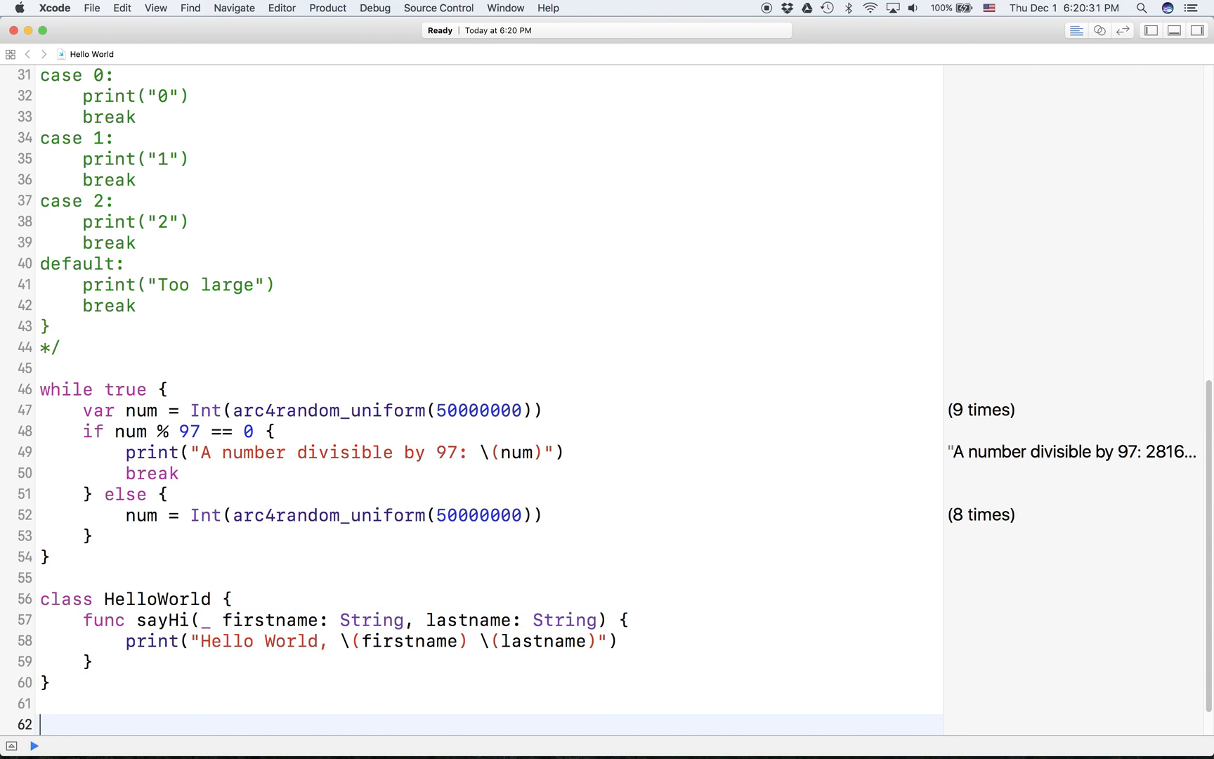
Remove the var hi property and a mistaken HelloWorld.sayHi call below the class.
type("H")
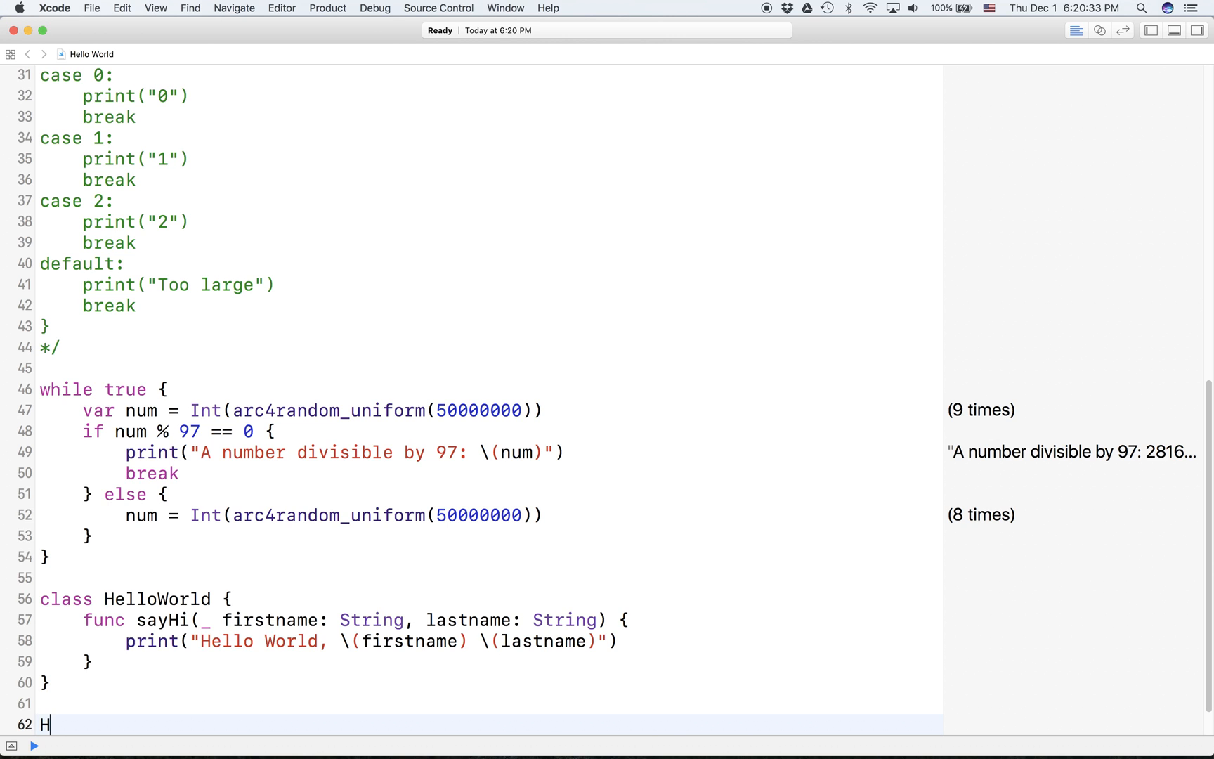
type("elloWorld")
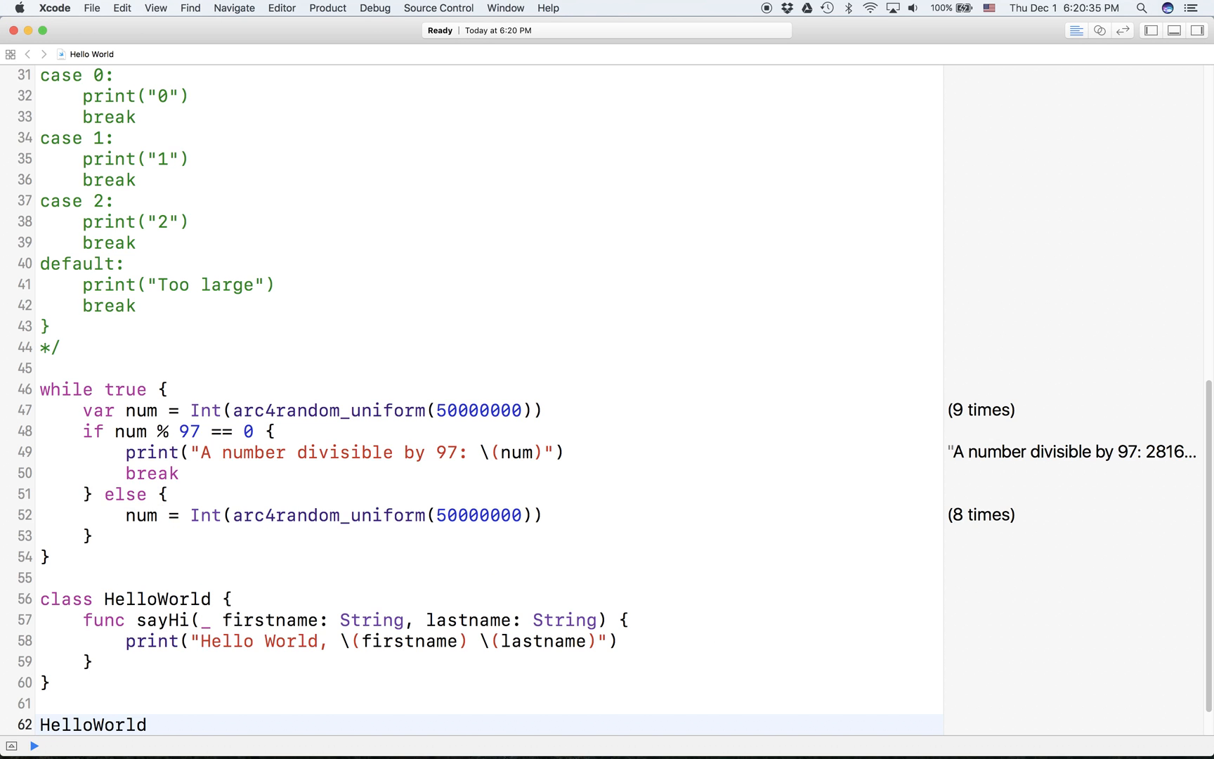
type(".sayHi(HelloWorld")
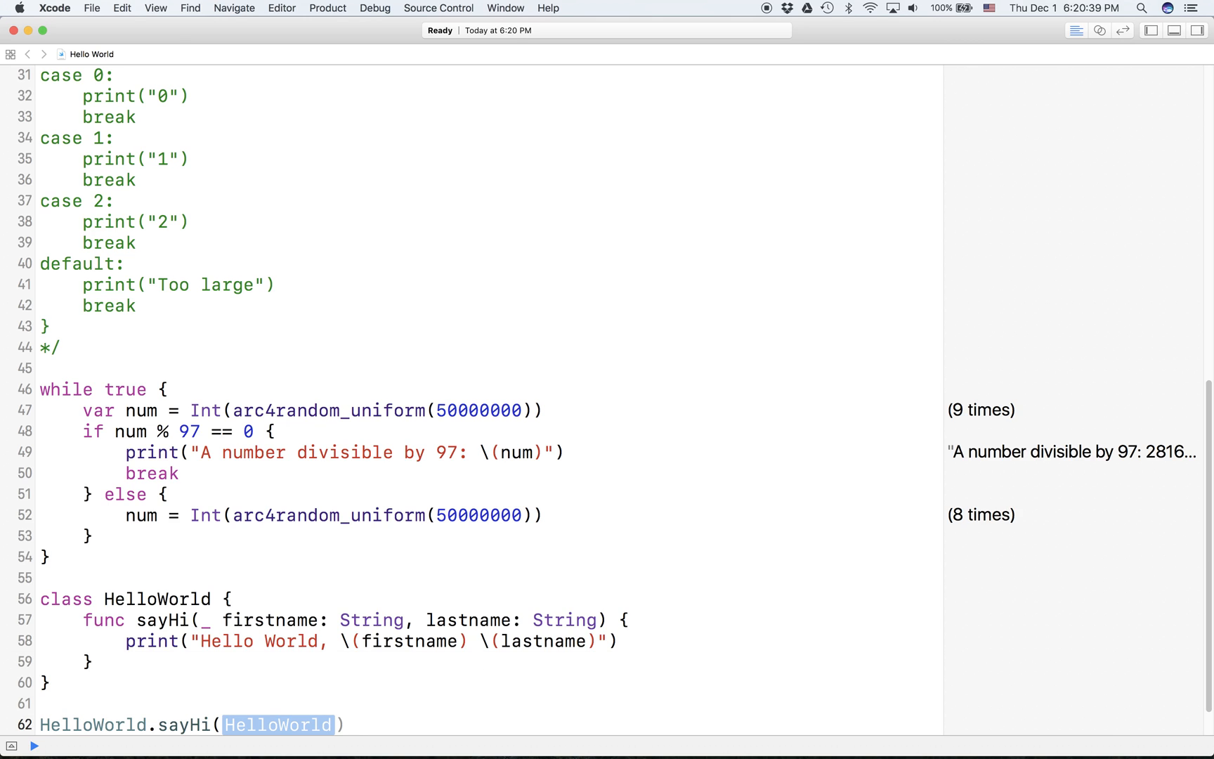
key("Delete")
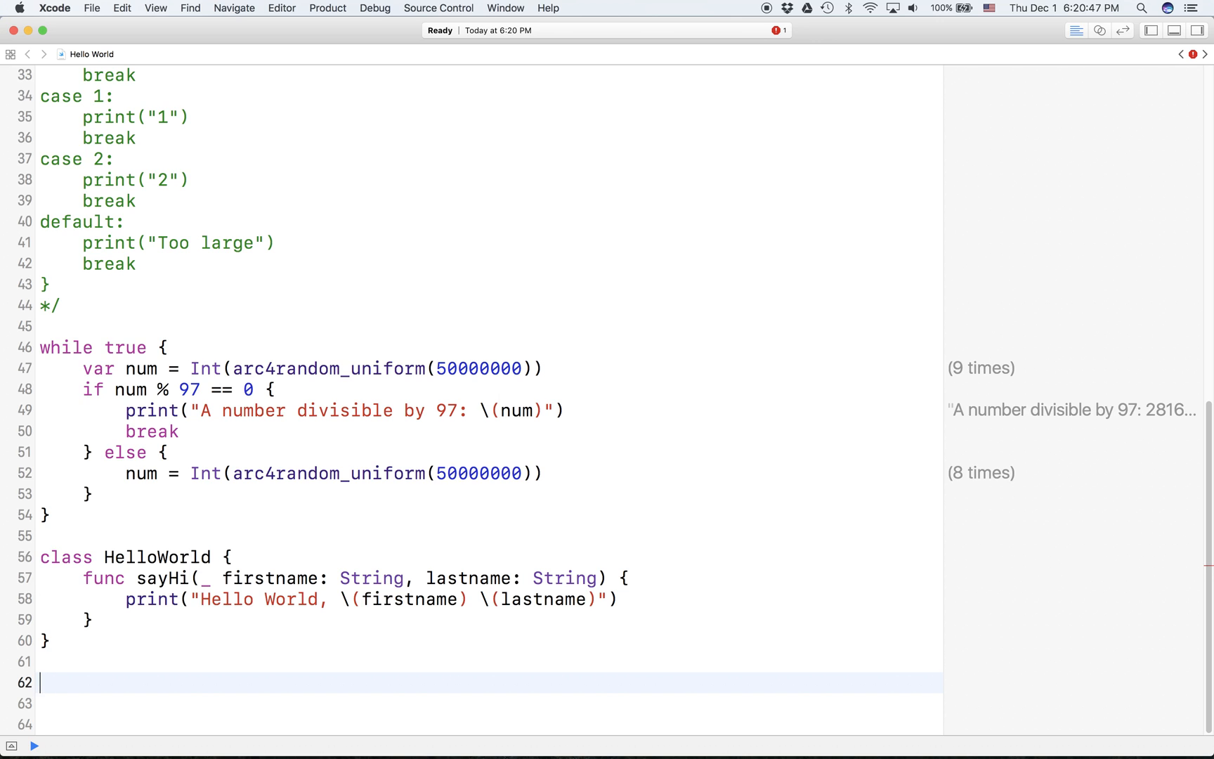
type("va")
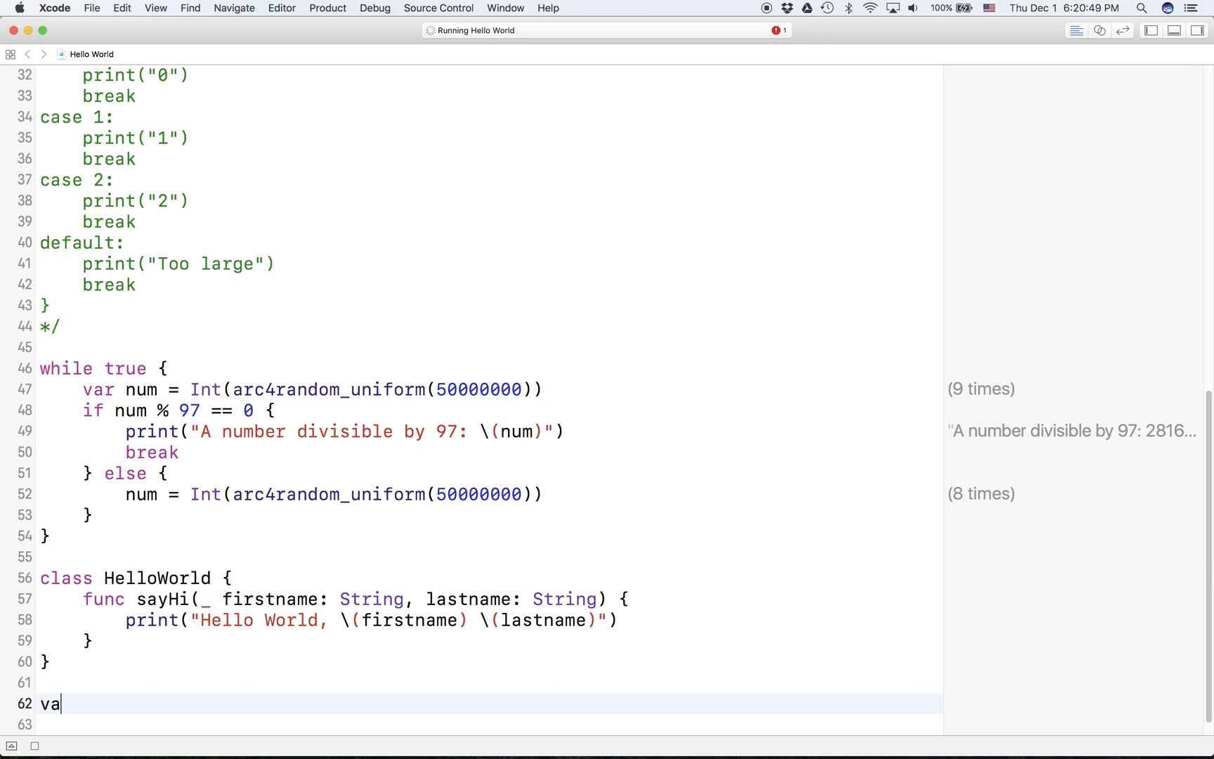
Declare var helloworld = HelloWorld() on line 62.
type("r")
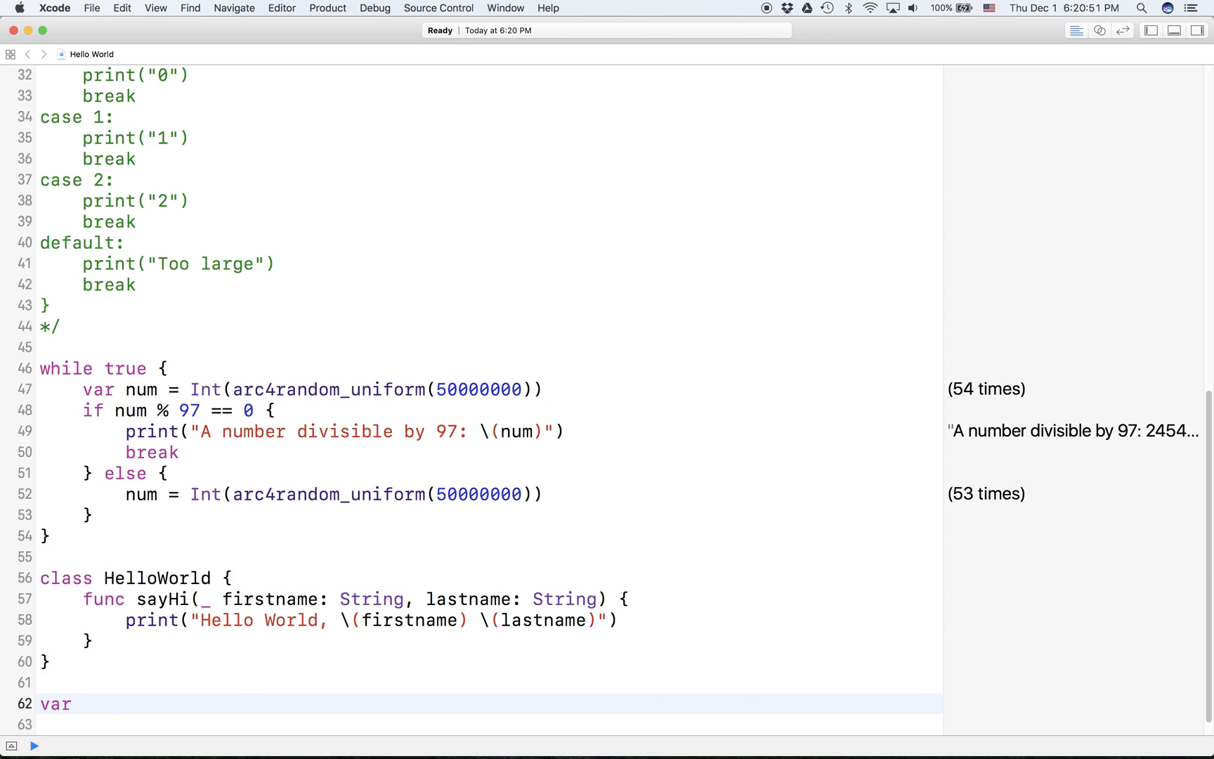
type("he")
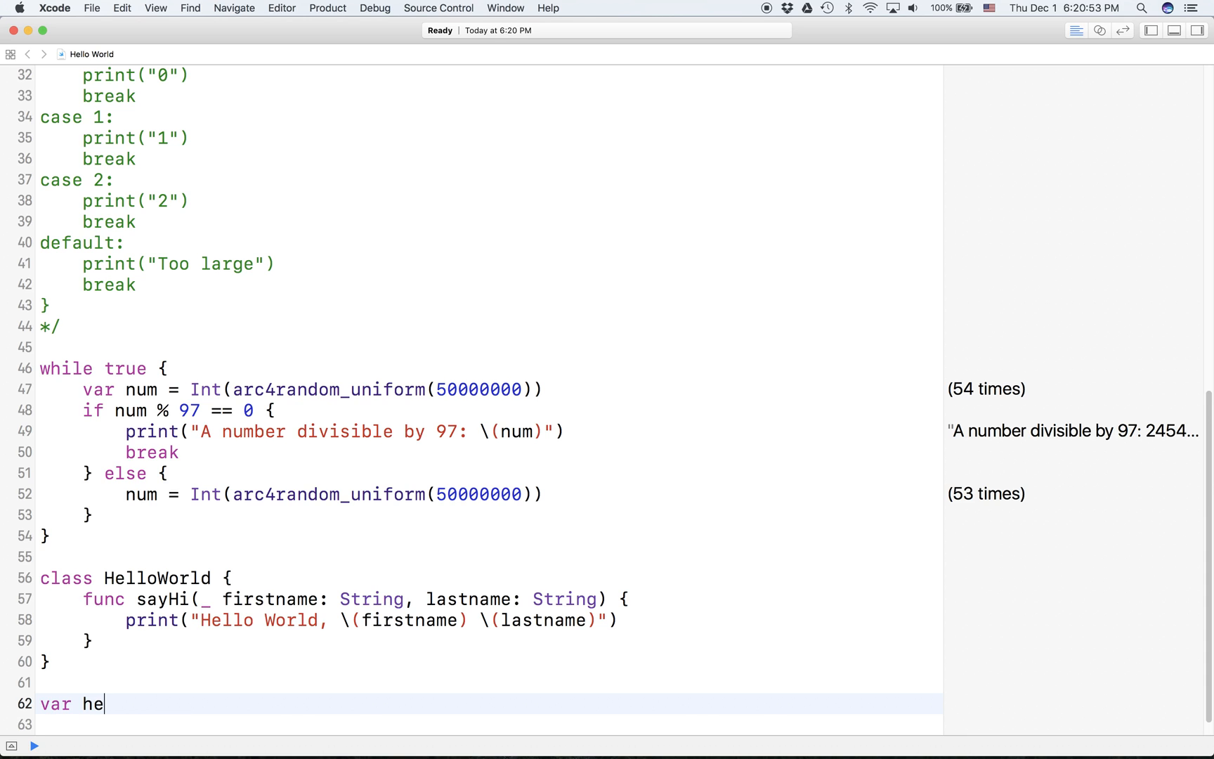
type("lloworld =")
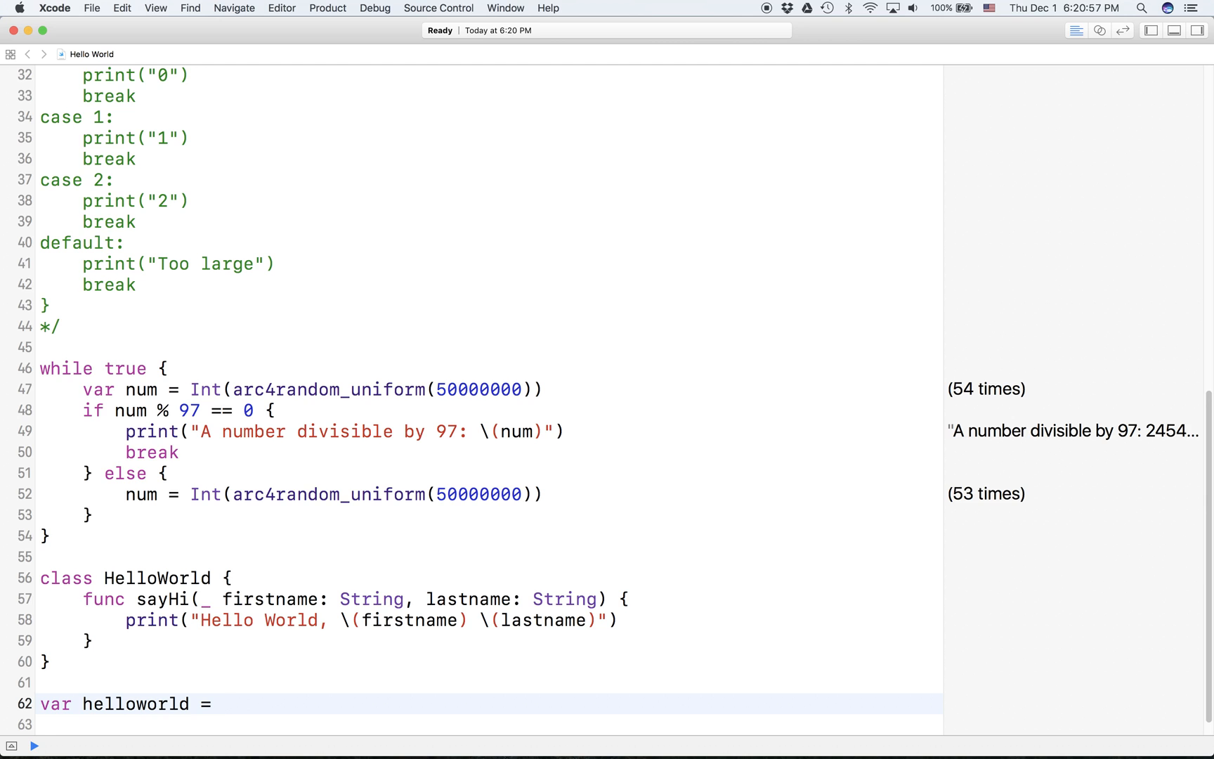
type("HelloWorld")
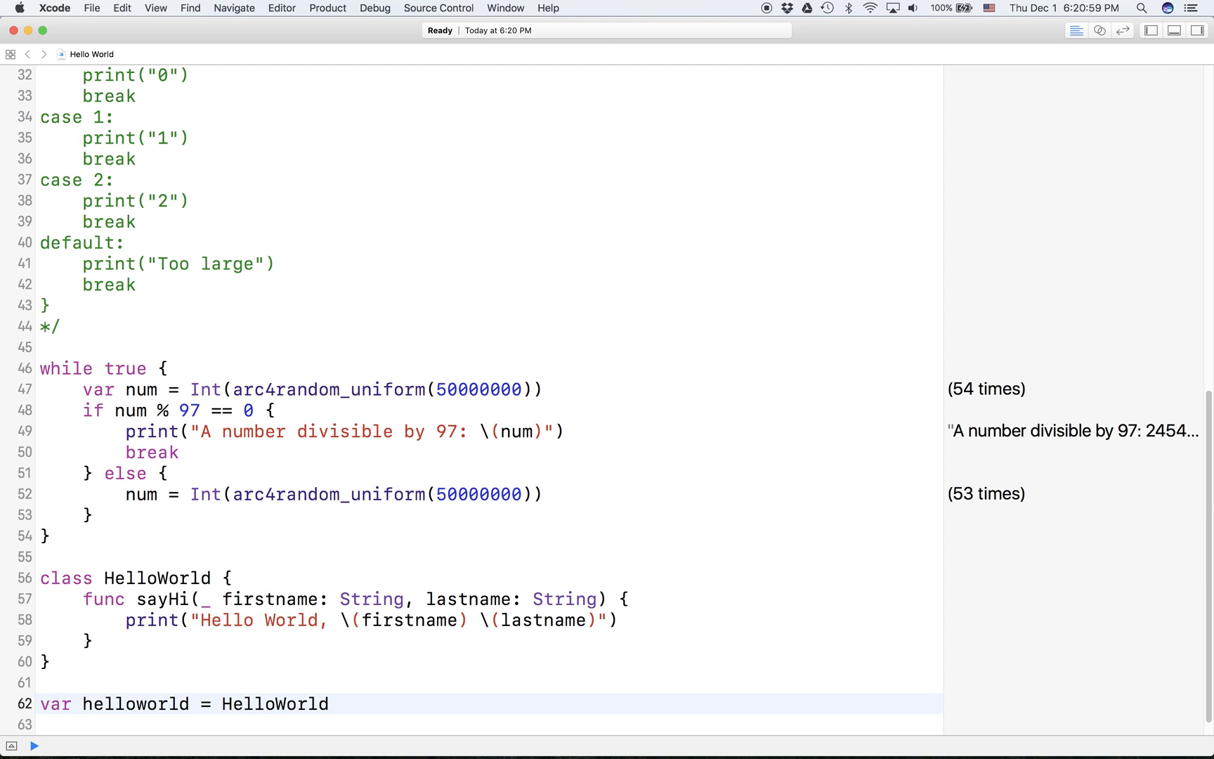
type("()")
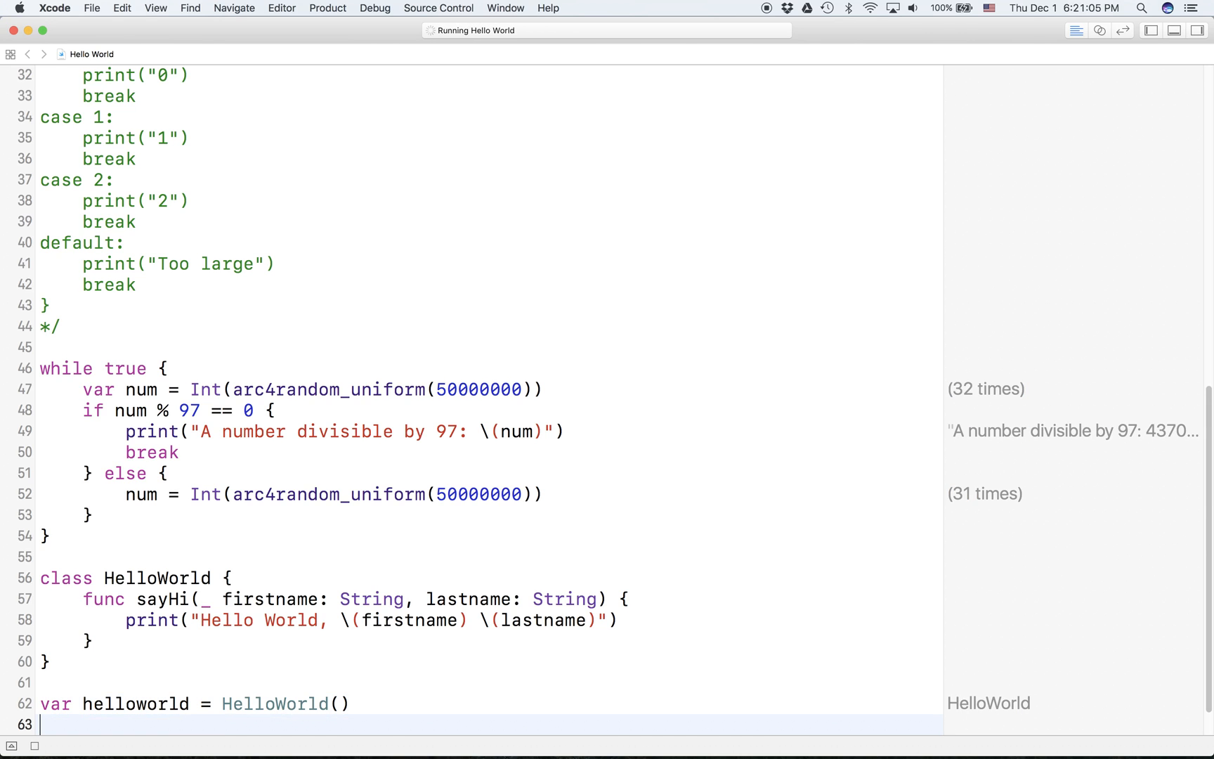
type("hel")
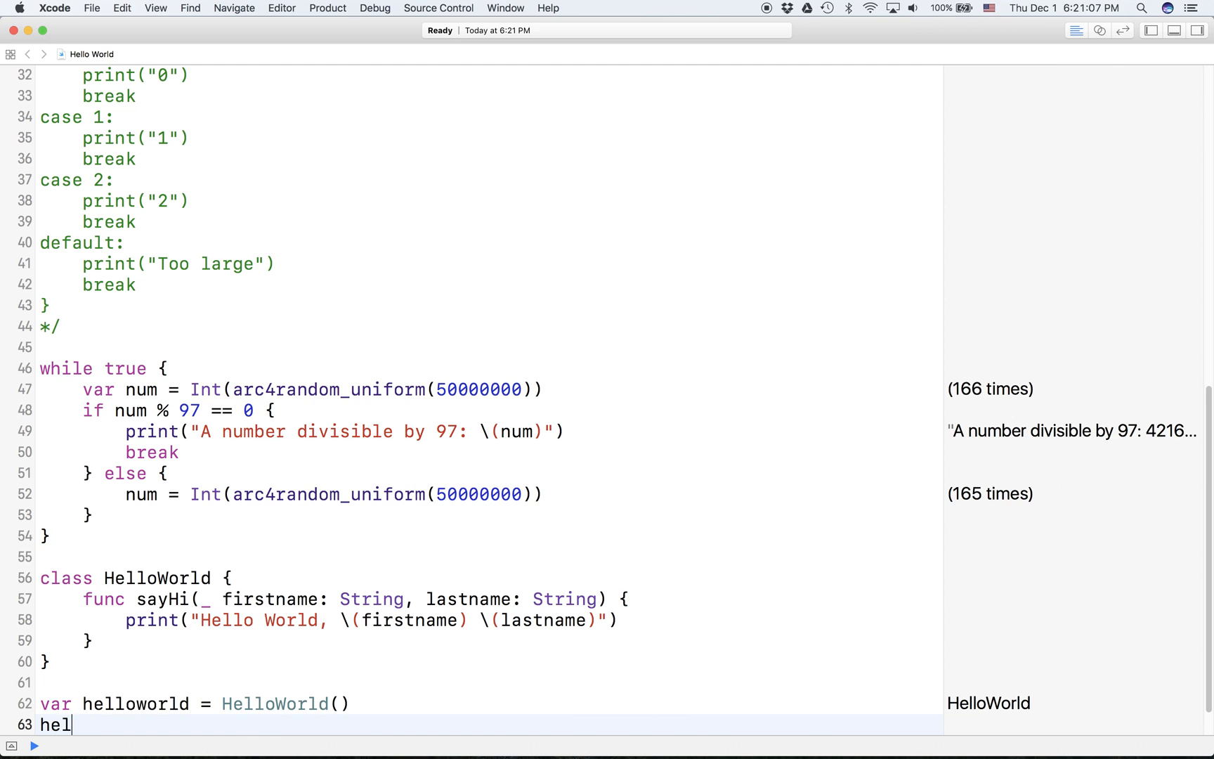
Call helloworld.sayHi("Duck", lastname: "Duck") so the playground prints Hello World, Duck Duck.
type("Hell")
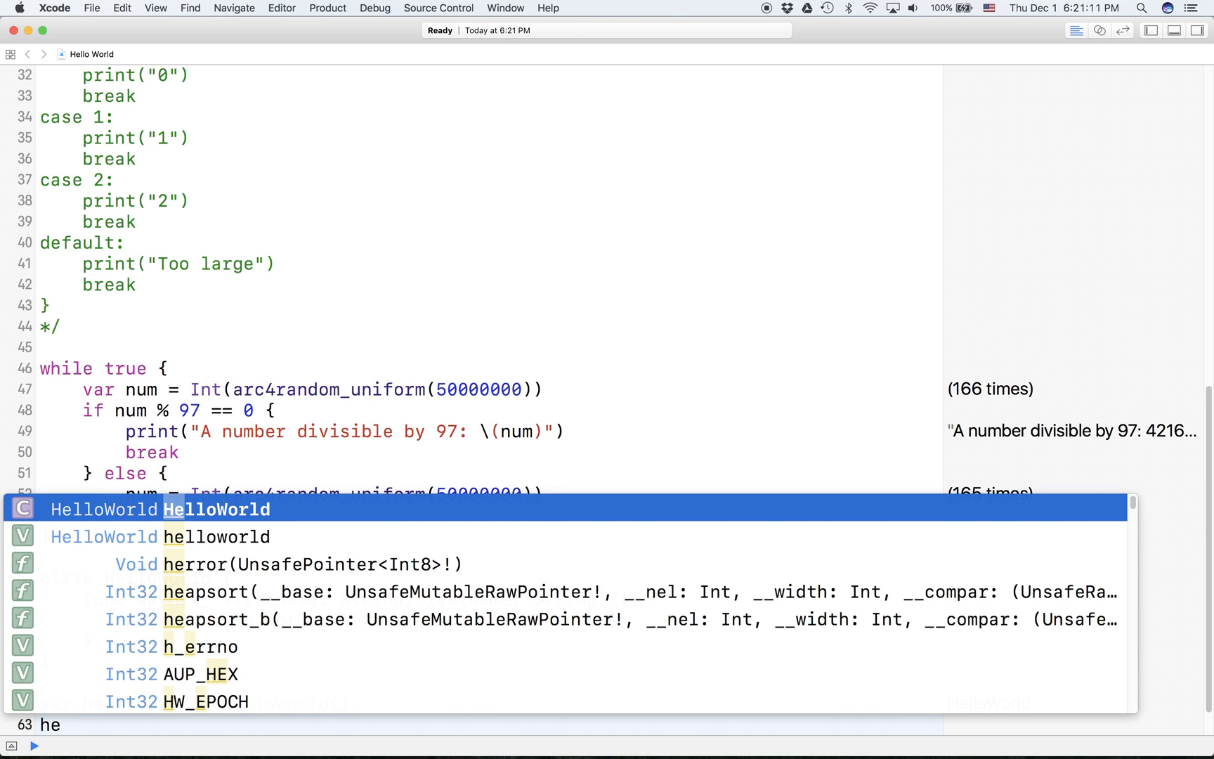
key("return")
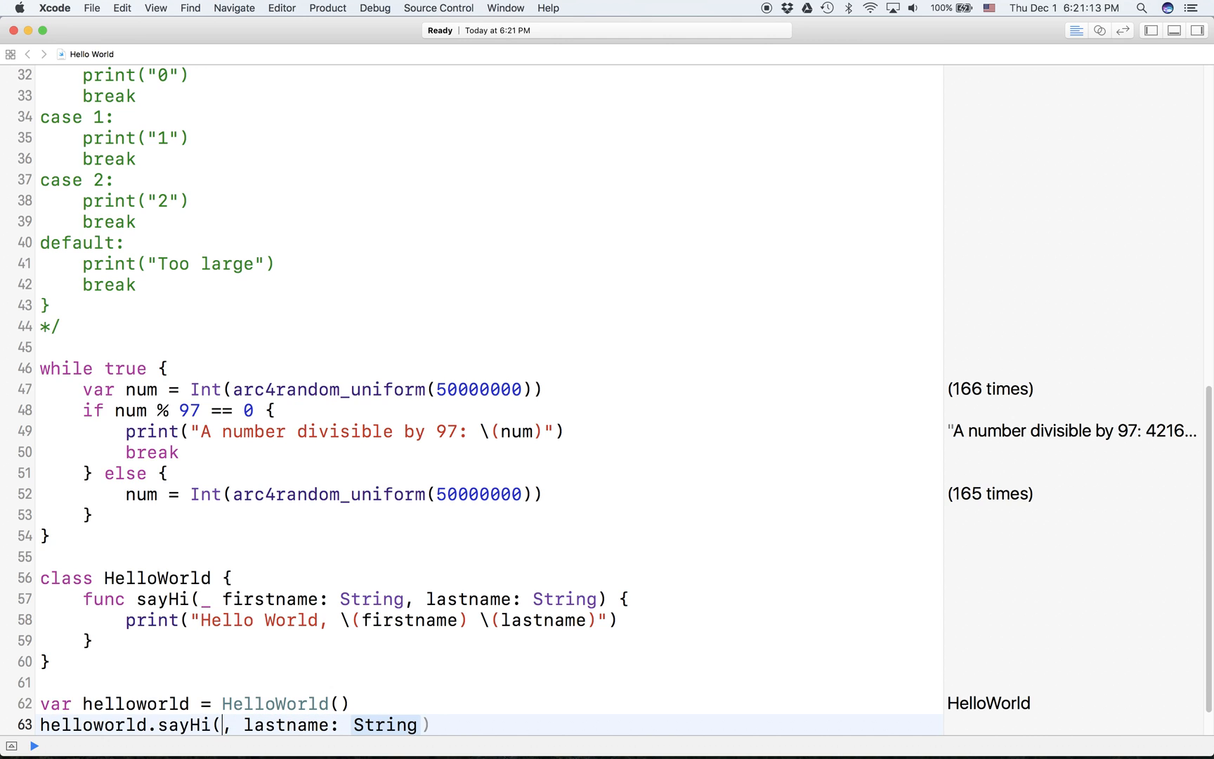
type("\"D\"")
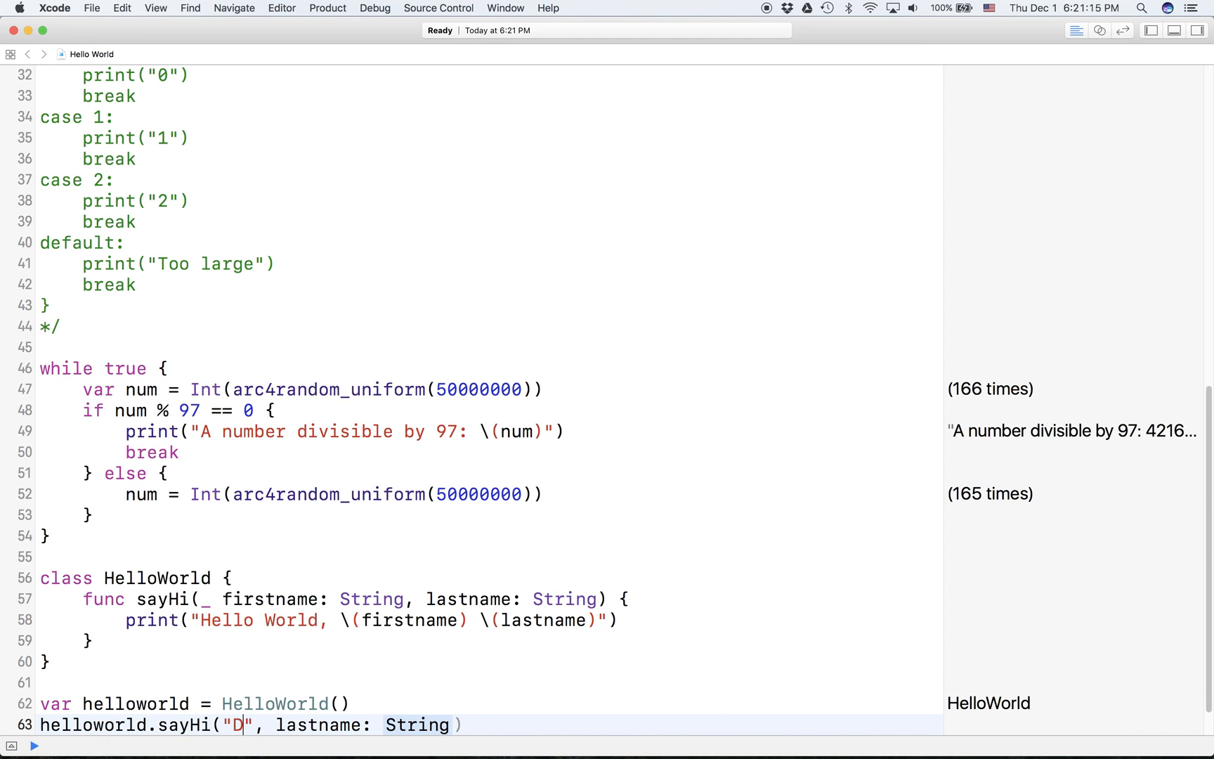
type("uck")
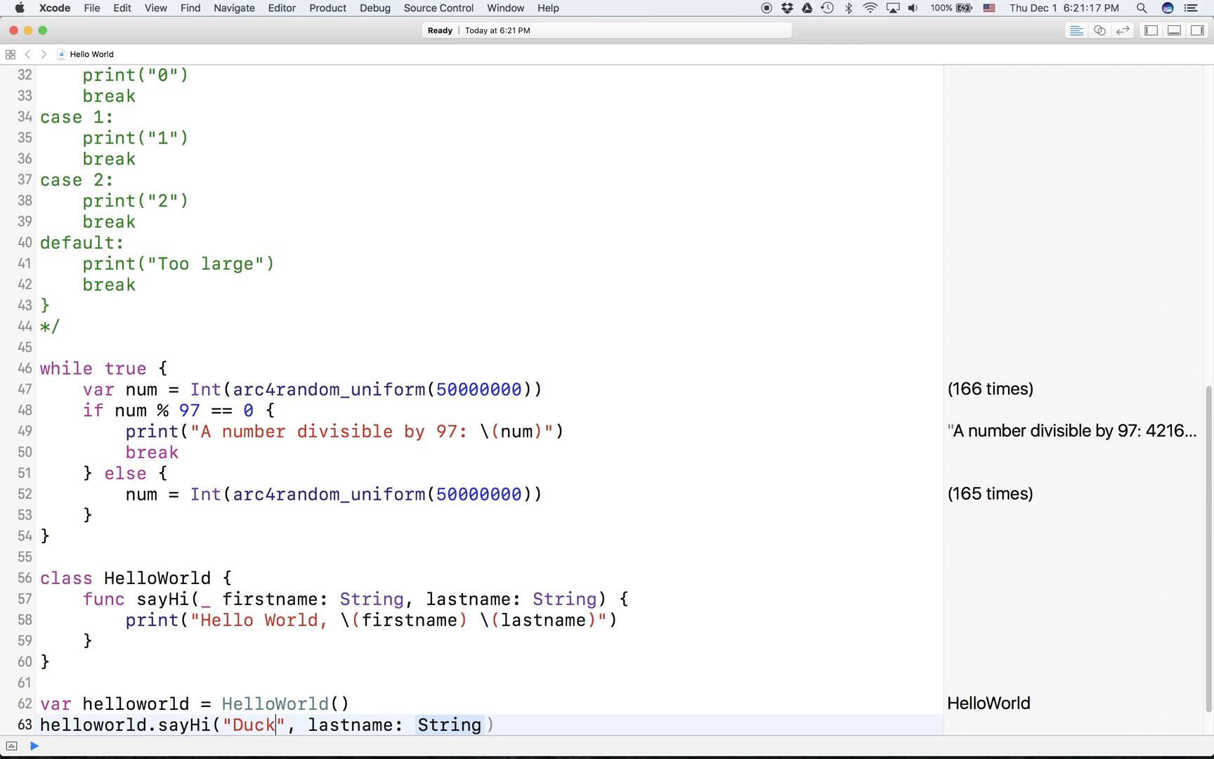
key("Backspace")
type("\"")
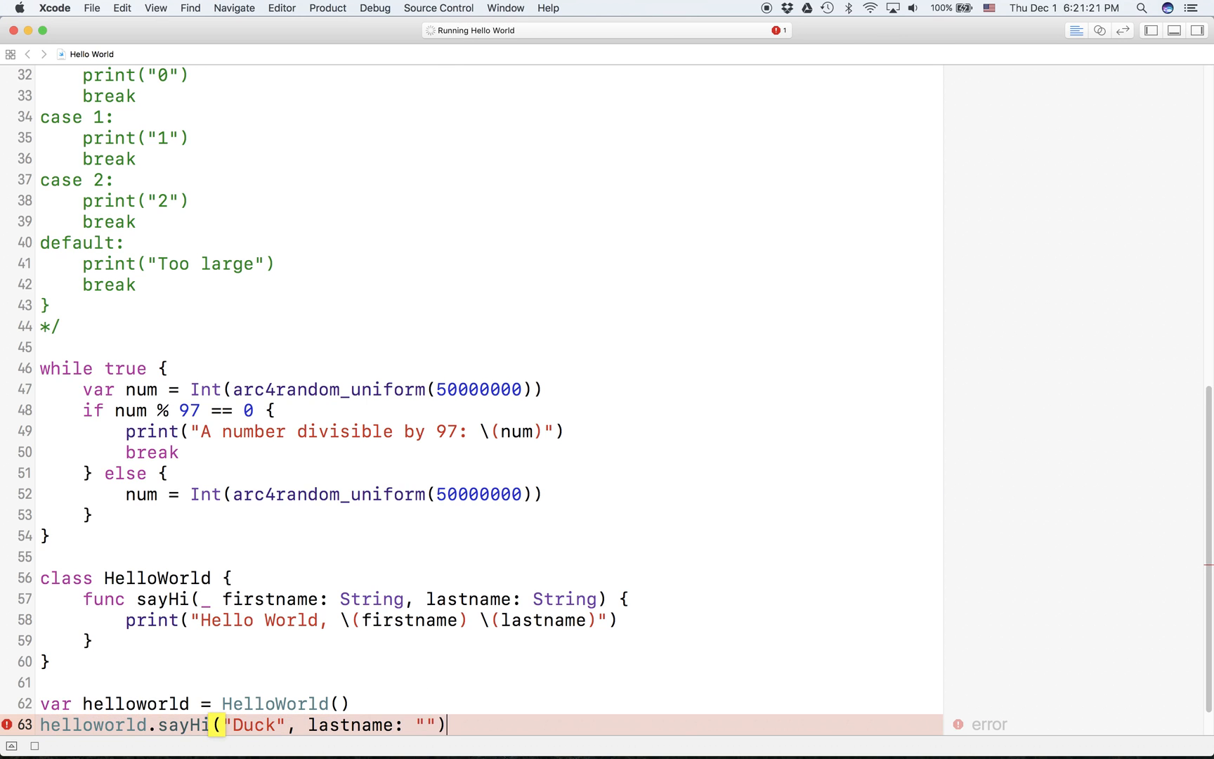
type("Dc")
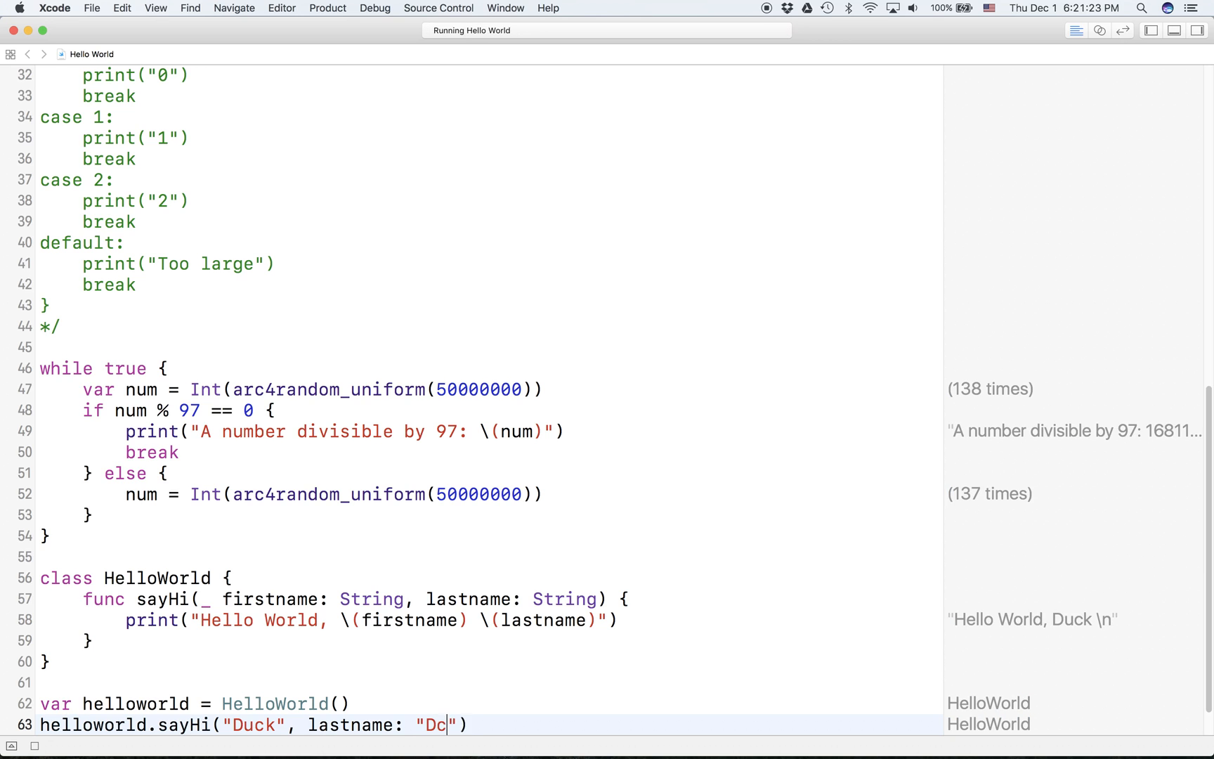
type("uck")
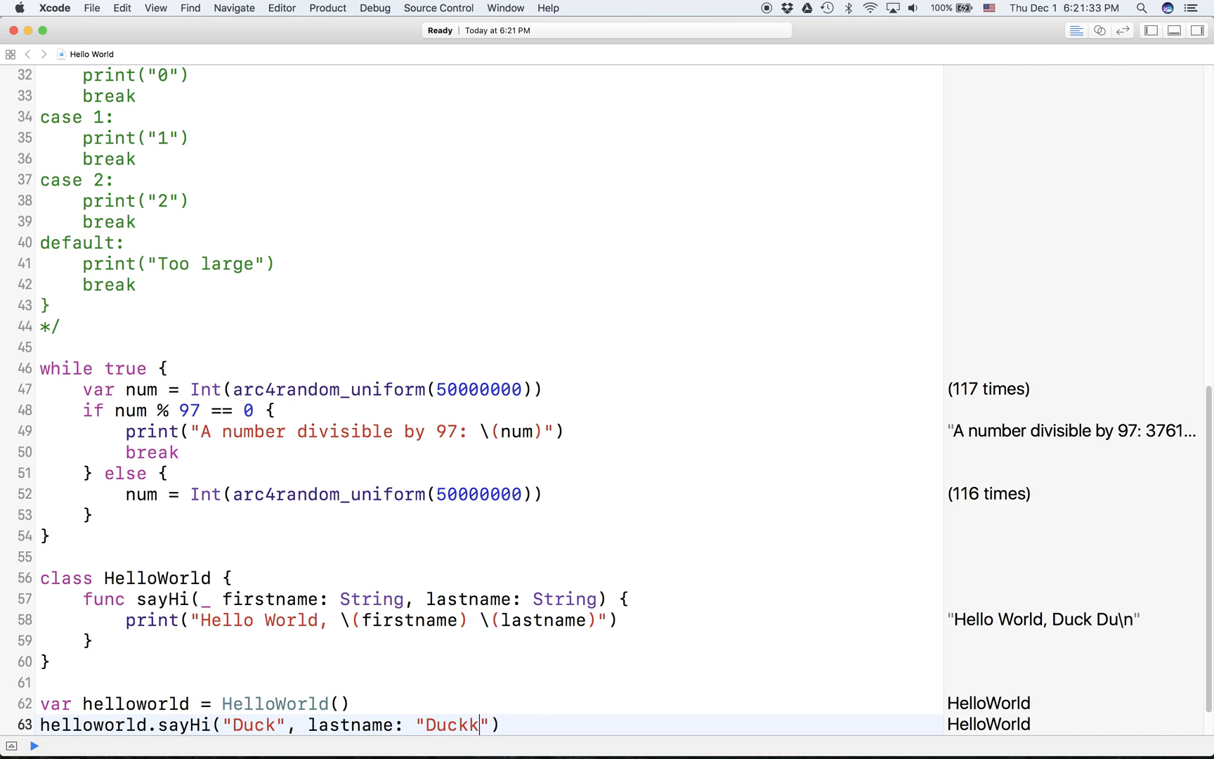
type("kkkk")
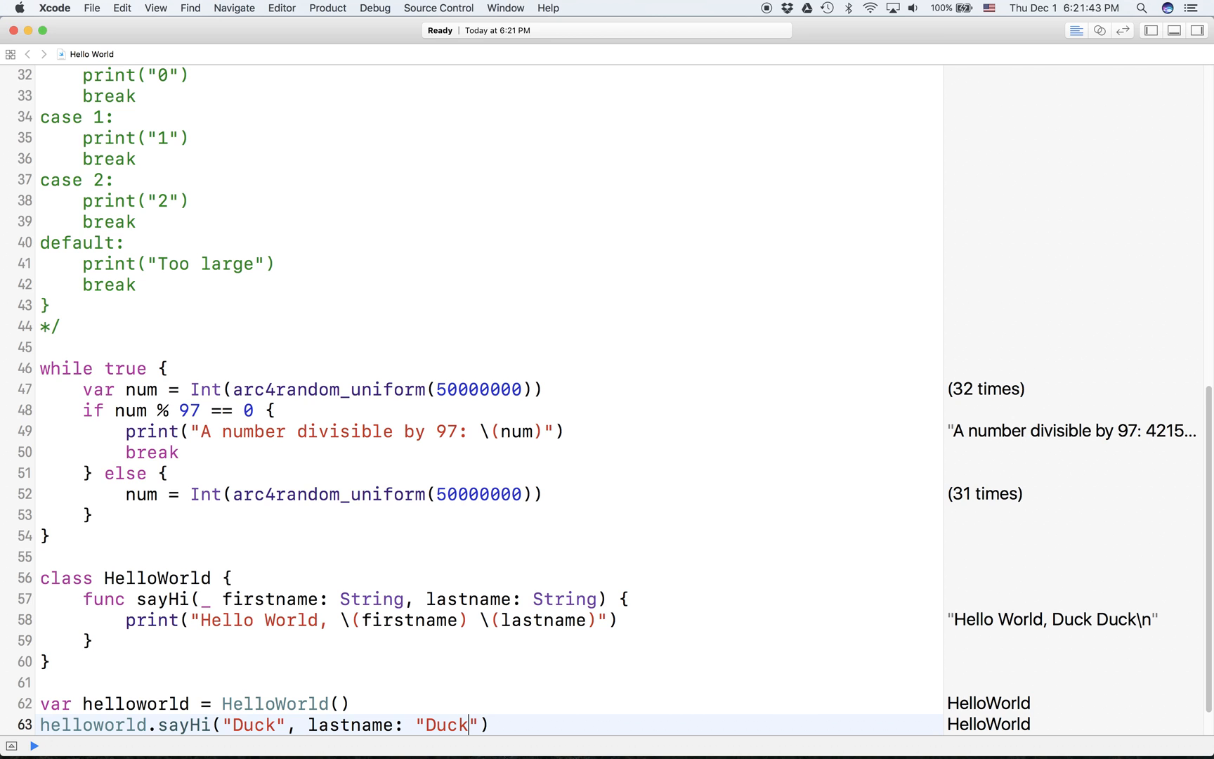
scroll("down", 3)
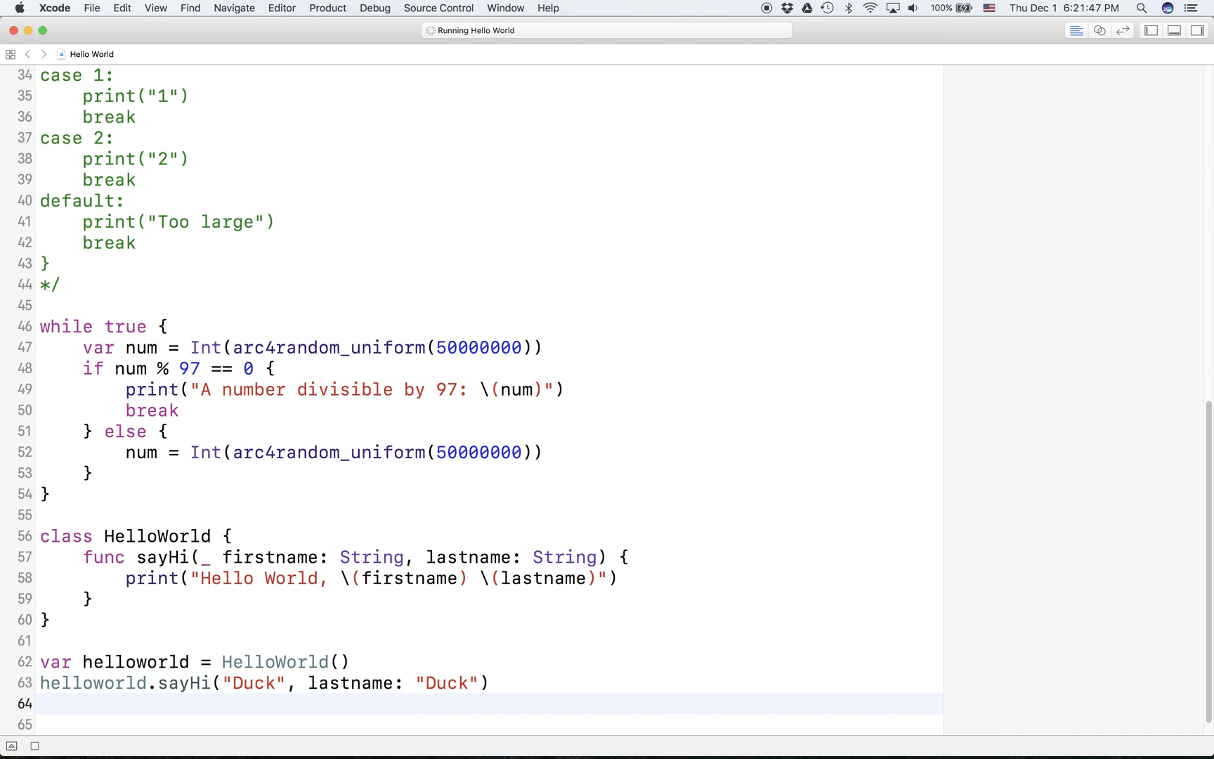
type("c")
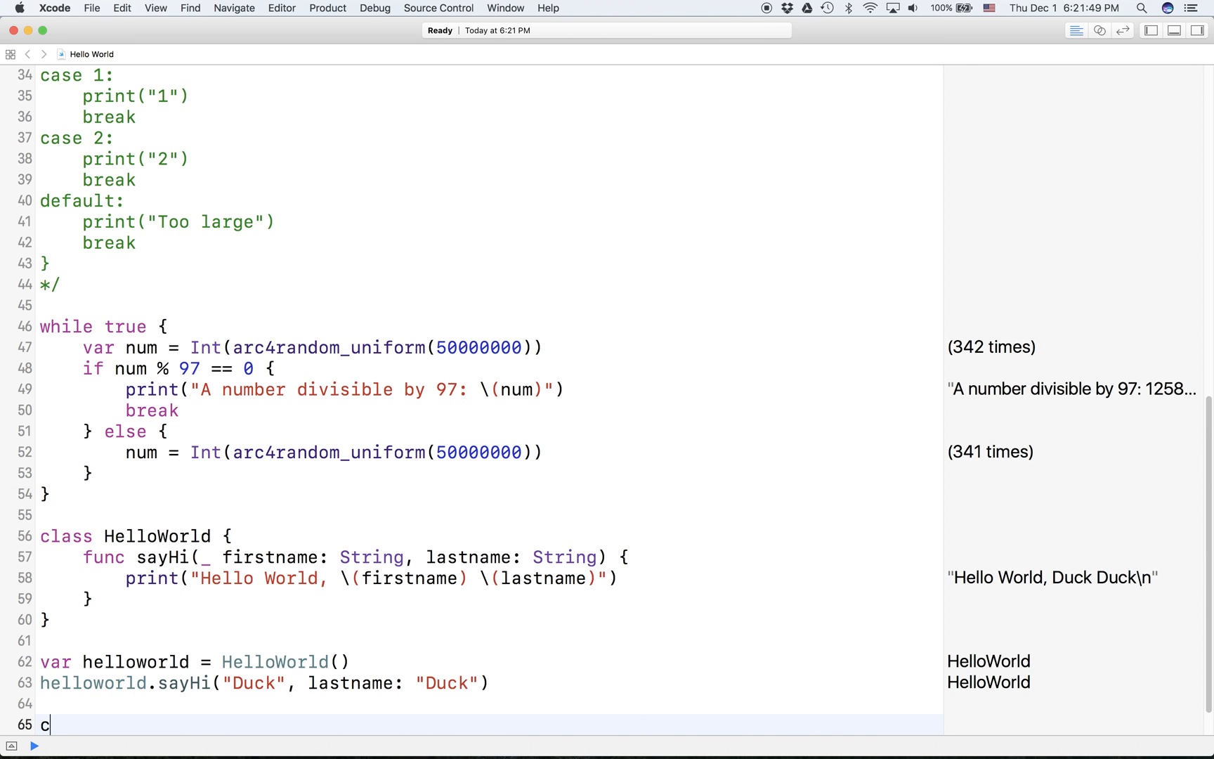
type("num")
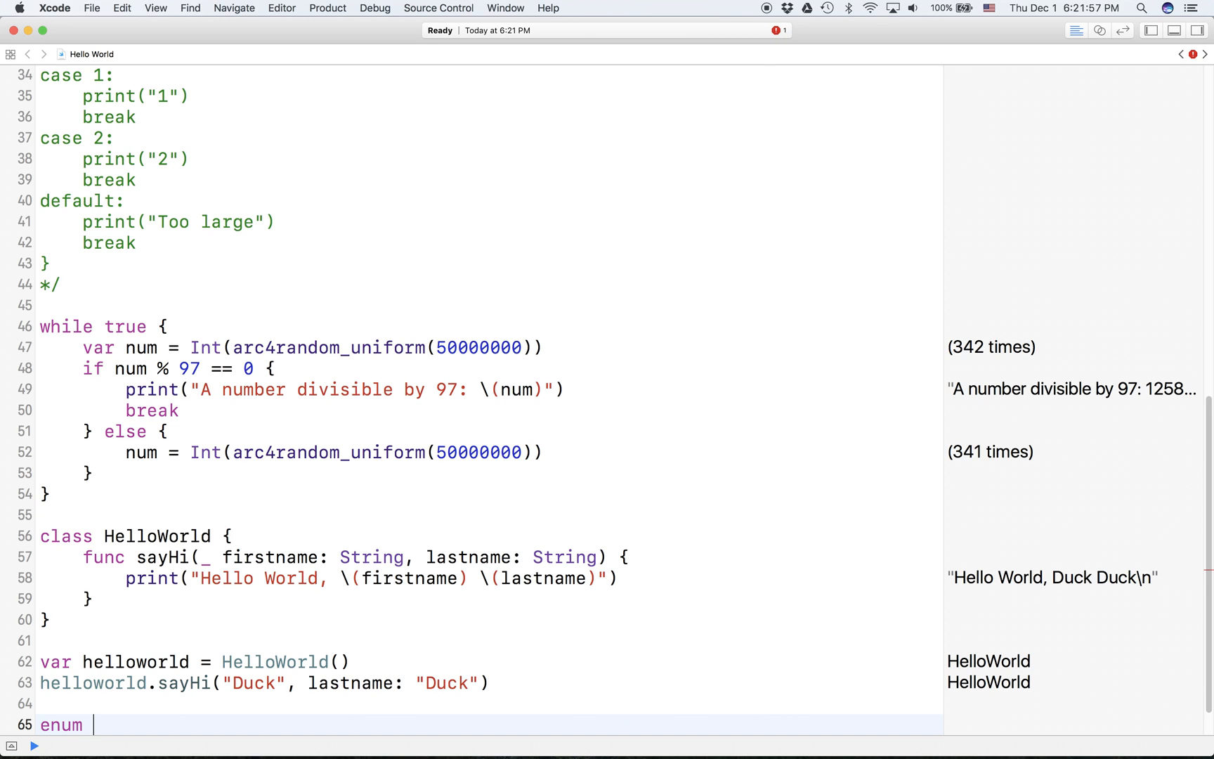
type("he")
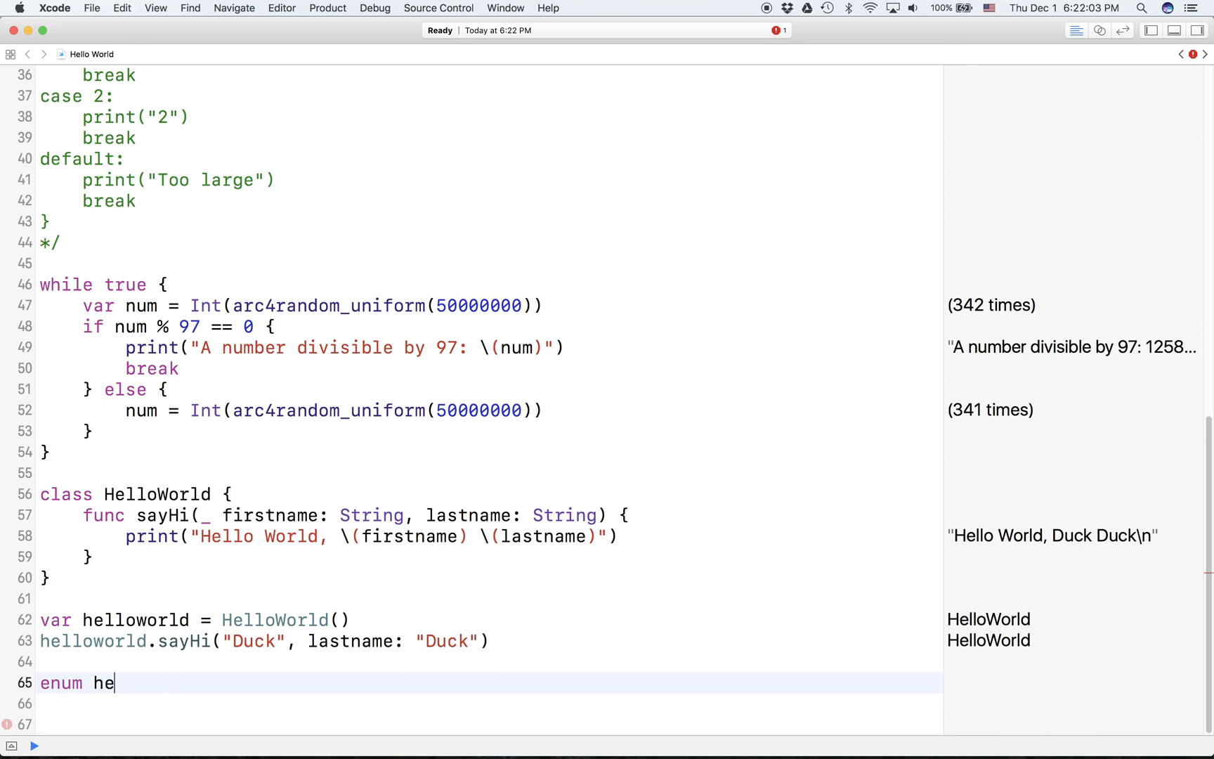
type("lloWorldType {")
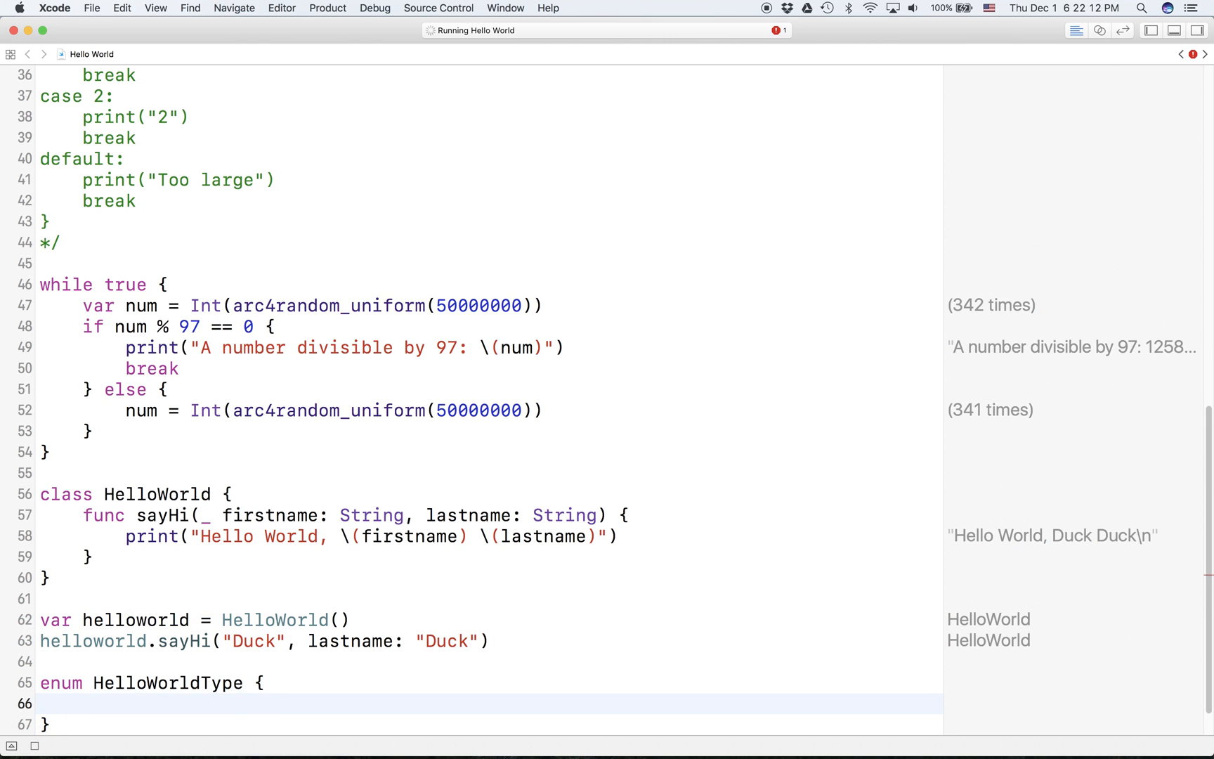
type("case")
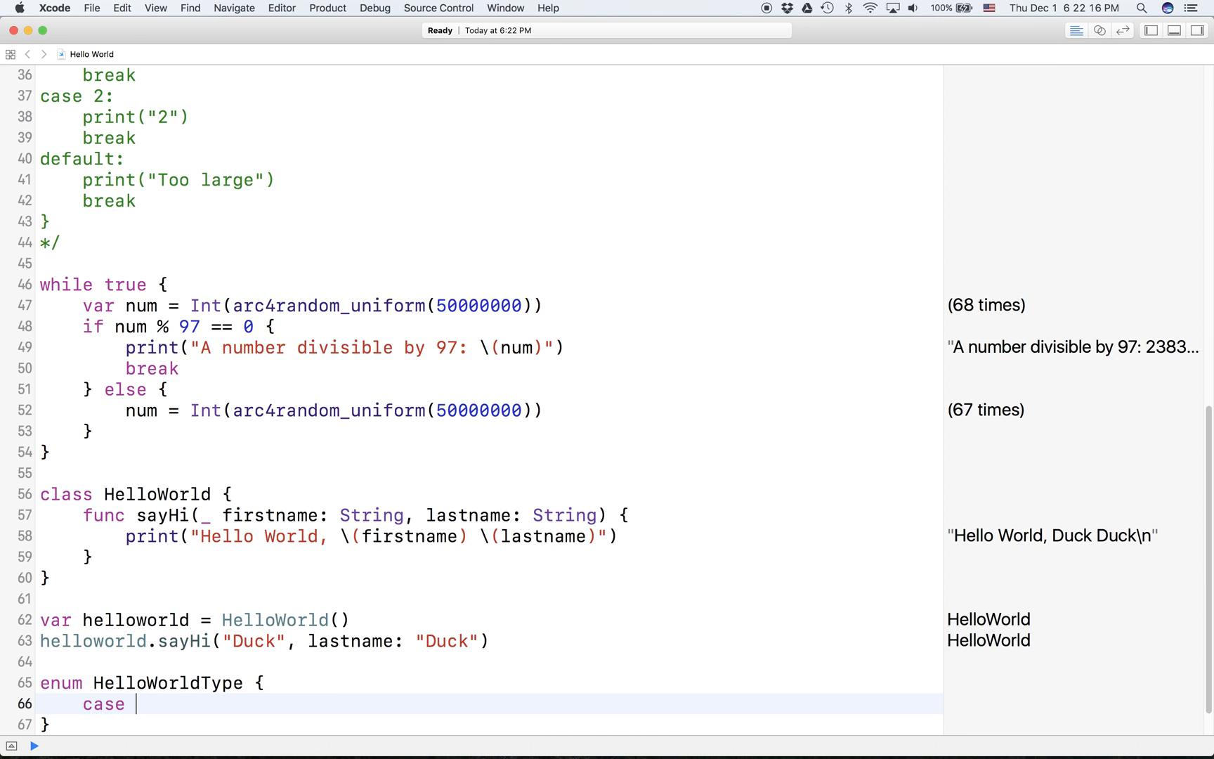
type(".")
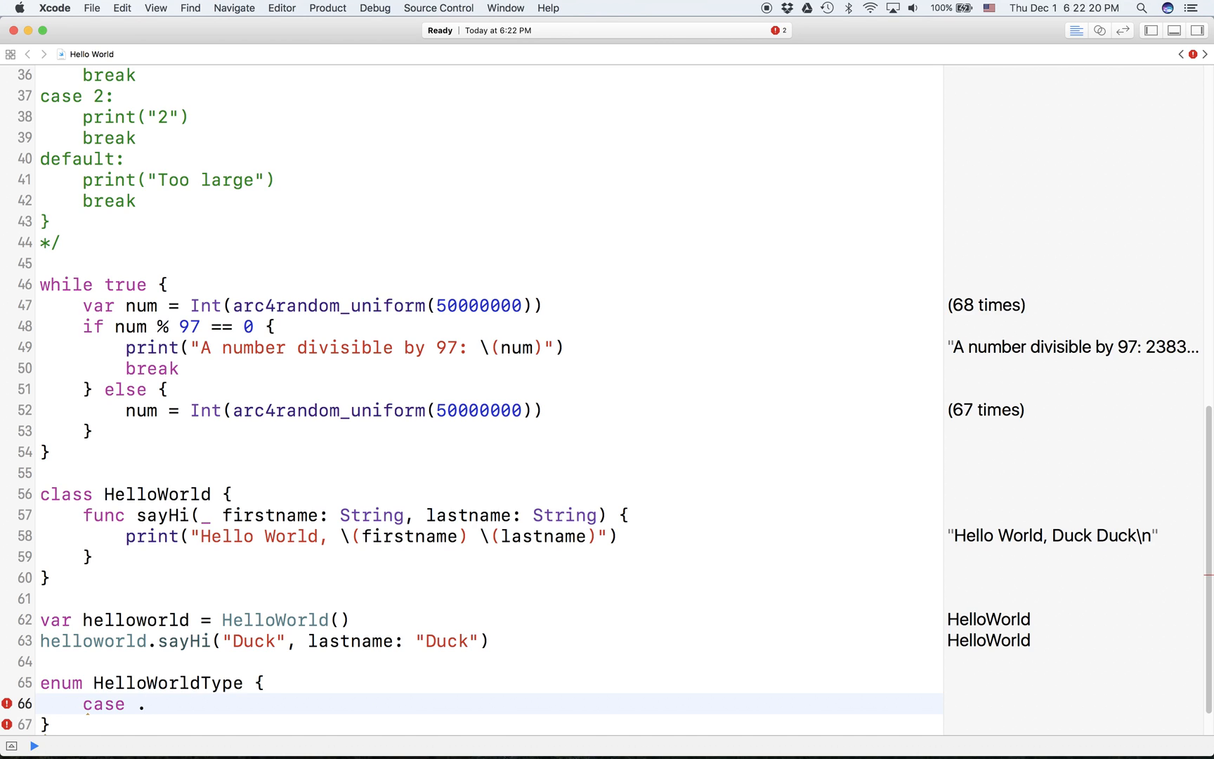
type("normal:")
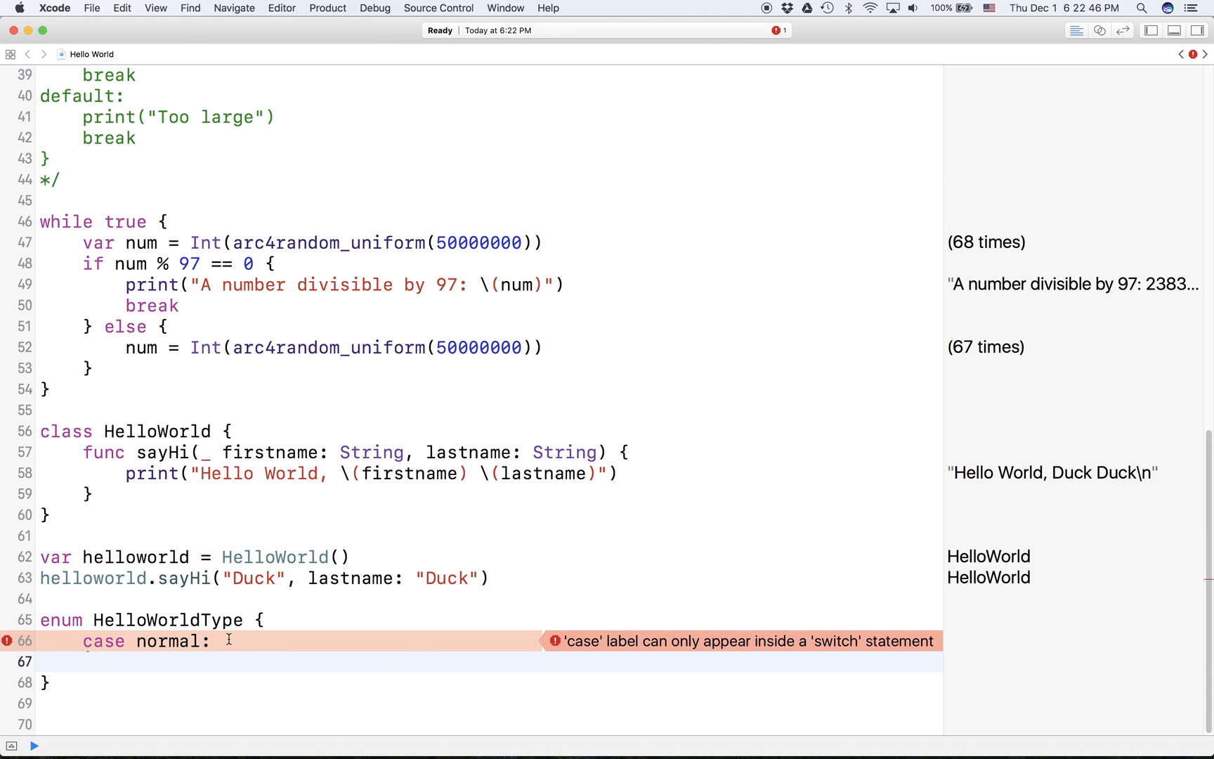
key("Backspace")
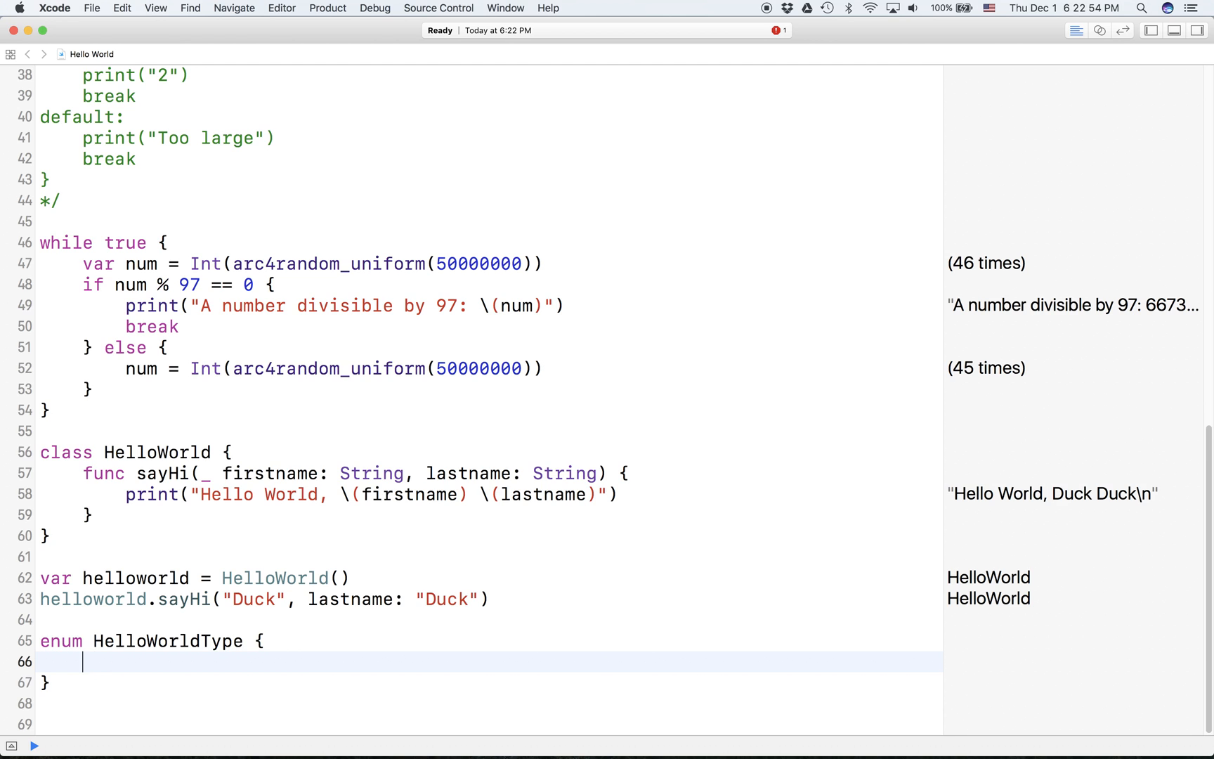
type("no")
left_click(490, 641)
type("s")
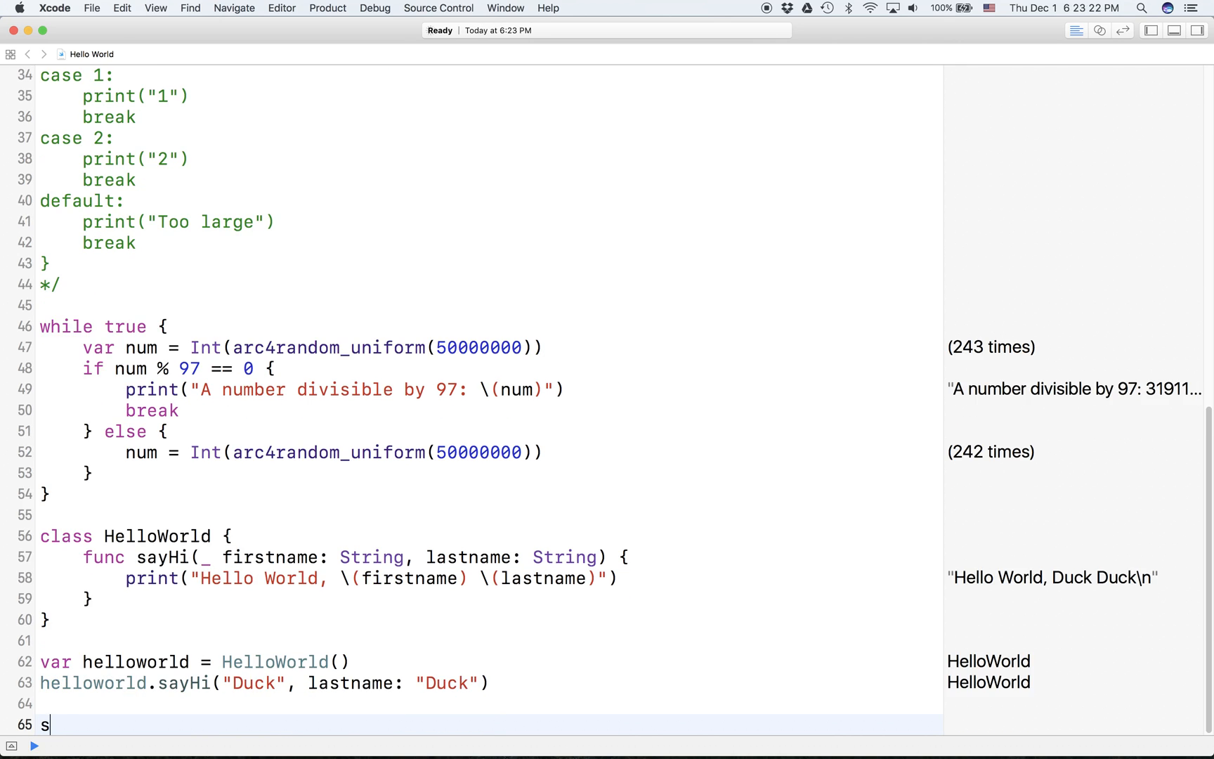
Write struct hi containing name: String and age: Int on separate lines.
type("truct")
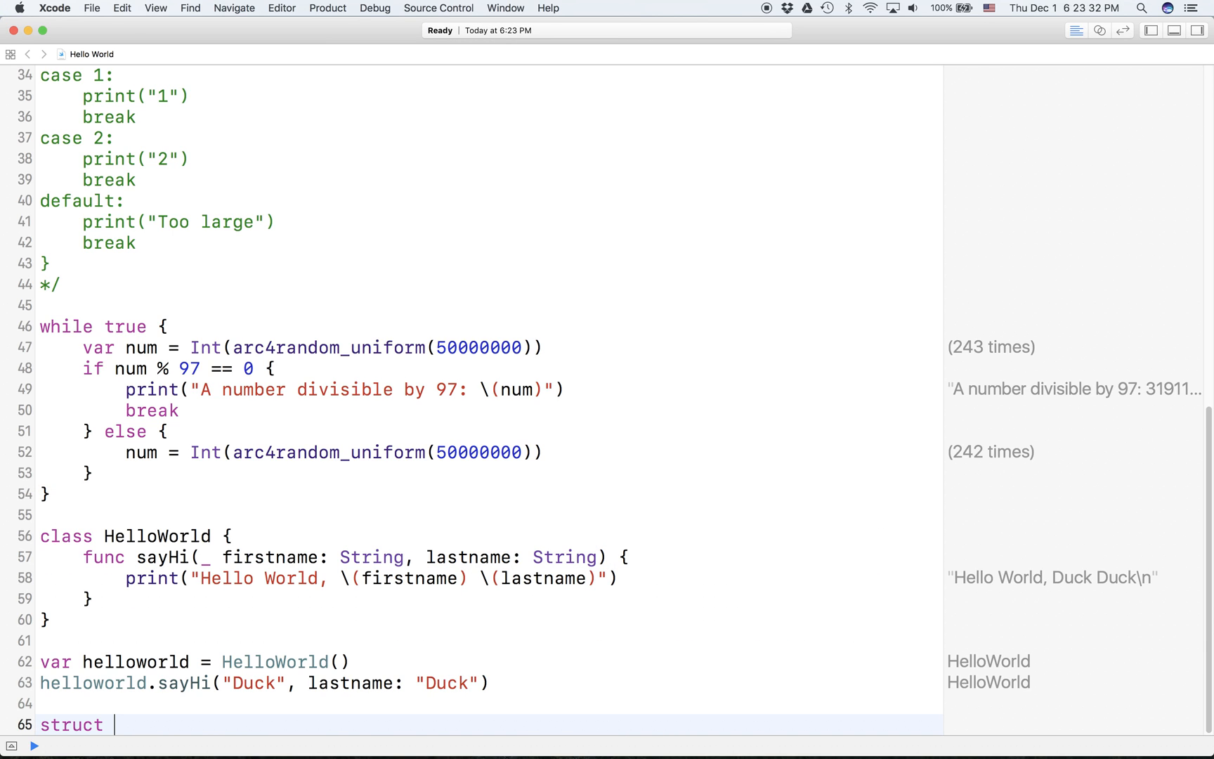
type("hi {")
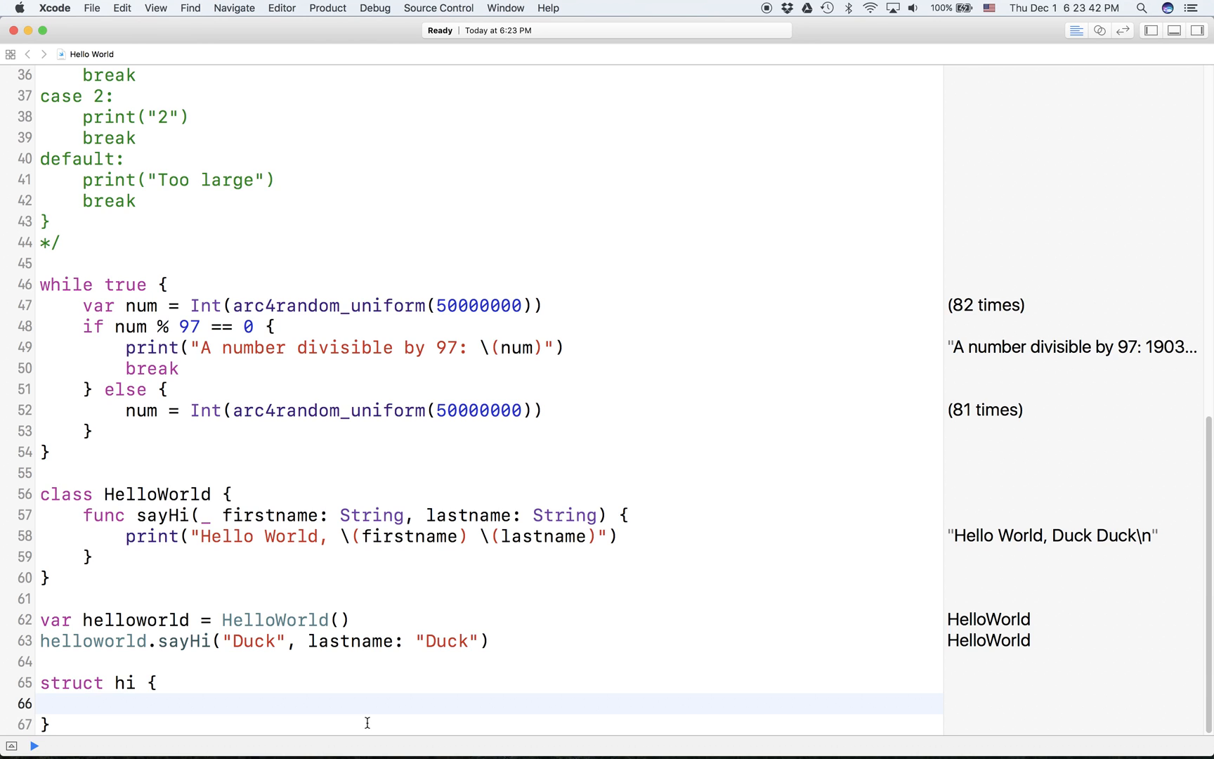
type("name: String")
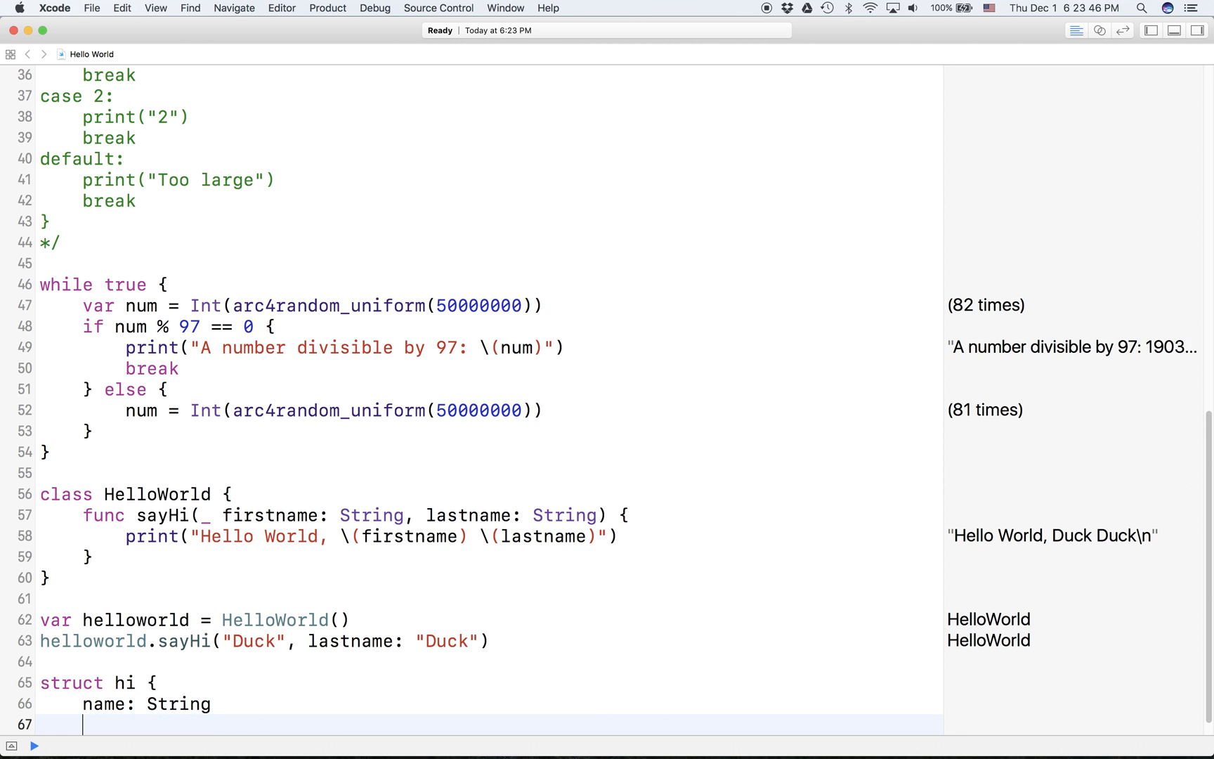
type("age")
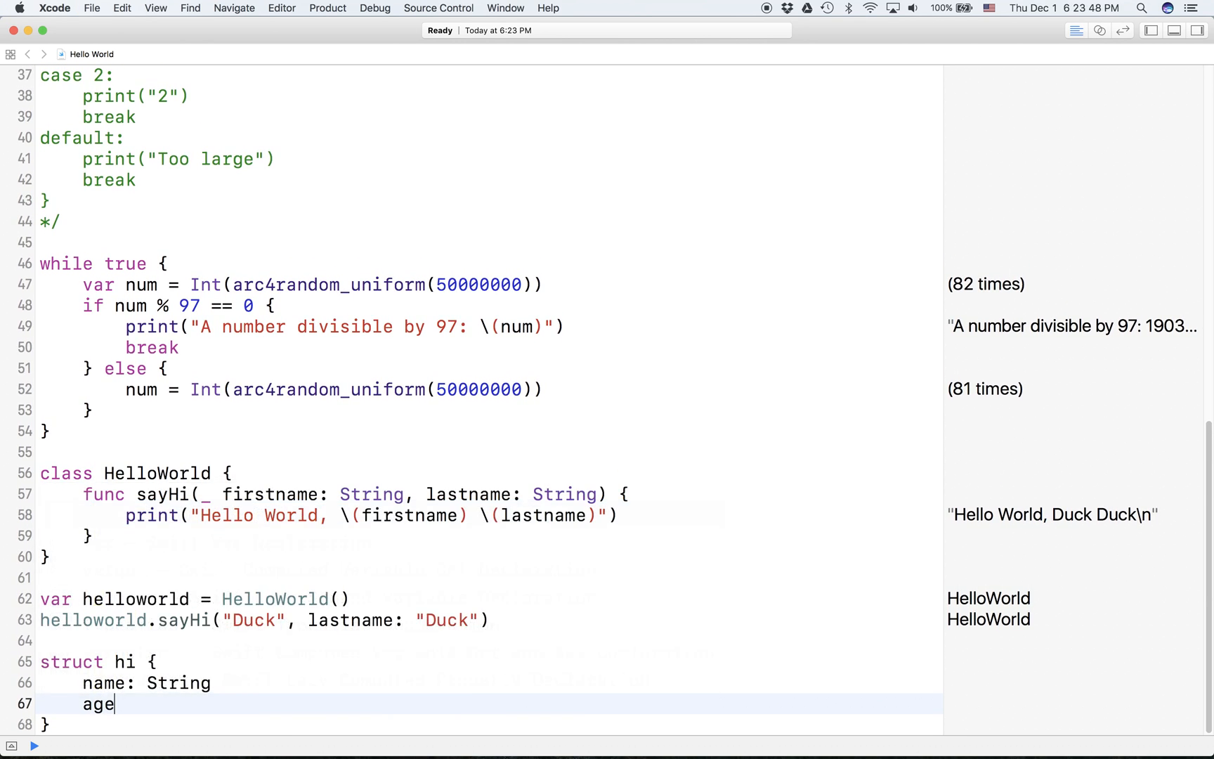
type(":")
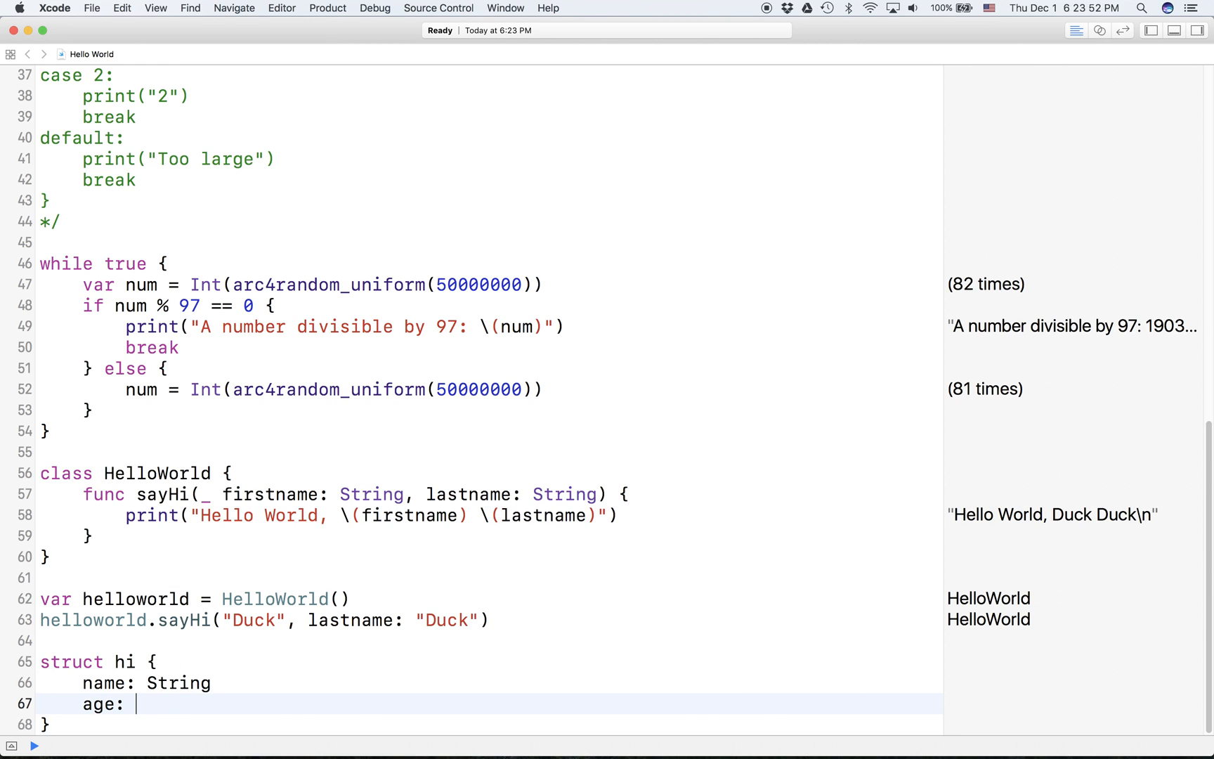
type("I")
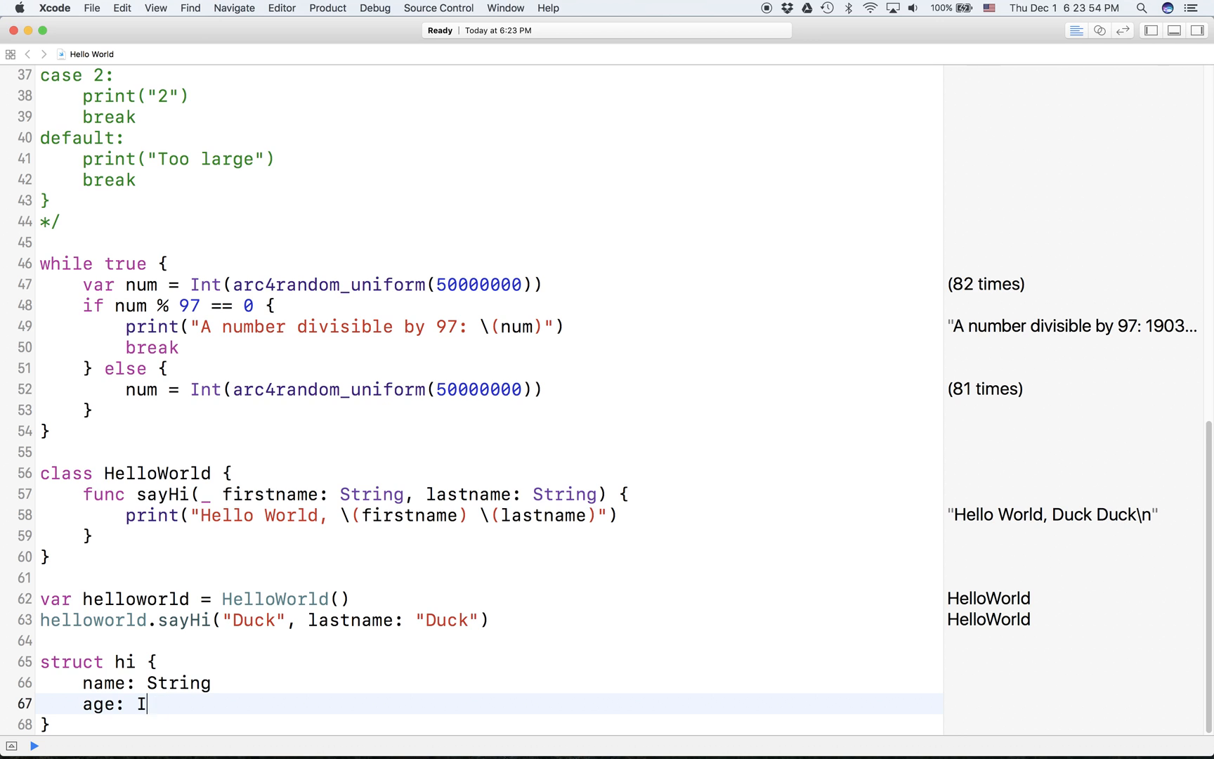
type("nt")
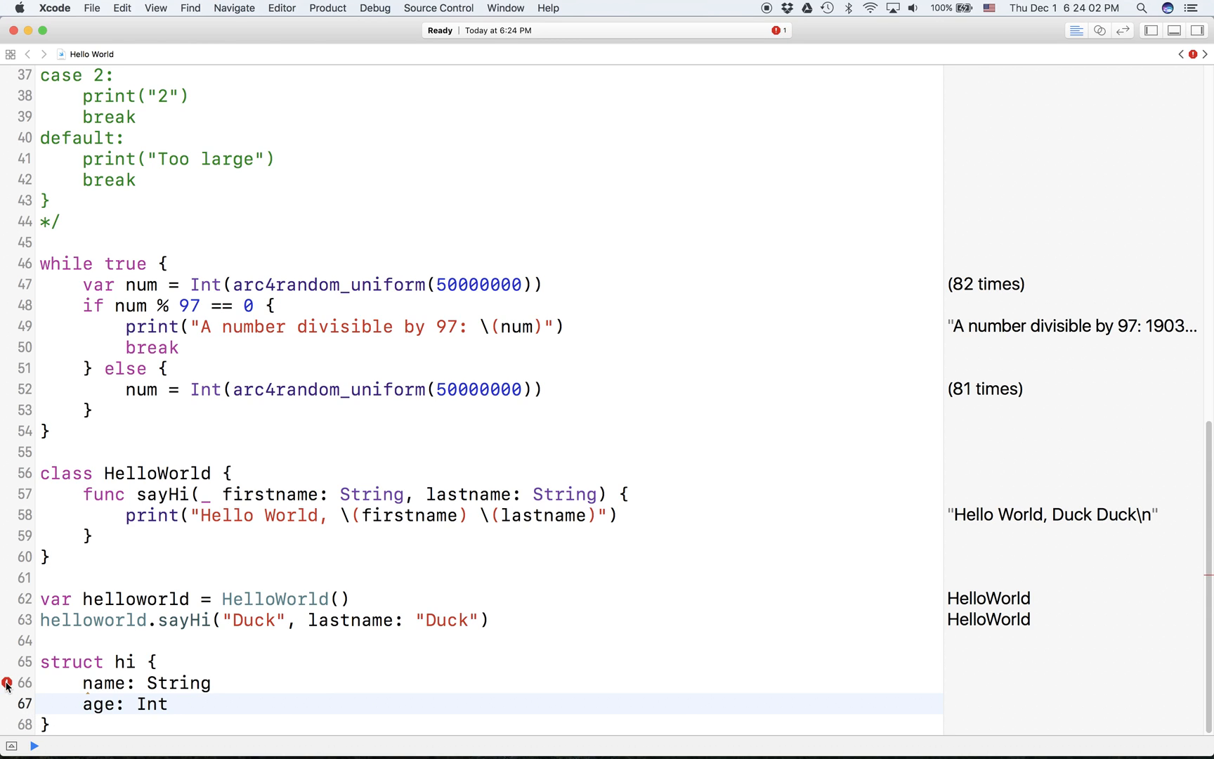
Check the error, prefix name and age with var, and drop the trial optional marks.
left_click(213, 683)
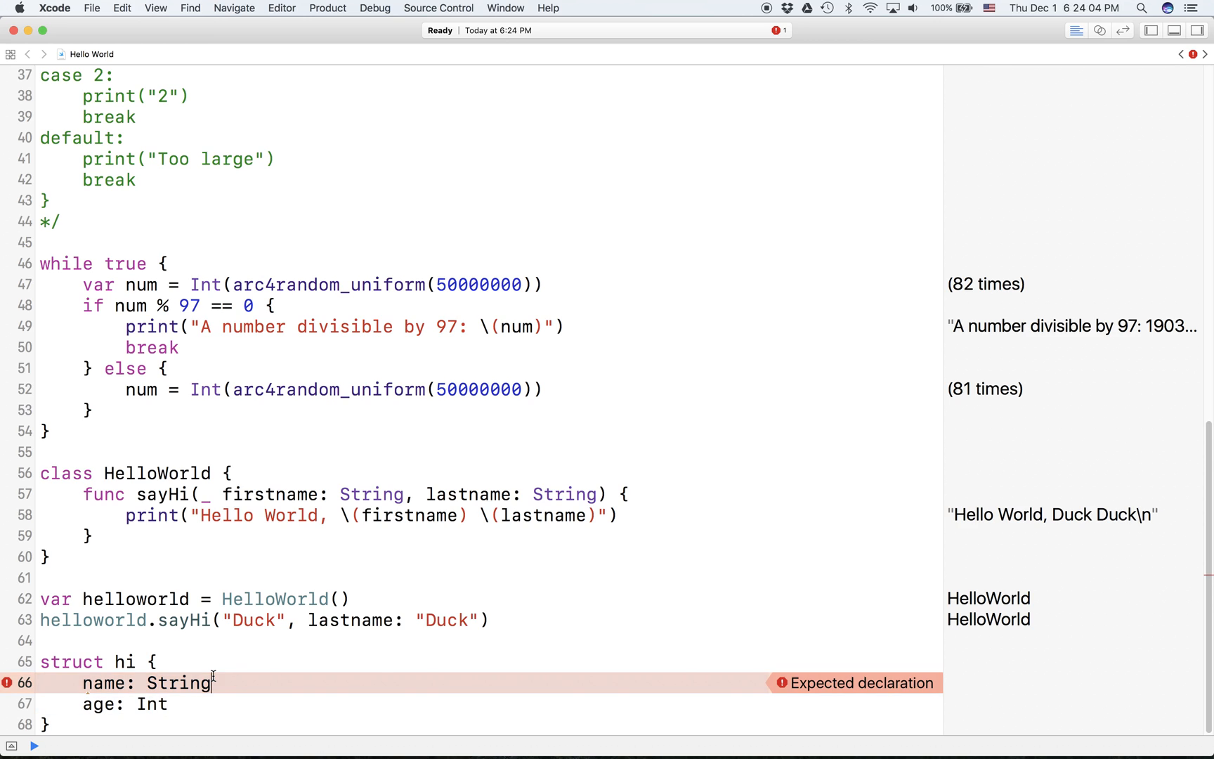
type("?")
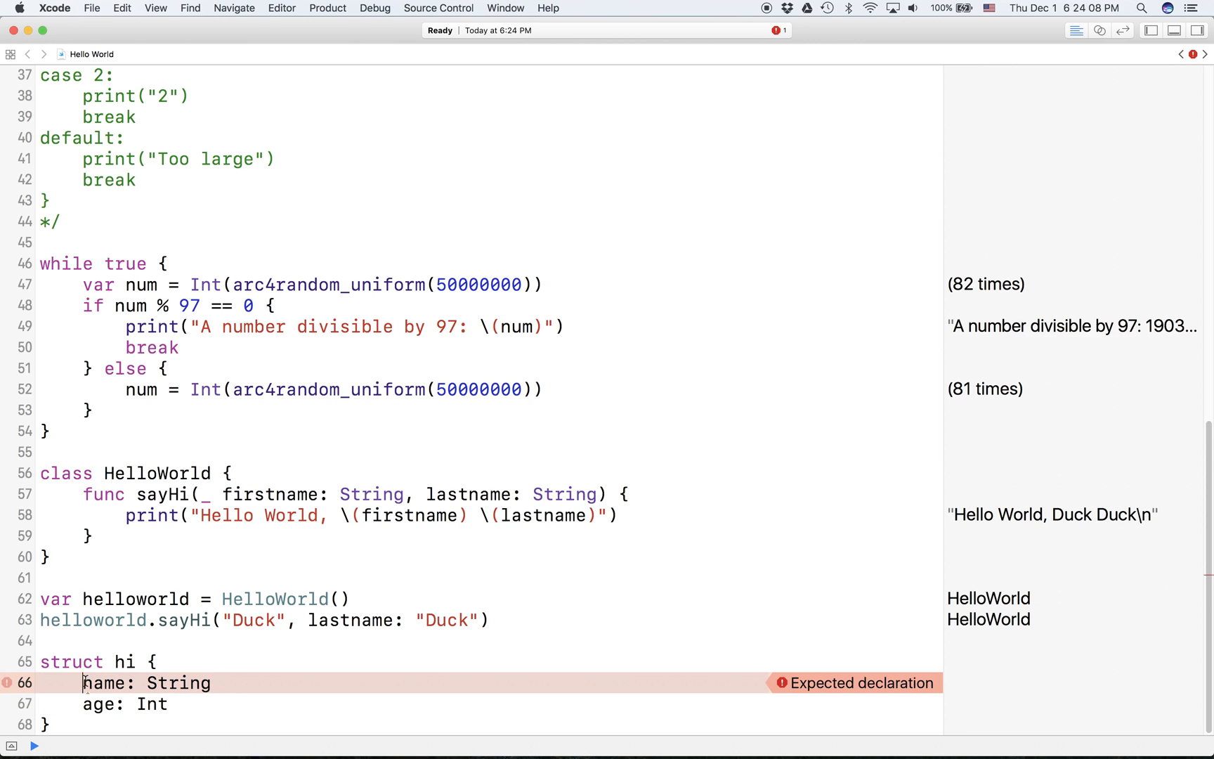
type("var")
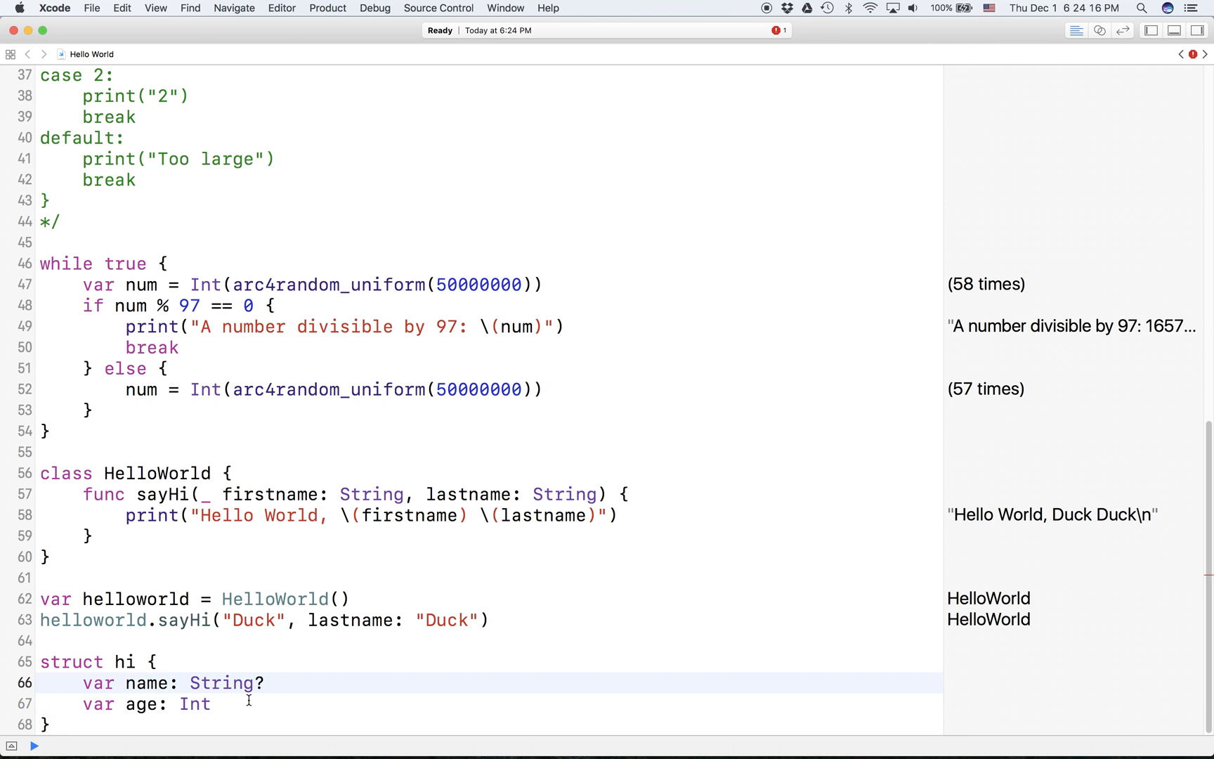
type("?")
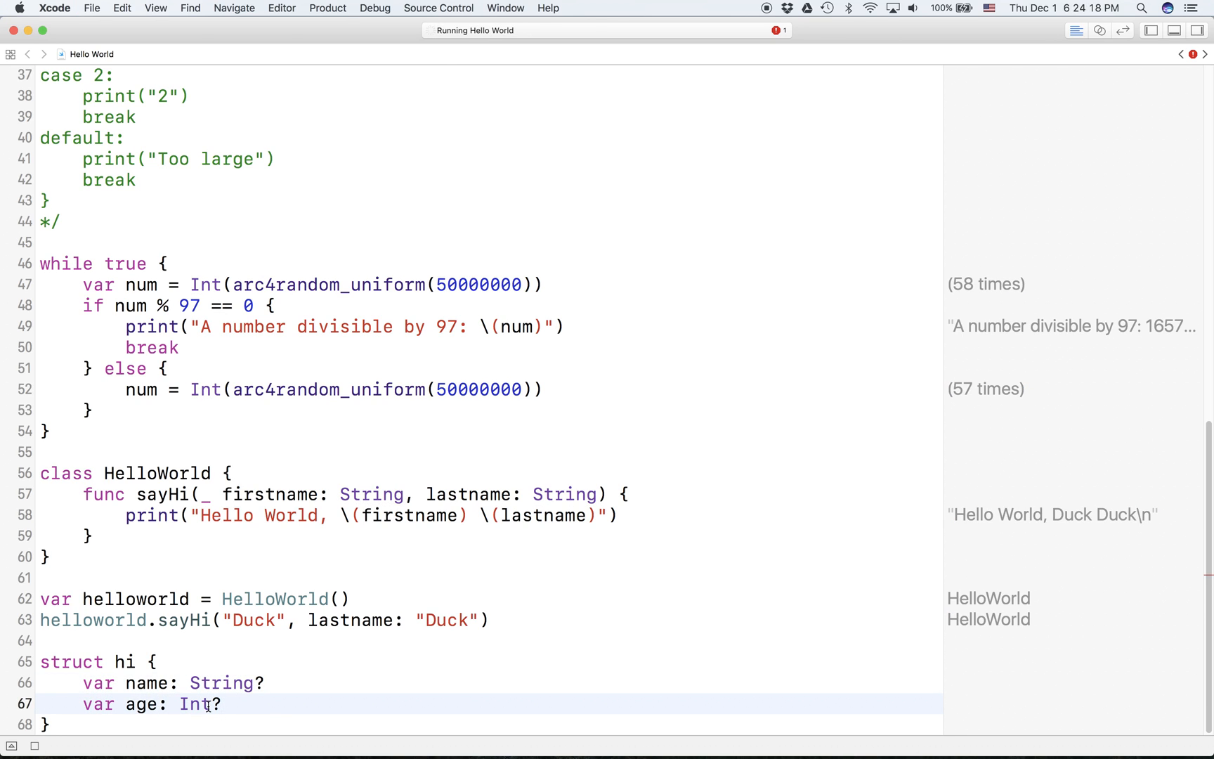
key("backspace")
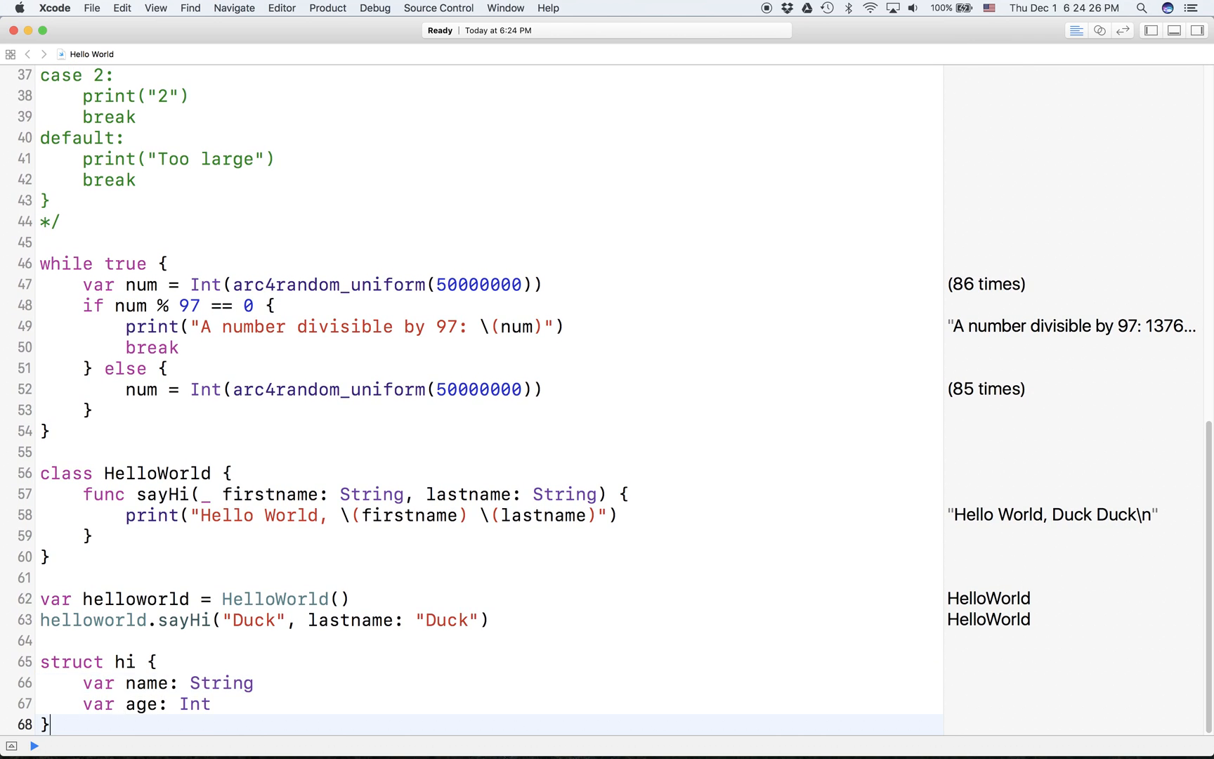
Create var hii = hi() and set hii.name to "Duck Duck".
type("var")
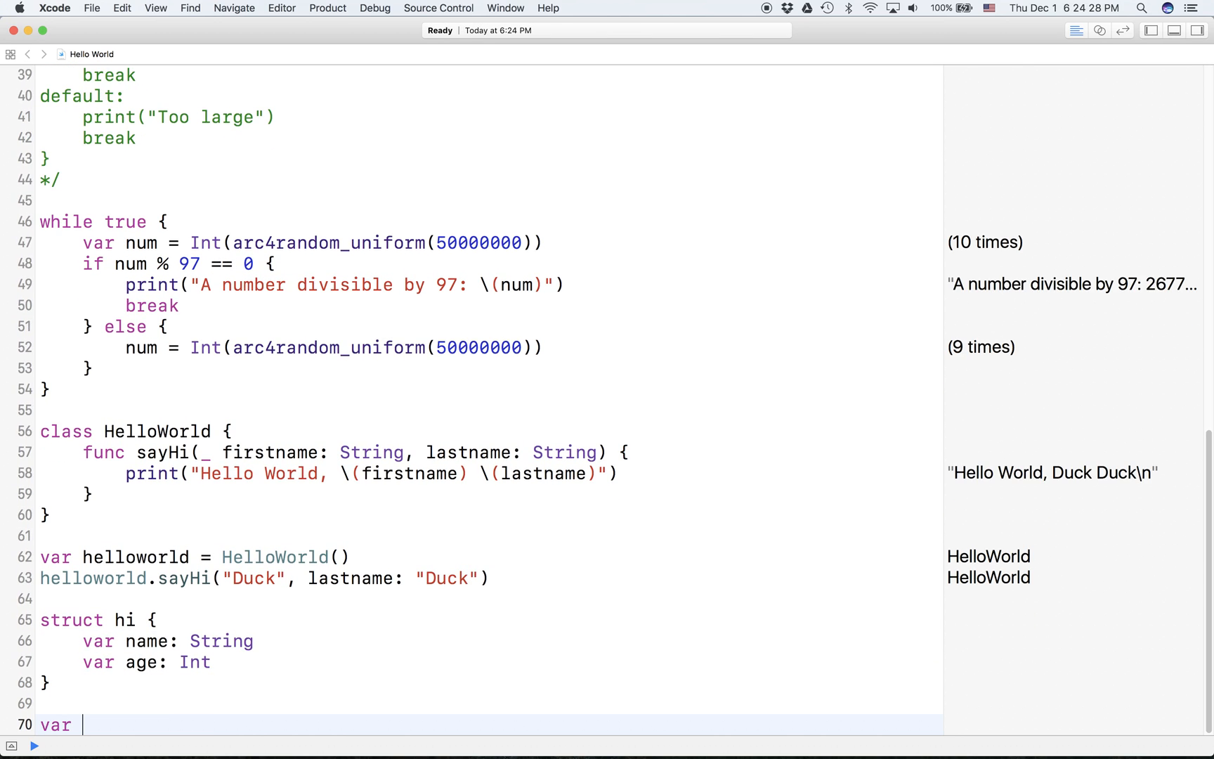
type("hii")
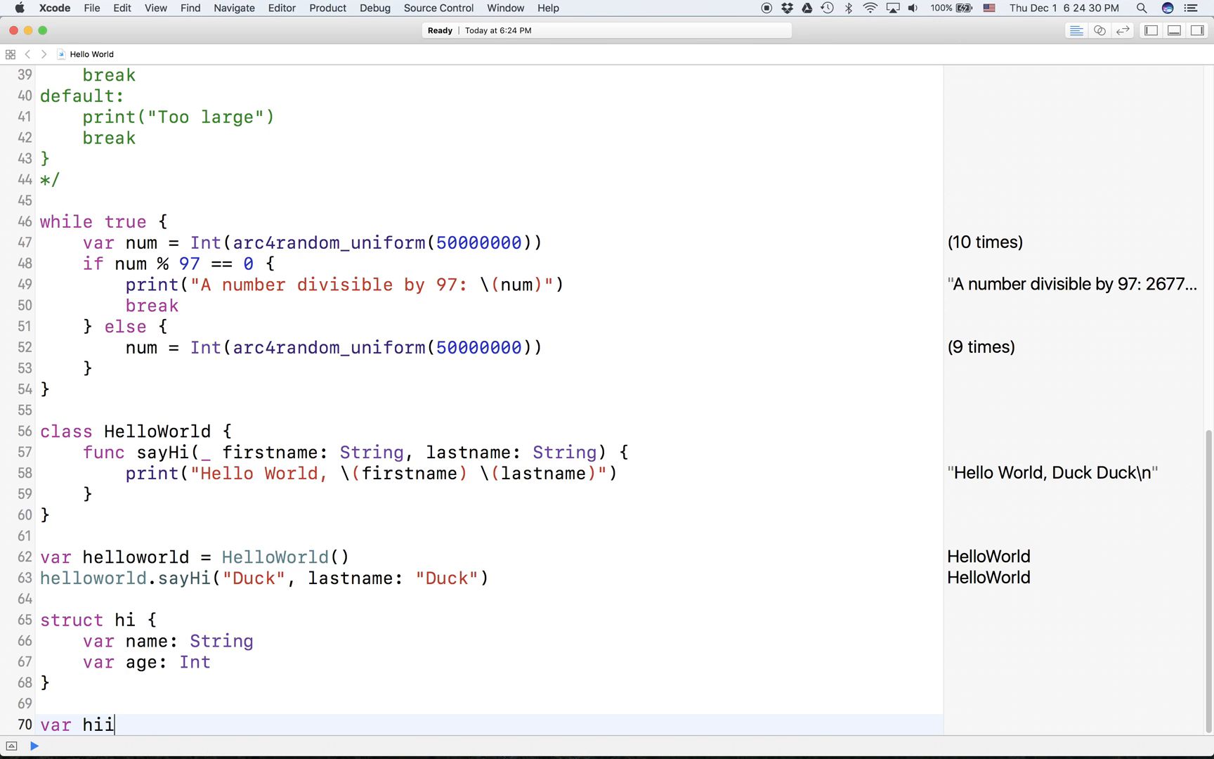
type("= hi()")
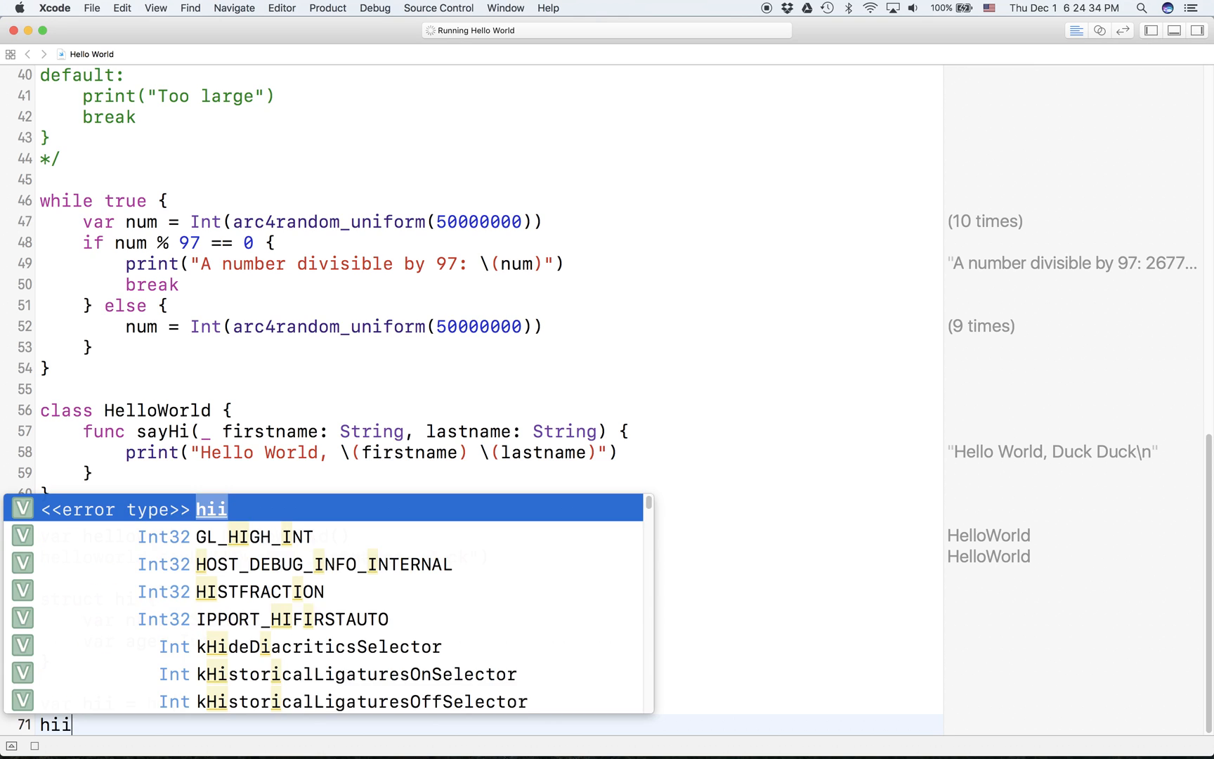
type(".sn")
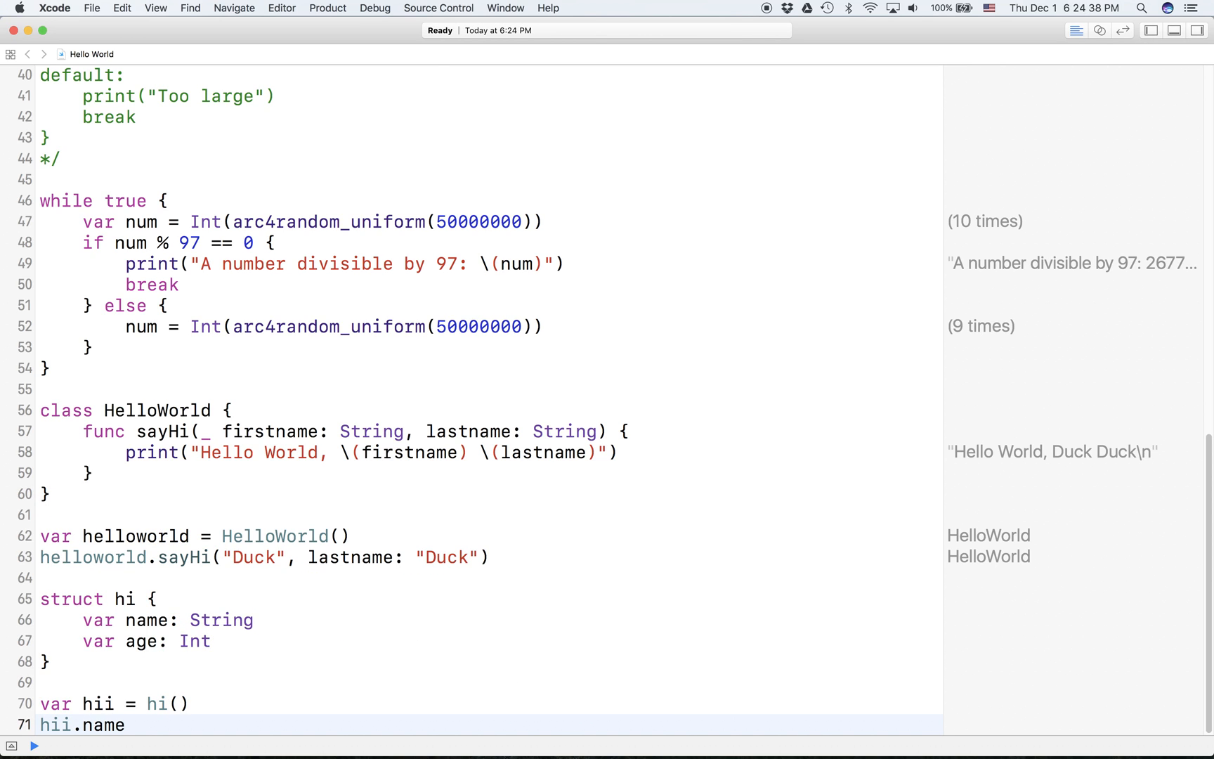
type("= \"\"")
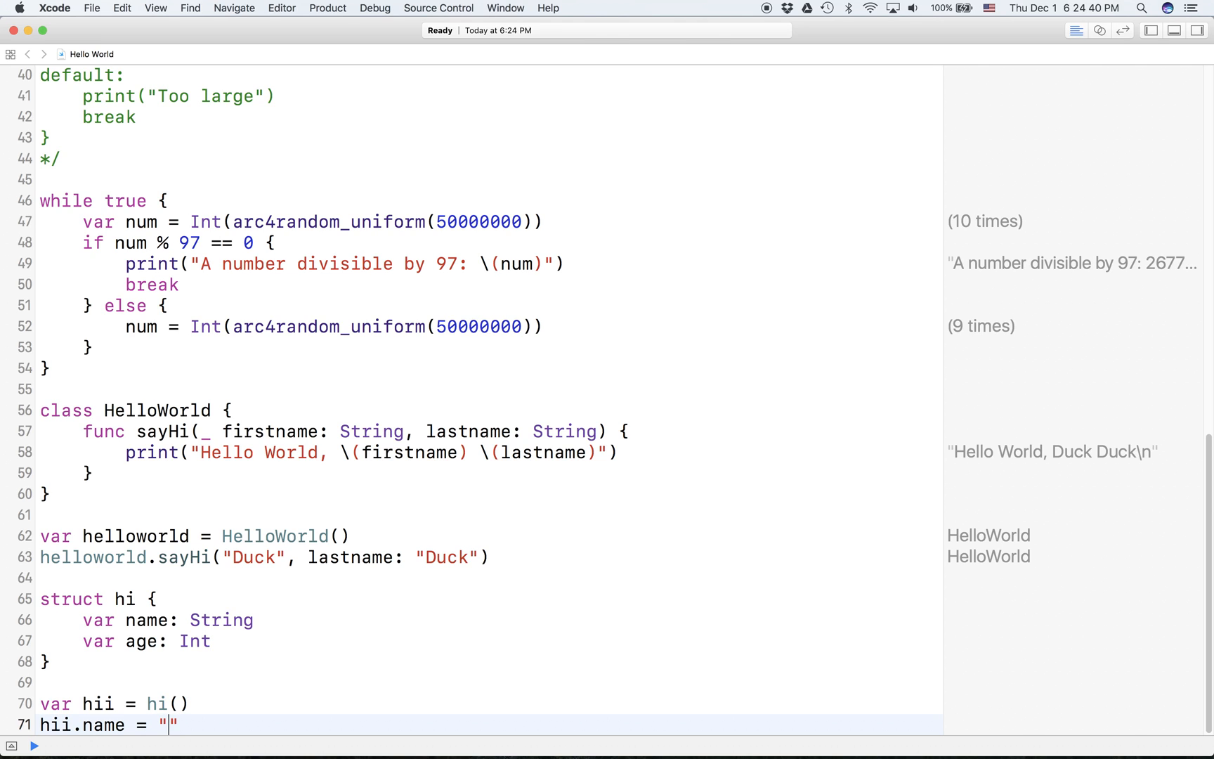
type("Duck Duck")
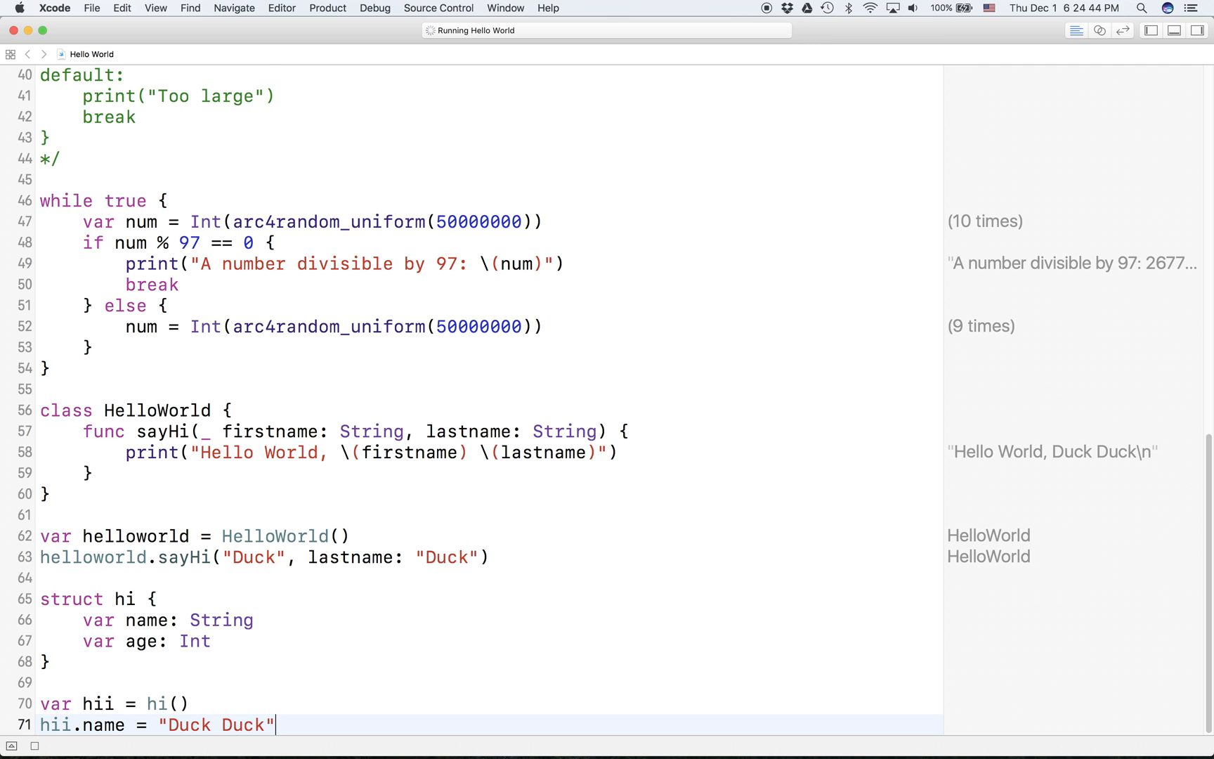
Set hii.age to 20, fixing a stray letter and an extra digit.
type("hii .")
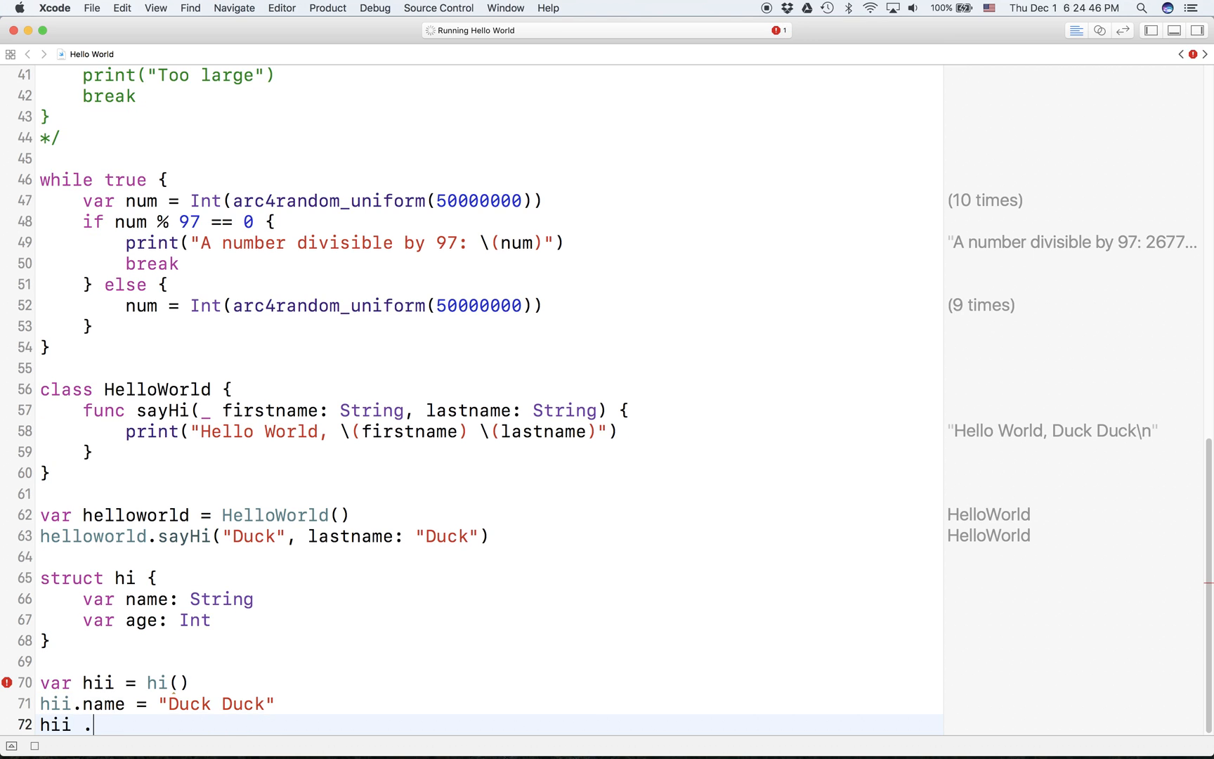
type("s")
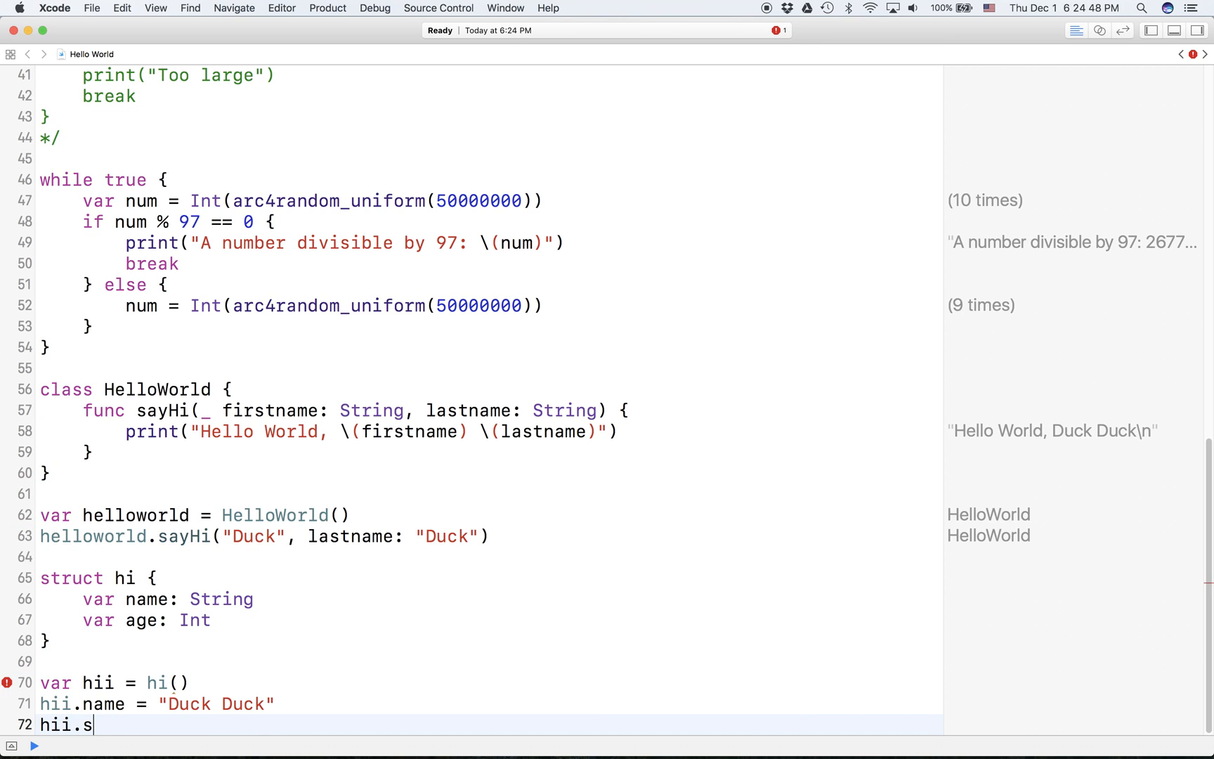
key("Backspace")
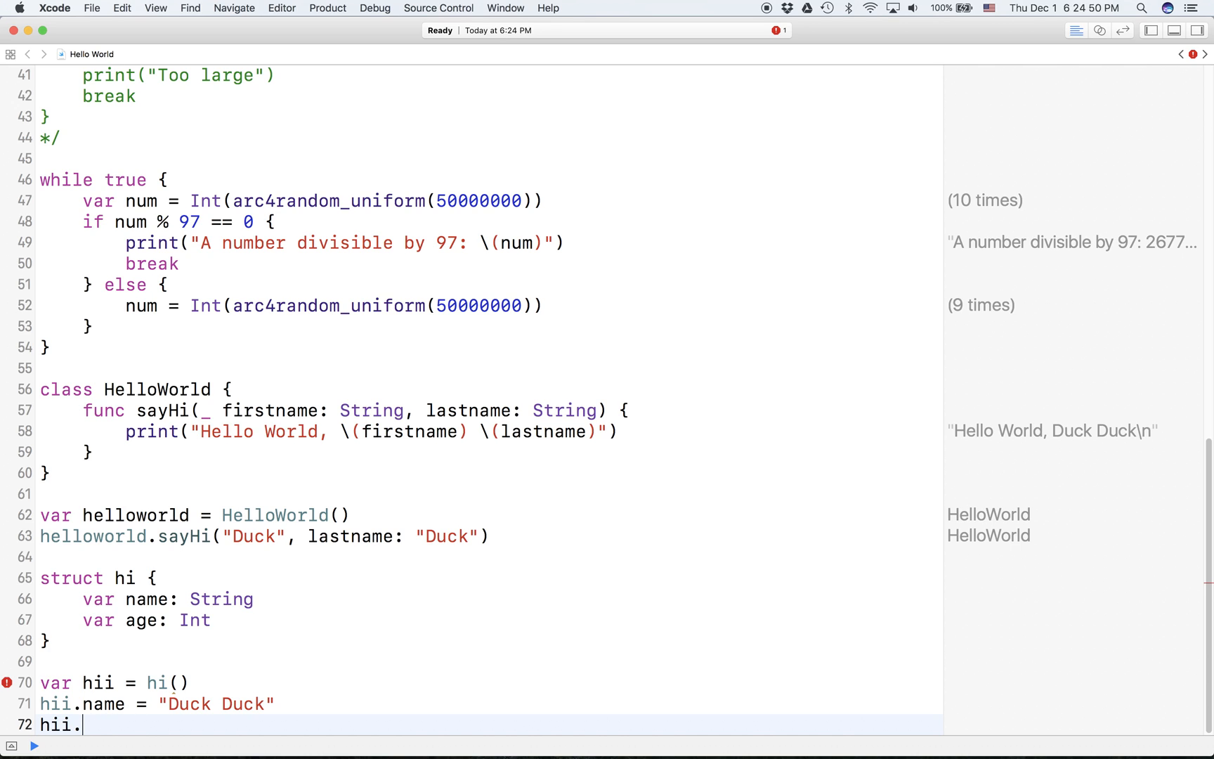
type("age =")
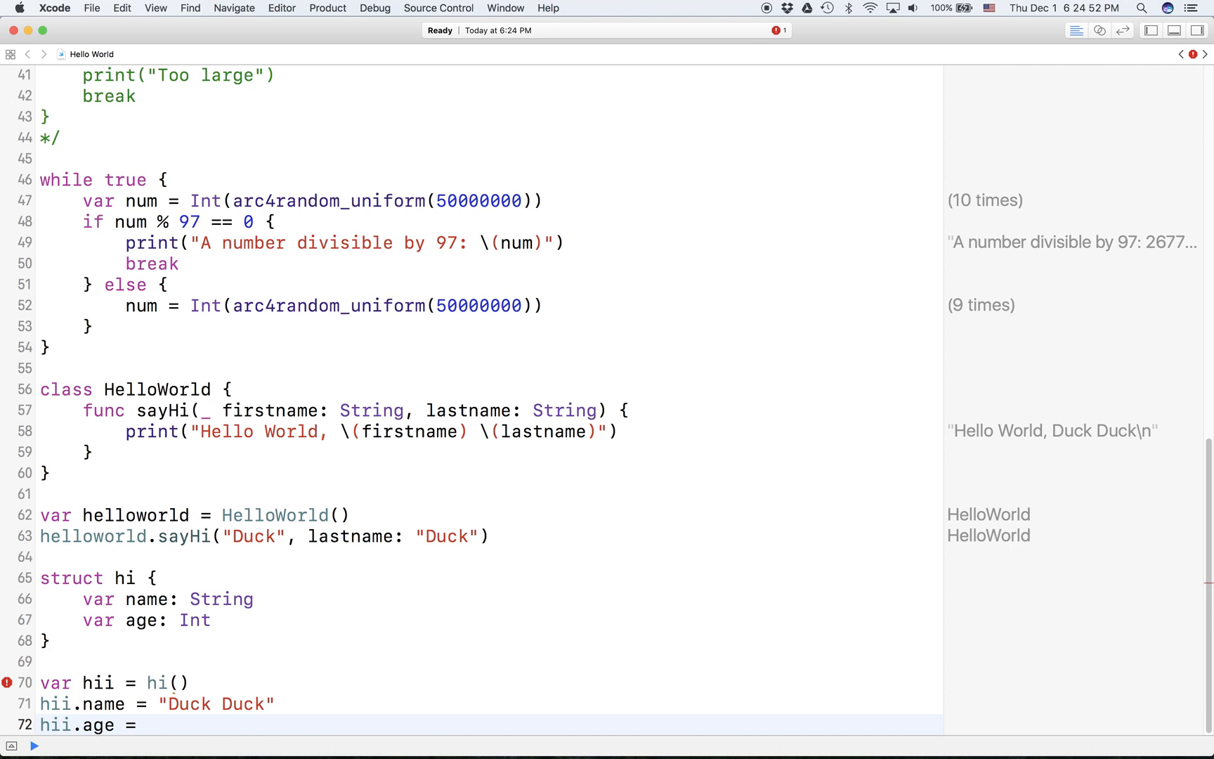
type("290")
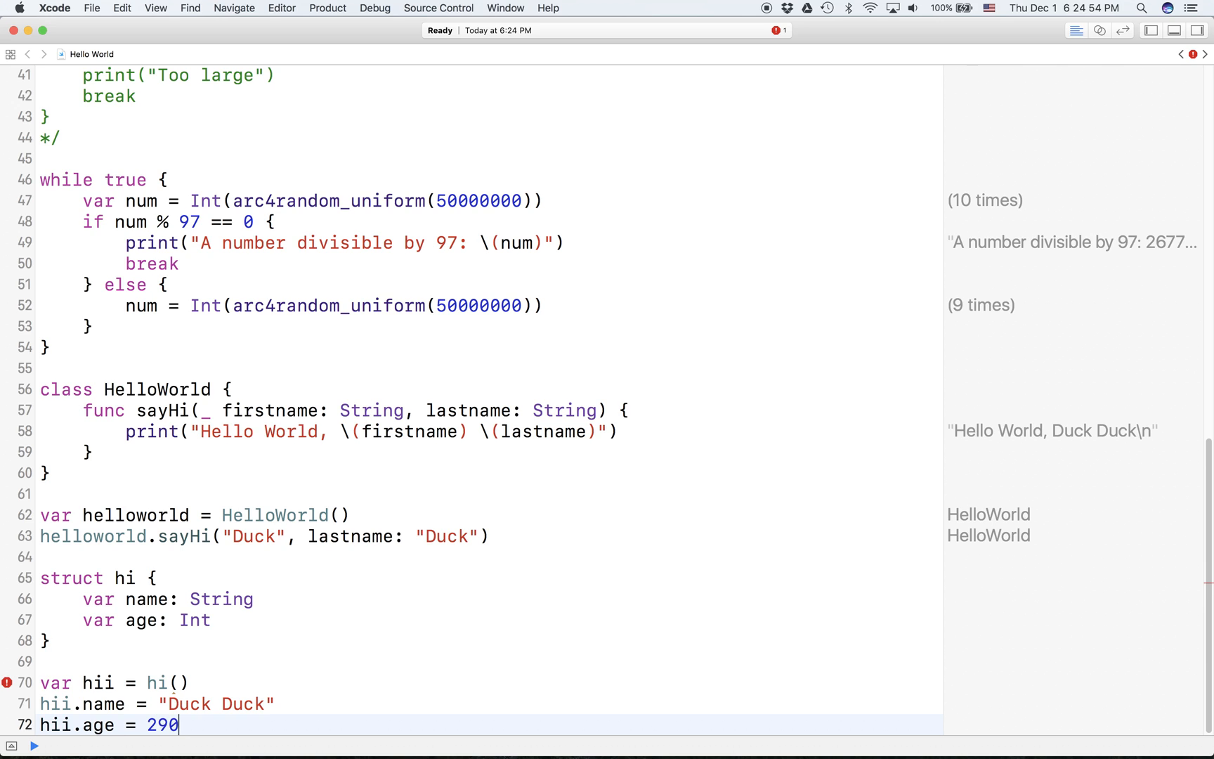
key("backspace")
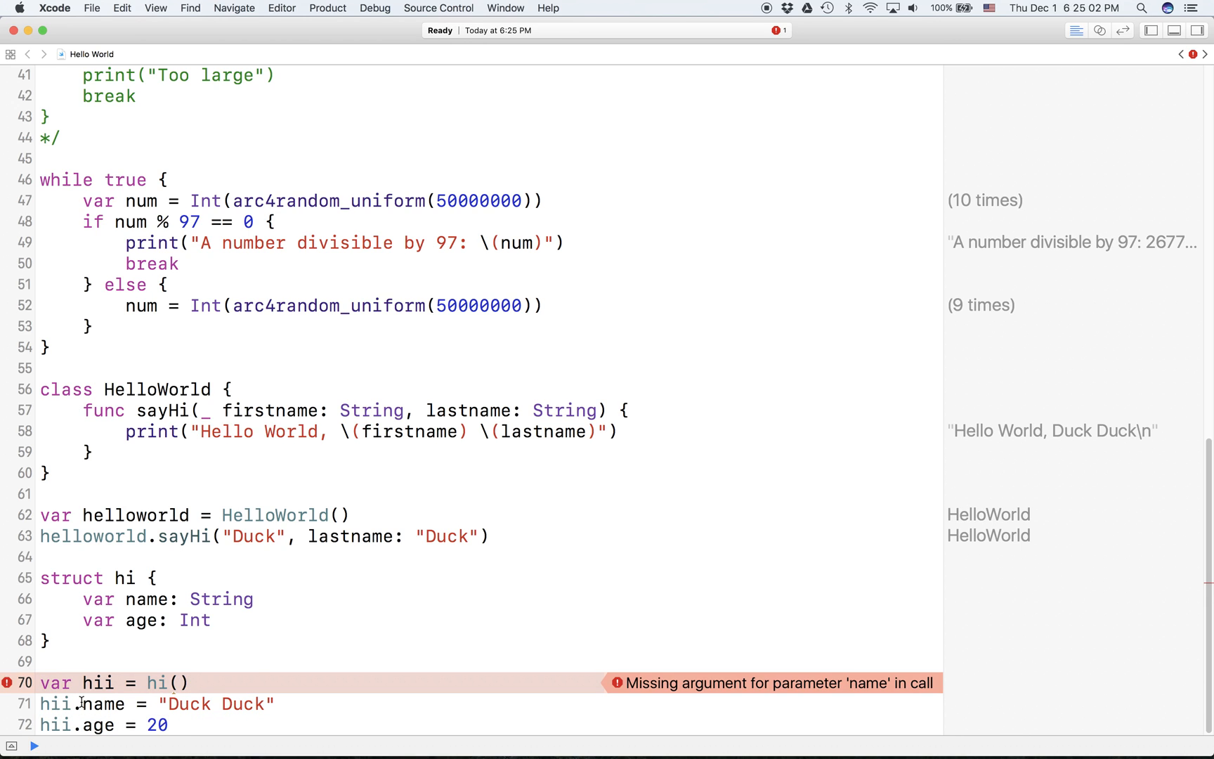
Recreate hii as hi(name: "Duck", age: 21) and start a print(hii.name) line.
key("backspace")
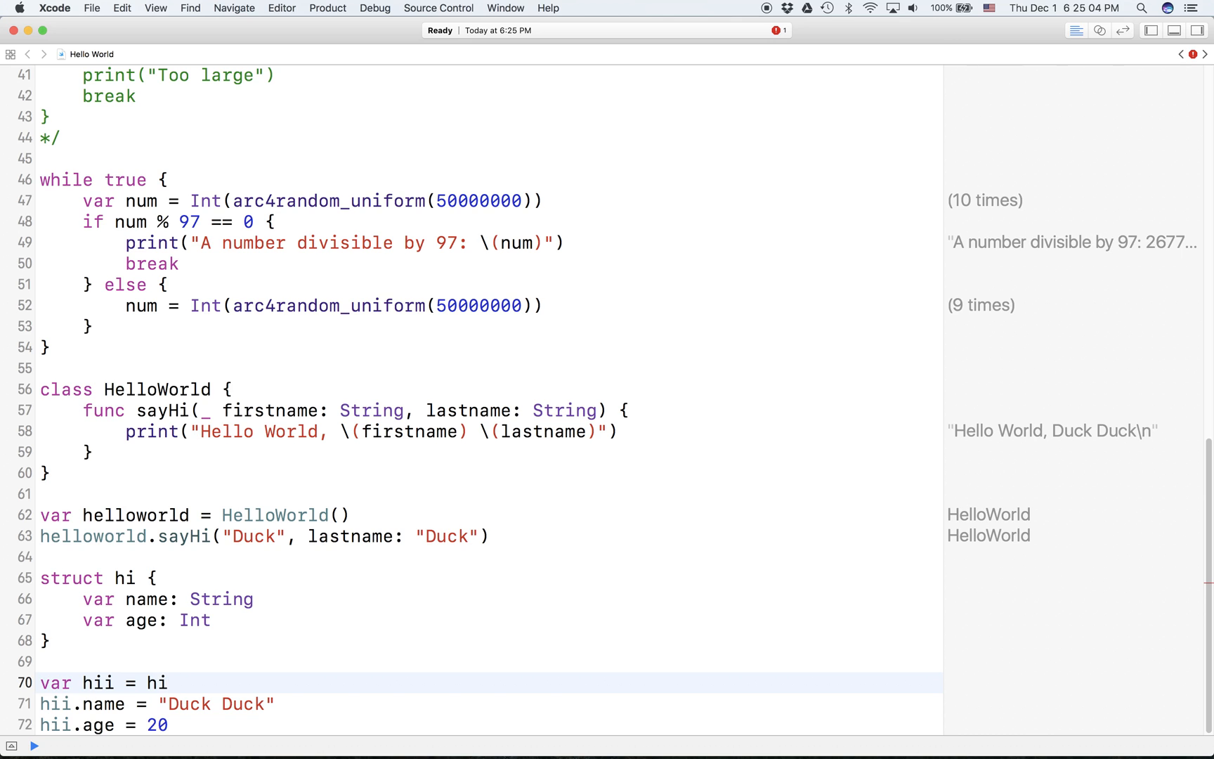
type("()")
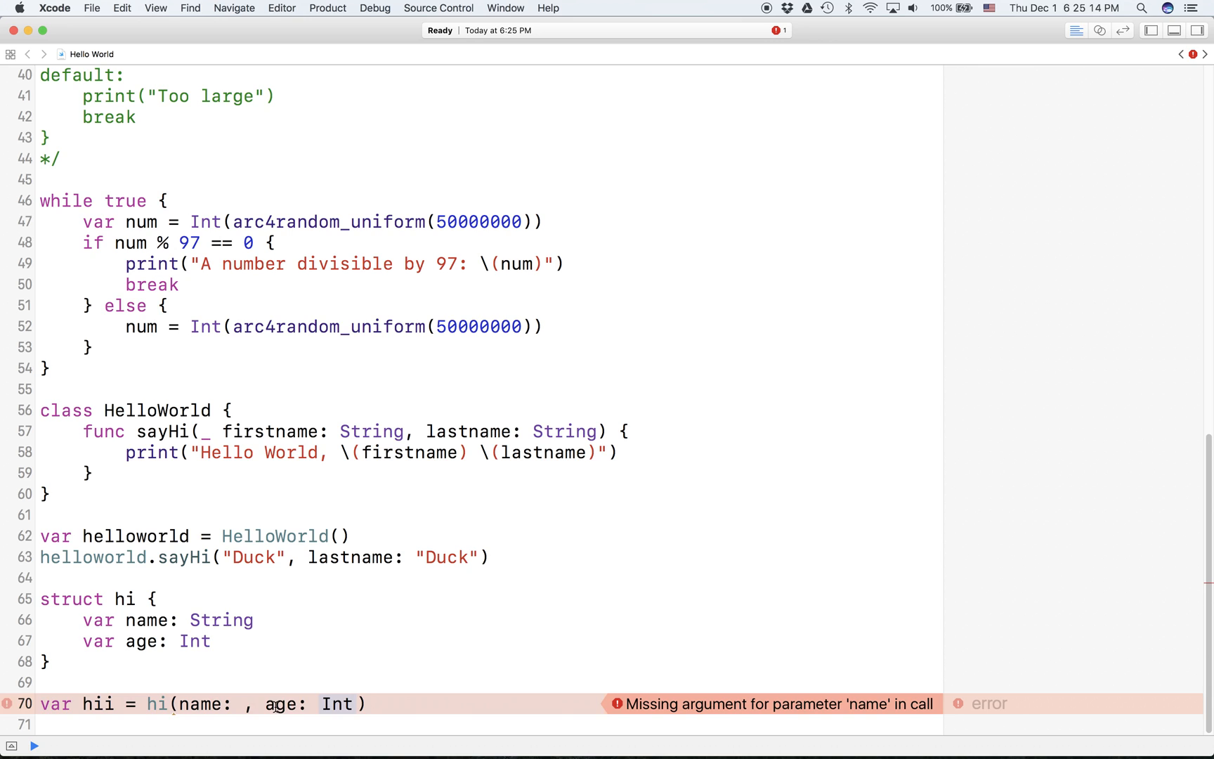
type("\"\"")
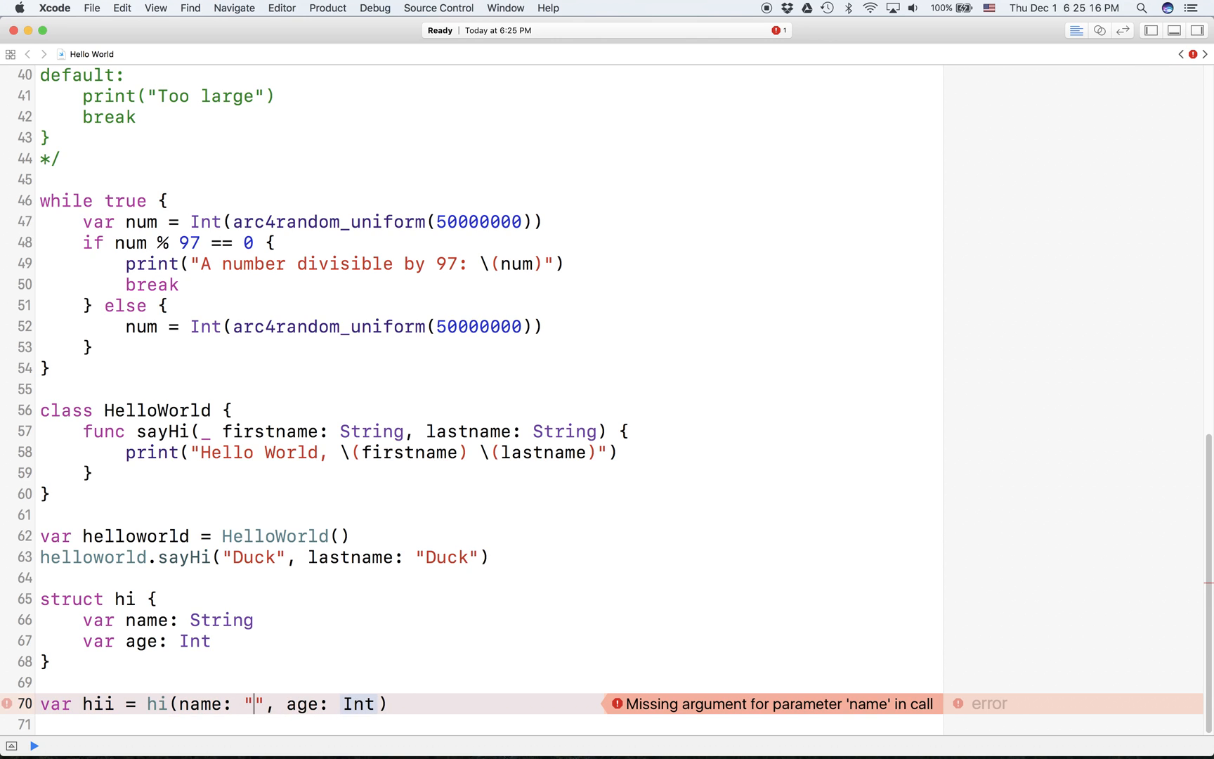
type("Dd")
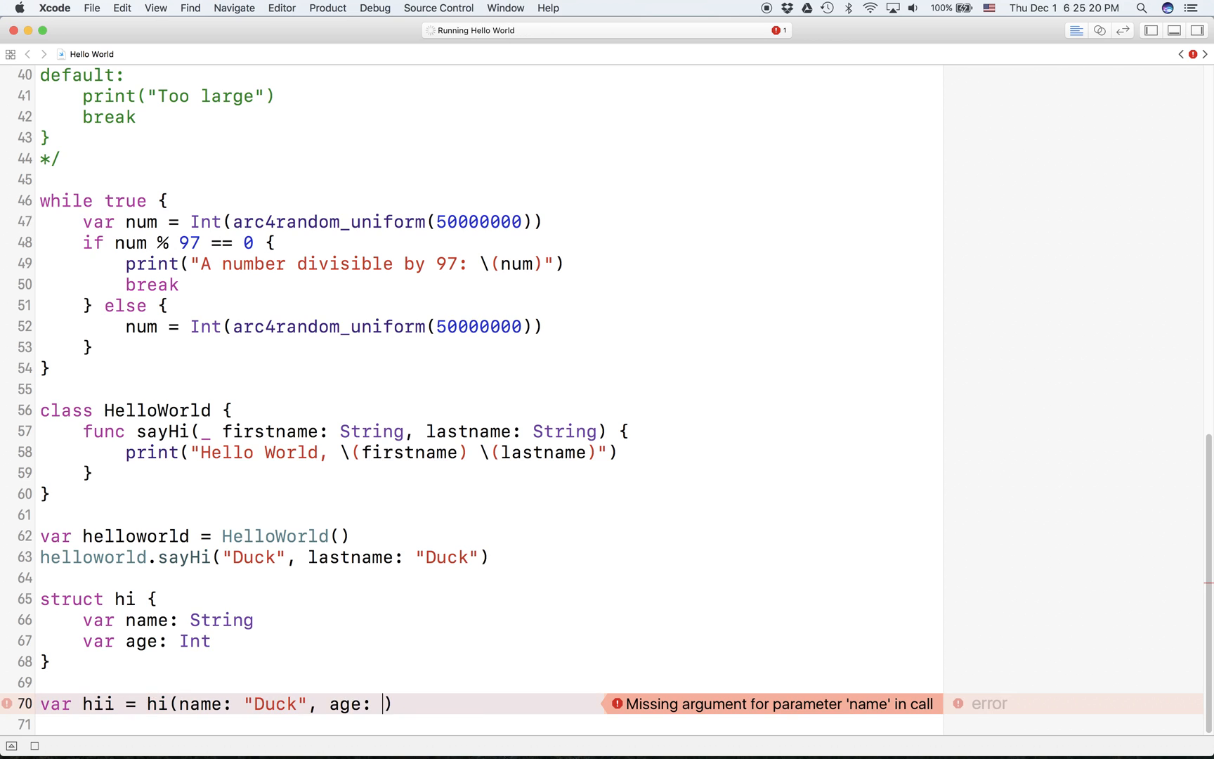
type("12")
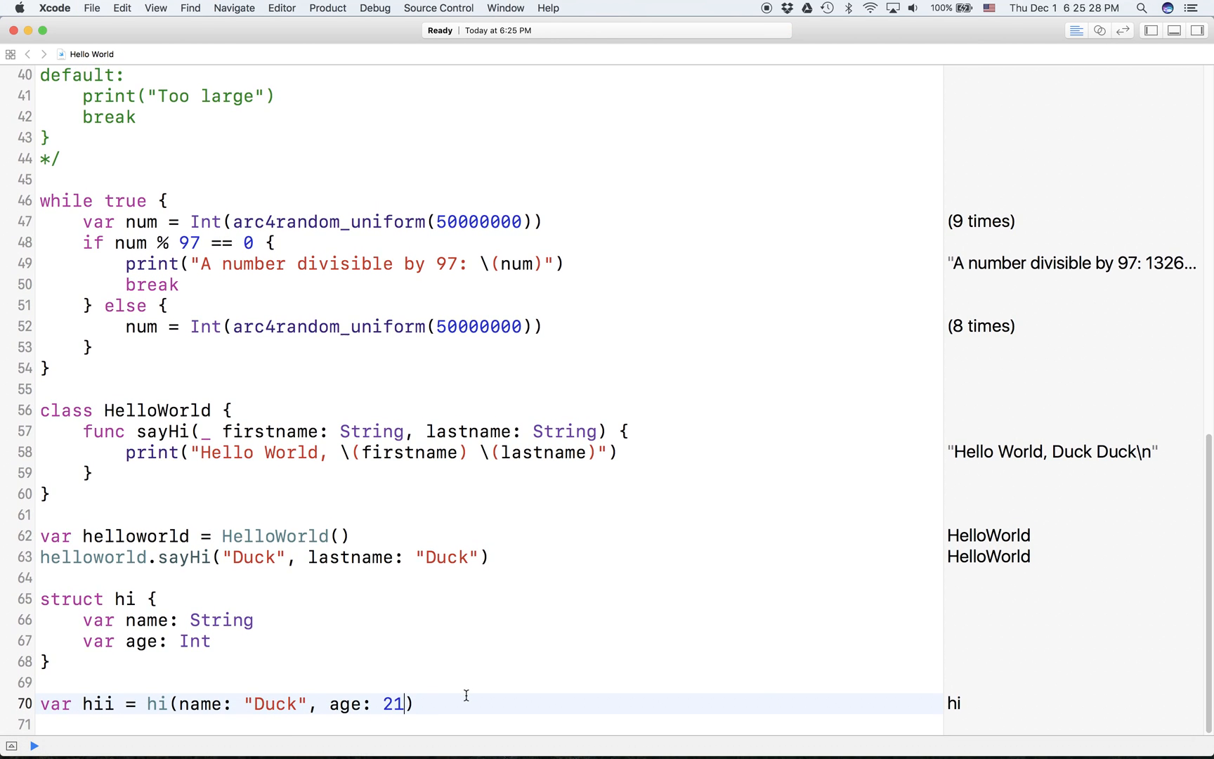
type("print(hii.name")
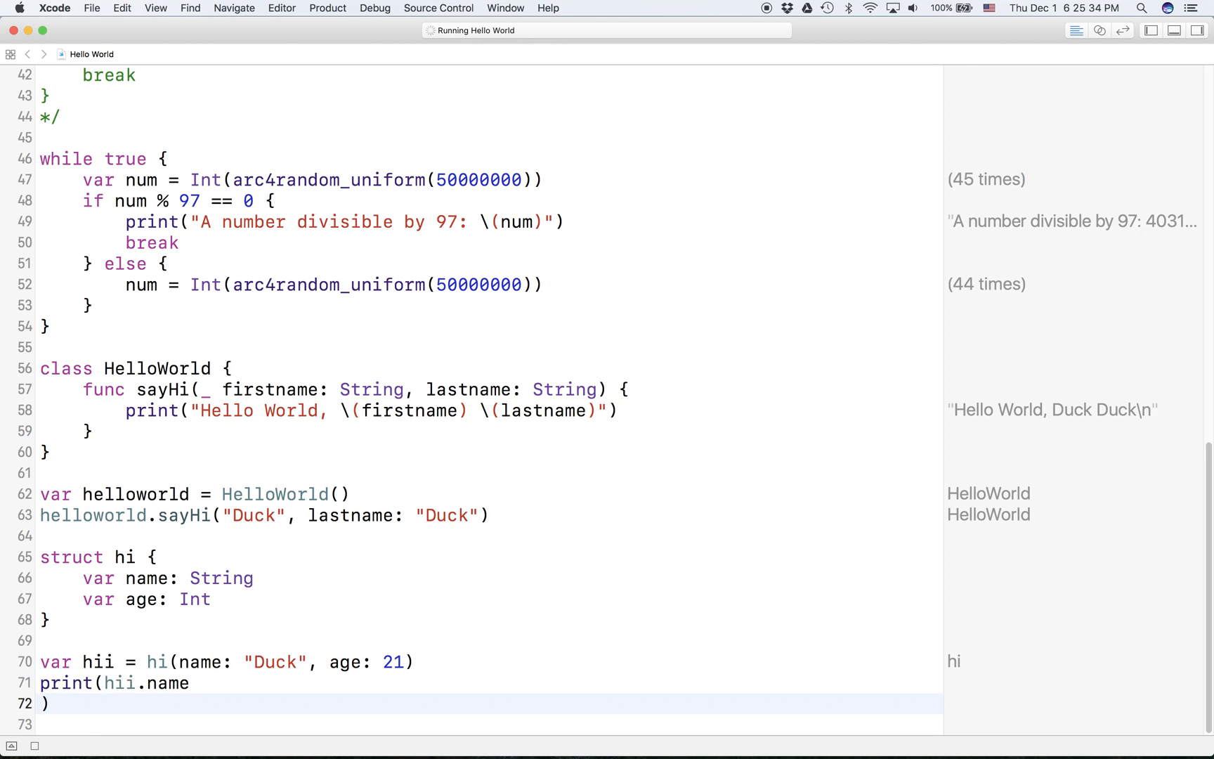
Add print(hii.age) below print(hii.name) so the playground shows Duck and 21.
type("pr")
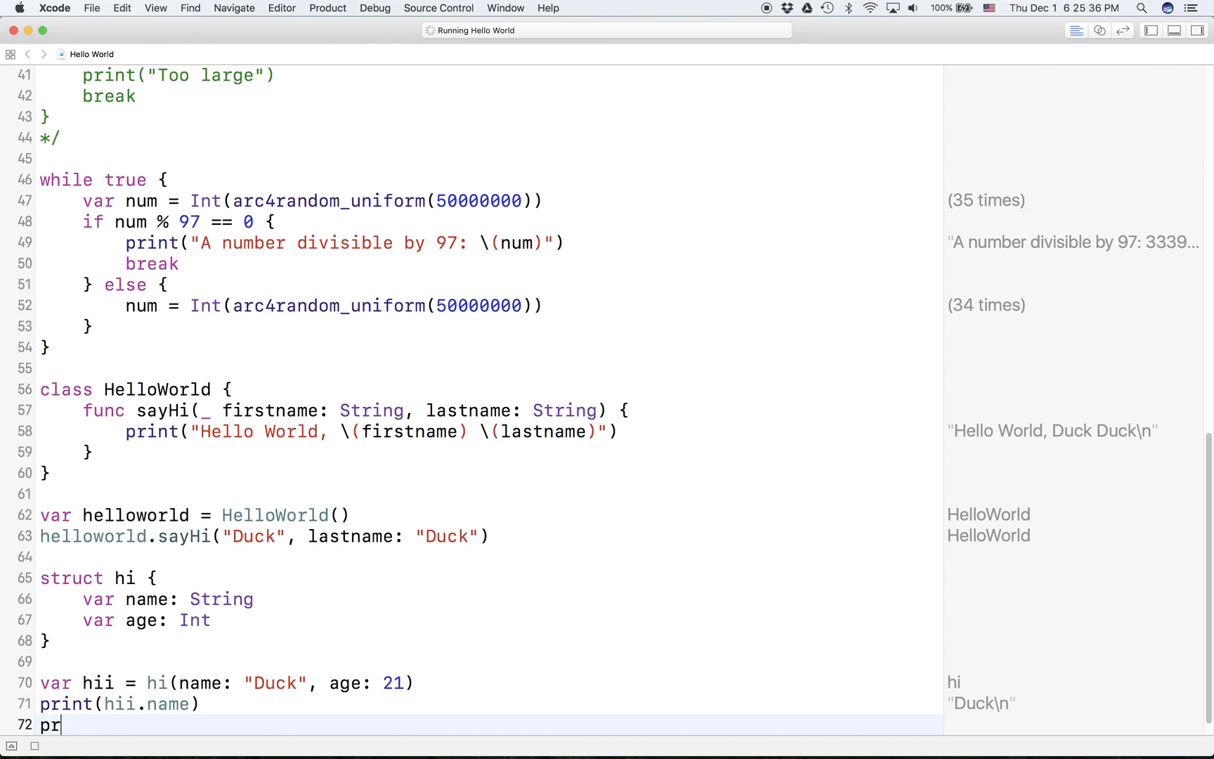
type("int()")
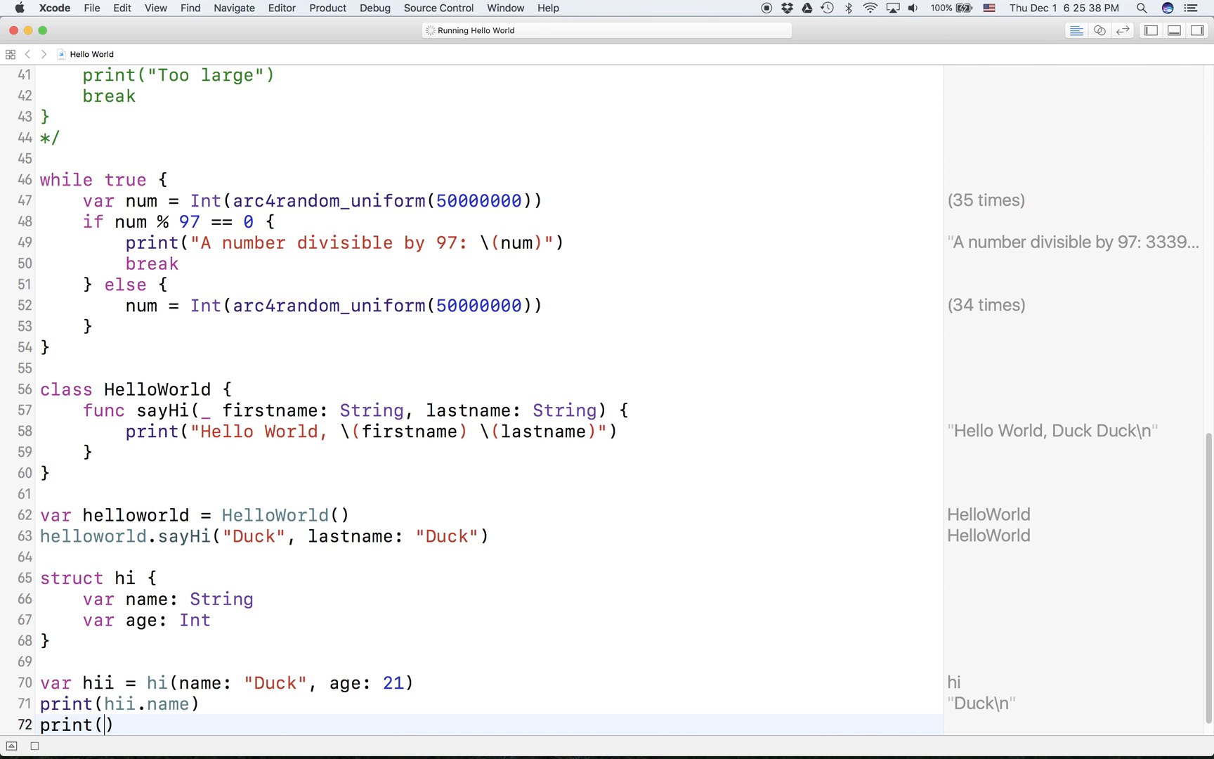
type("hii.age")
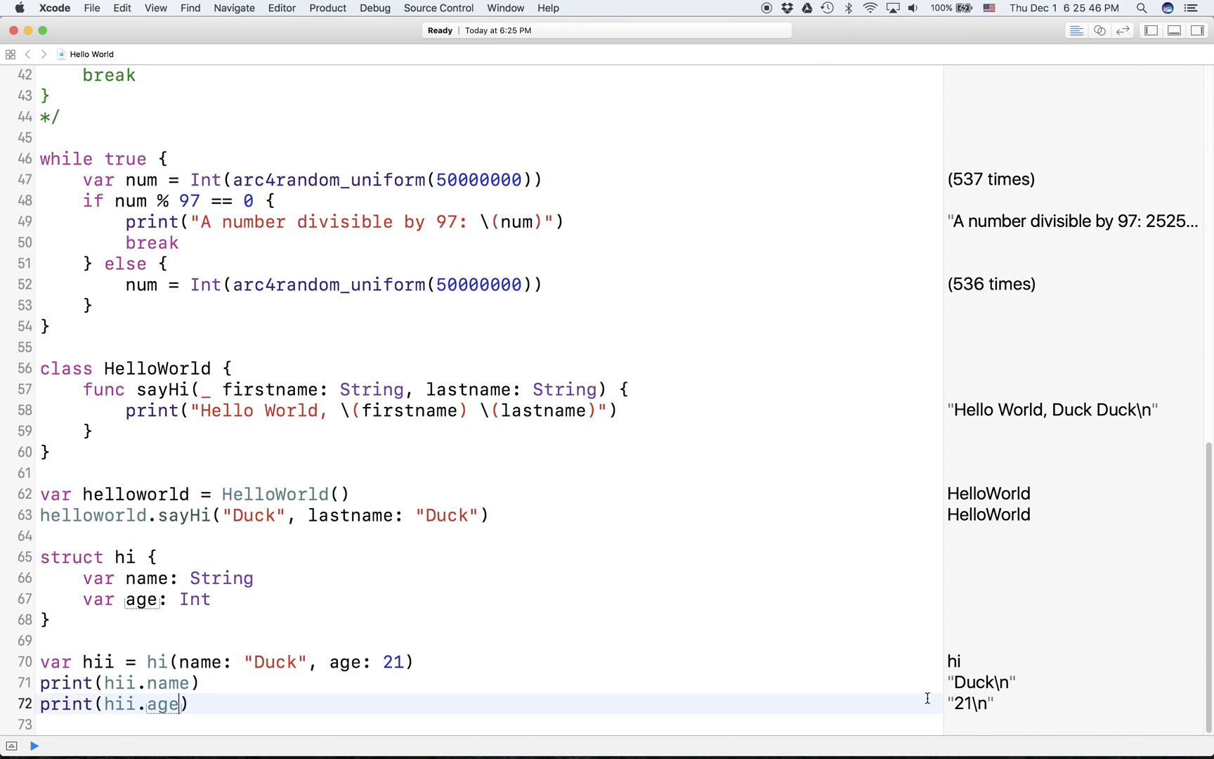
mouse_move(661, 586)
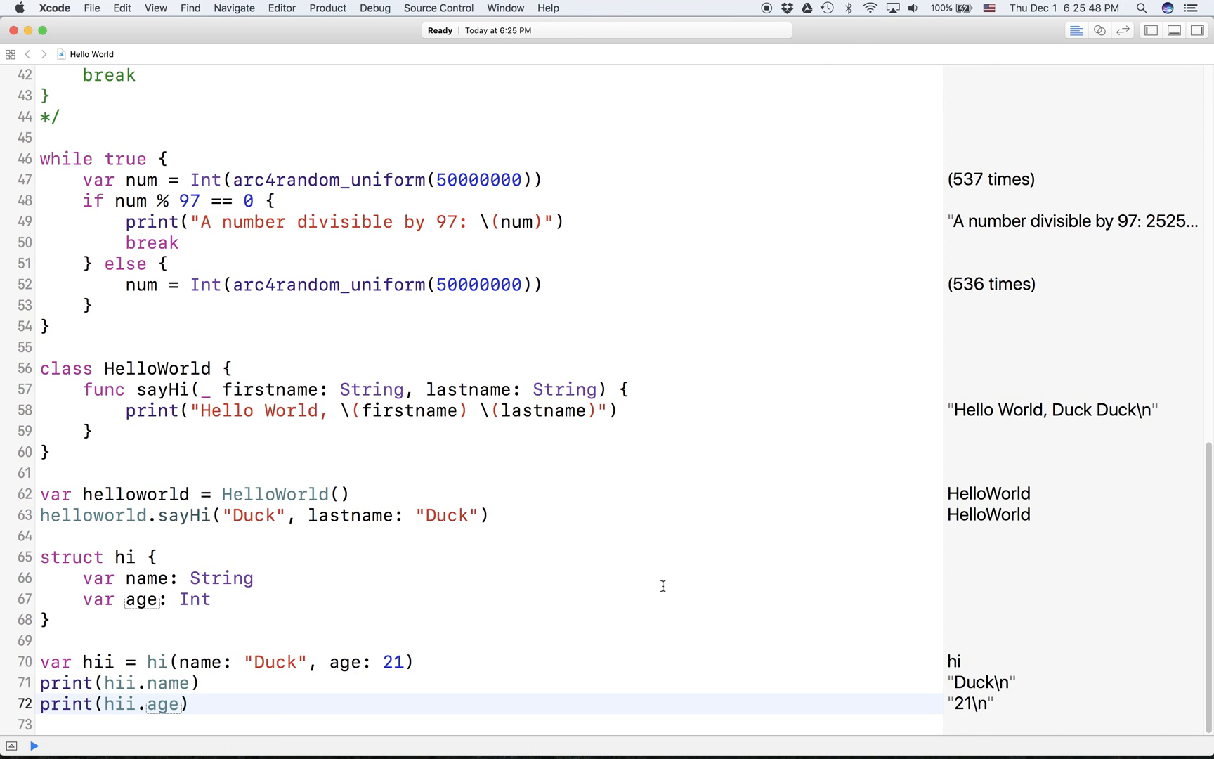
mouse_move(640, 560)
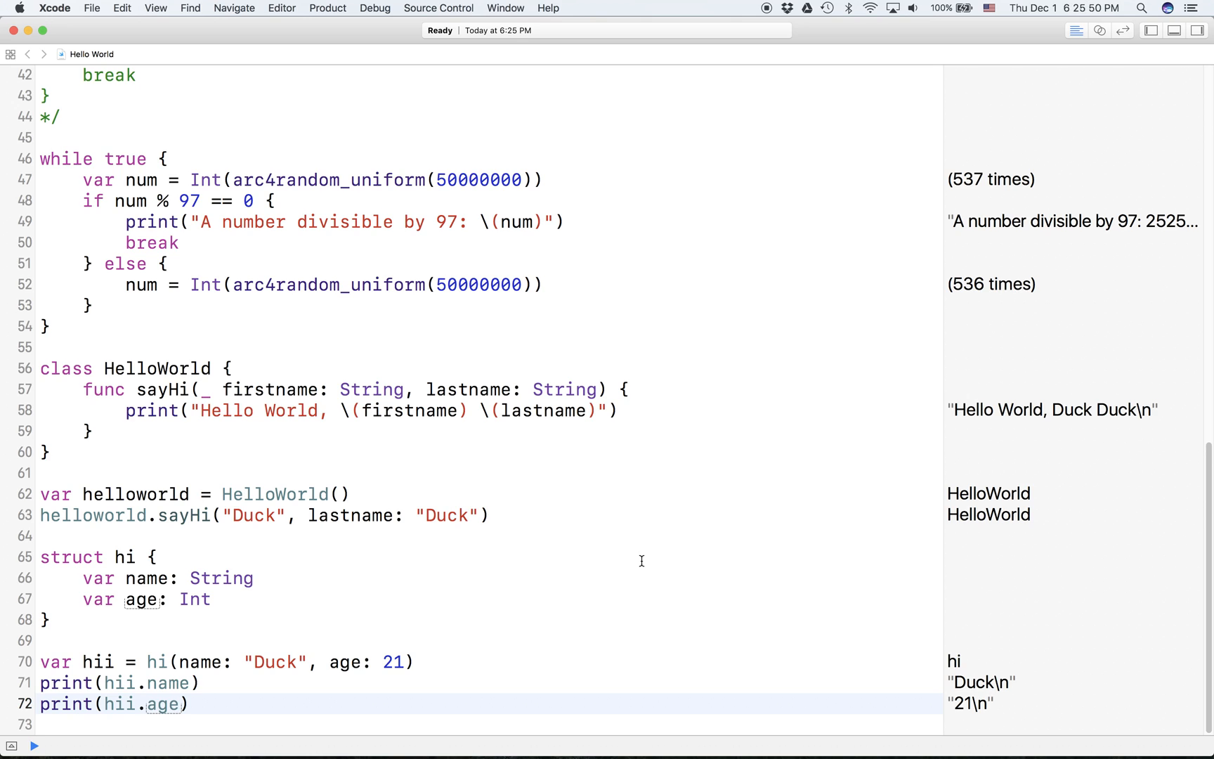
left_click(180, 703)
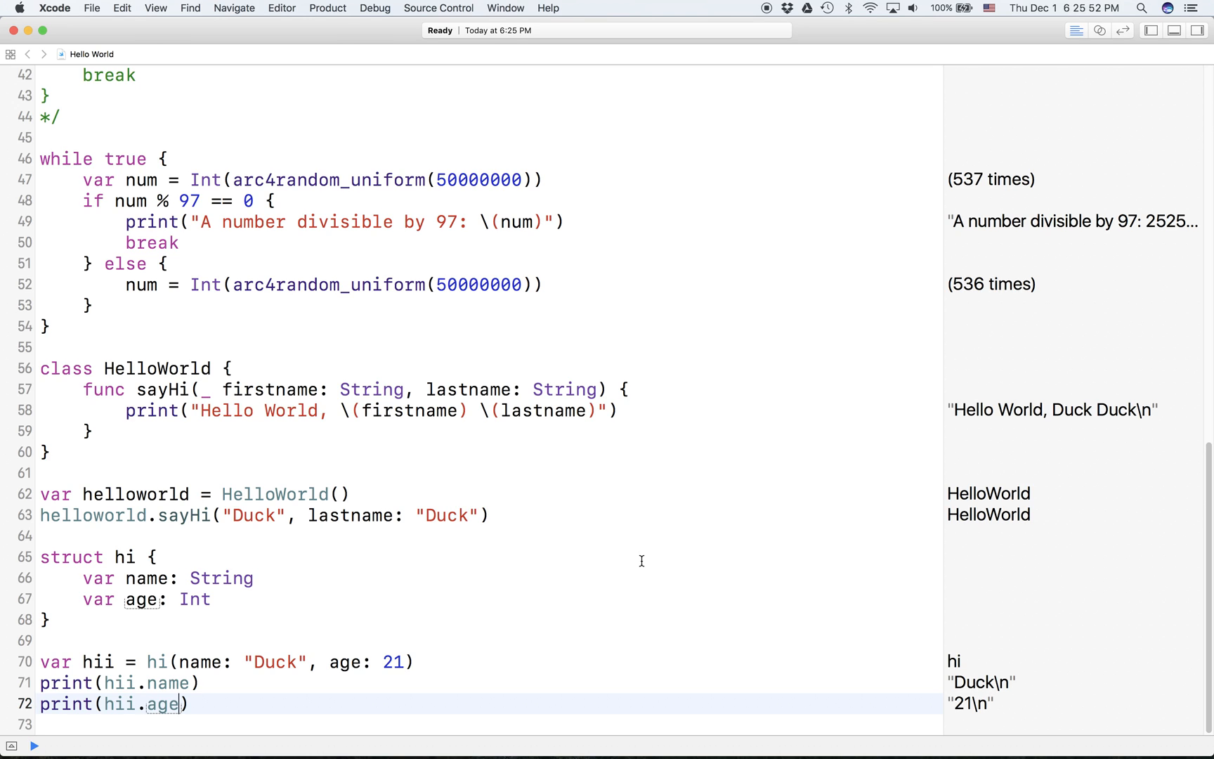